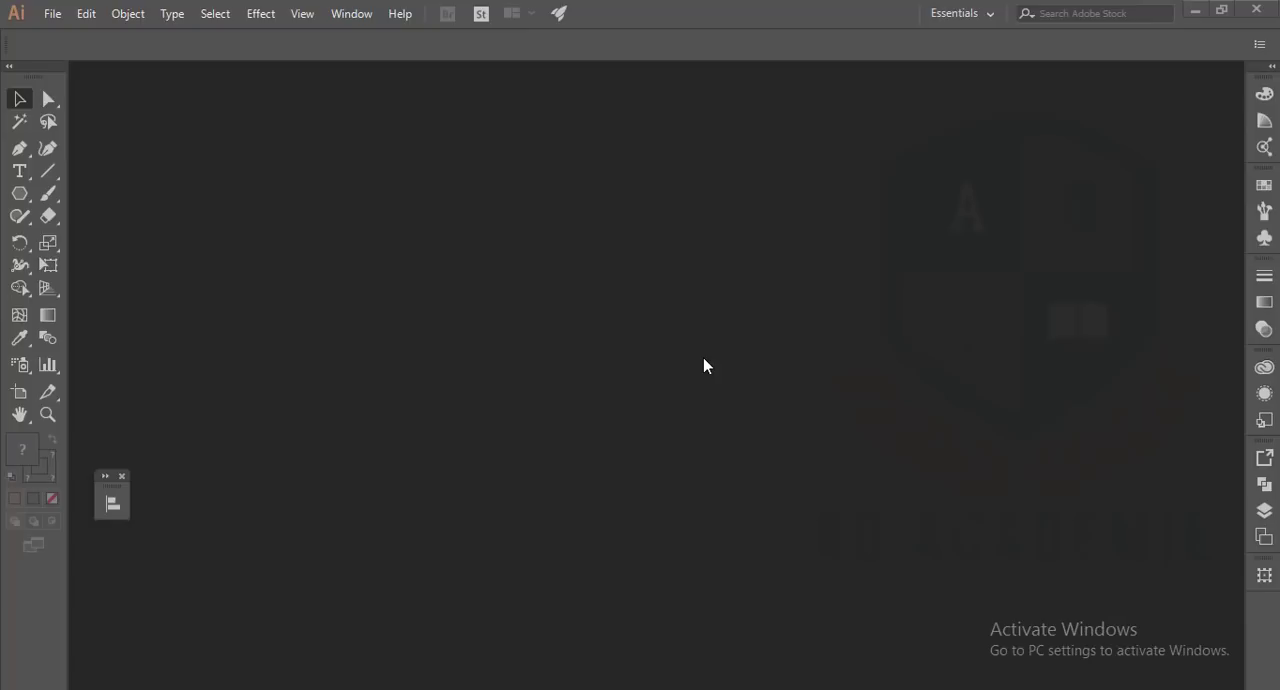
# Step: Create a new 1000 × 1000 px document from the recent Custom preset
pyautogui.click(50, 12)
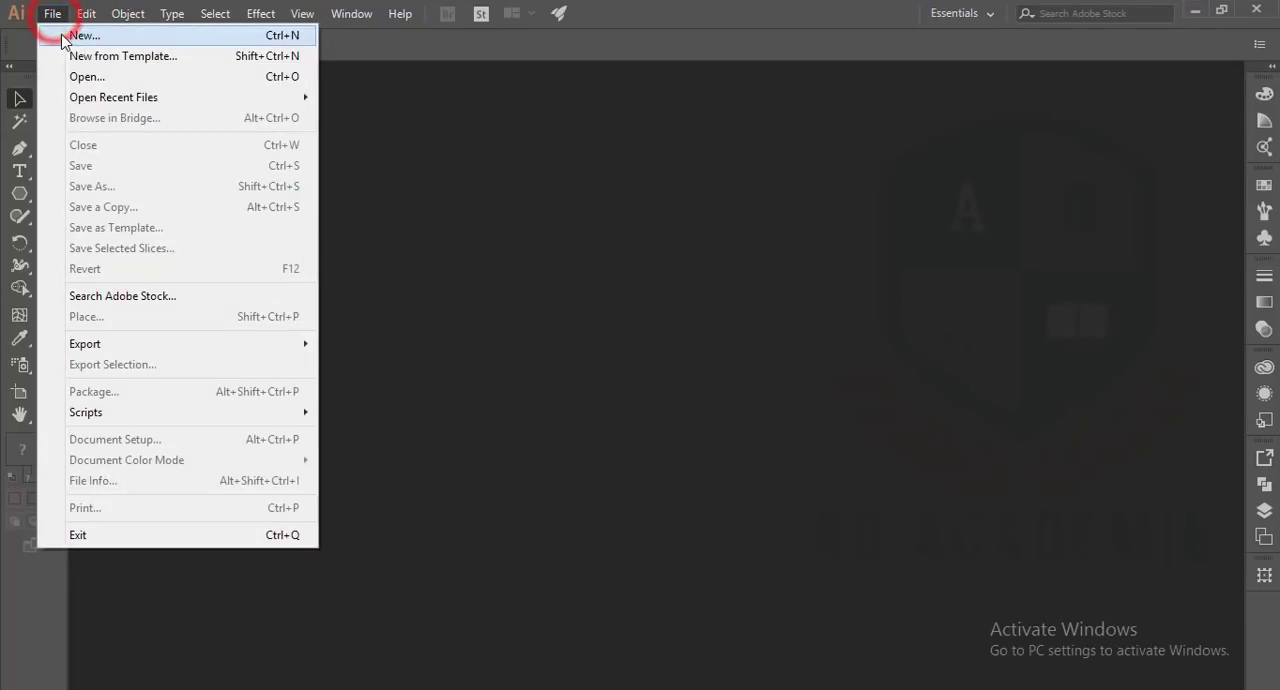
pyautogui.click(76, 36)
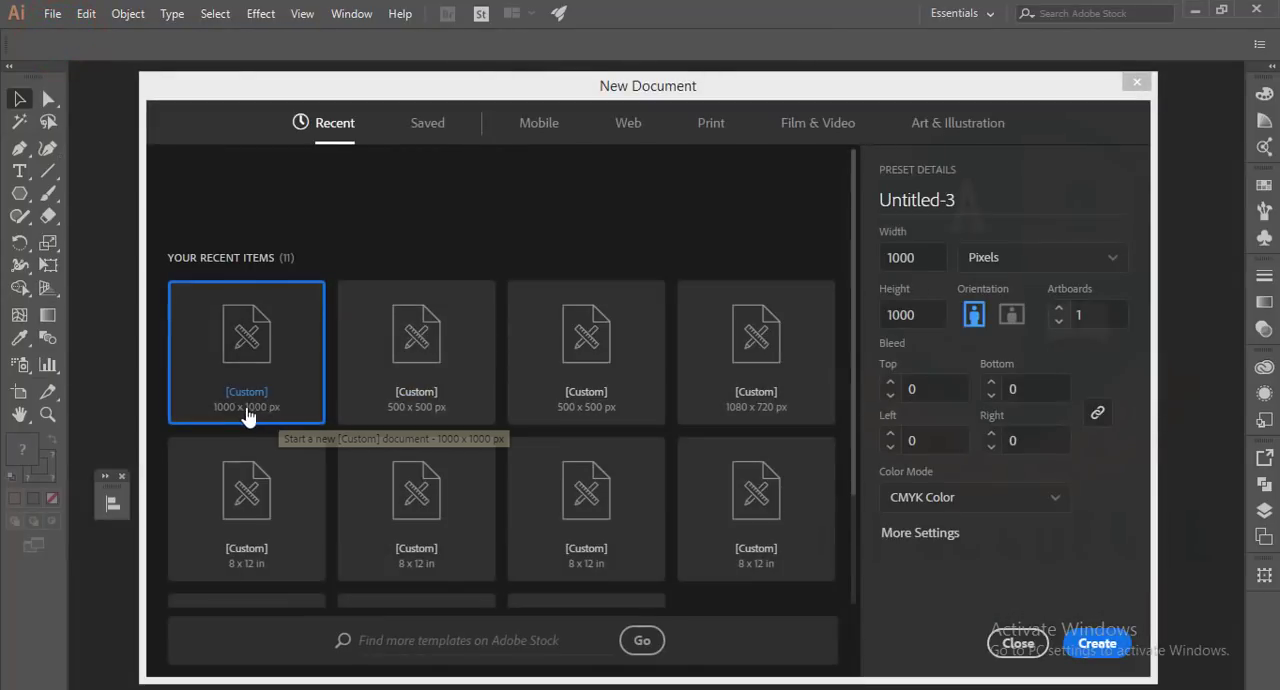
pyautogui.moveTo(1018, 496)
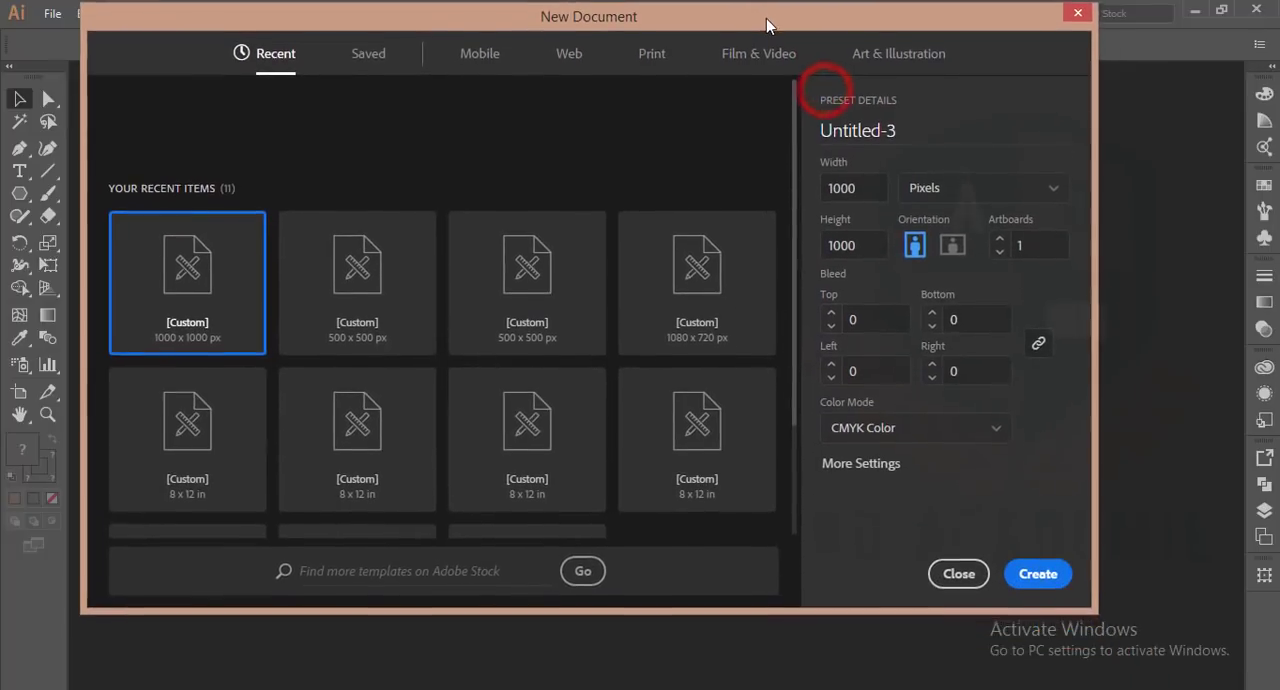
pyautogui.click(1038, 574)
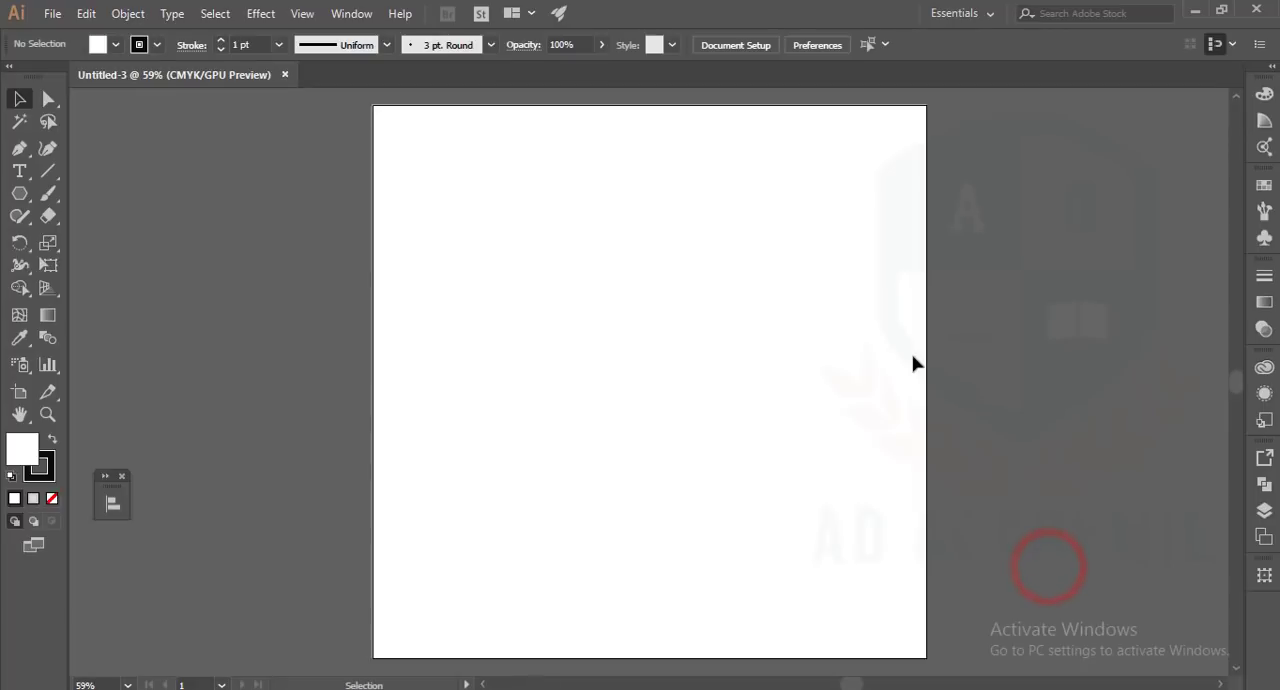
pyautogui.moveTo(444, 324)
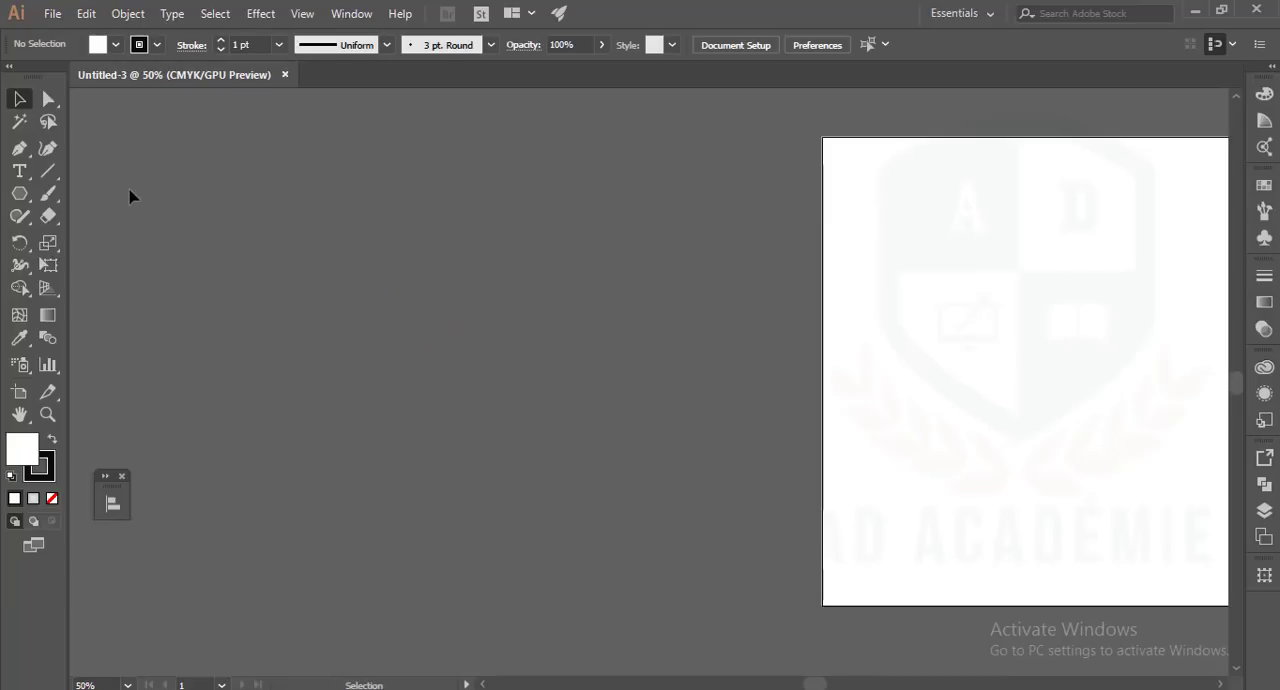
pyautogui.click(16, 192)
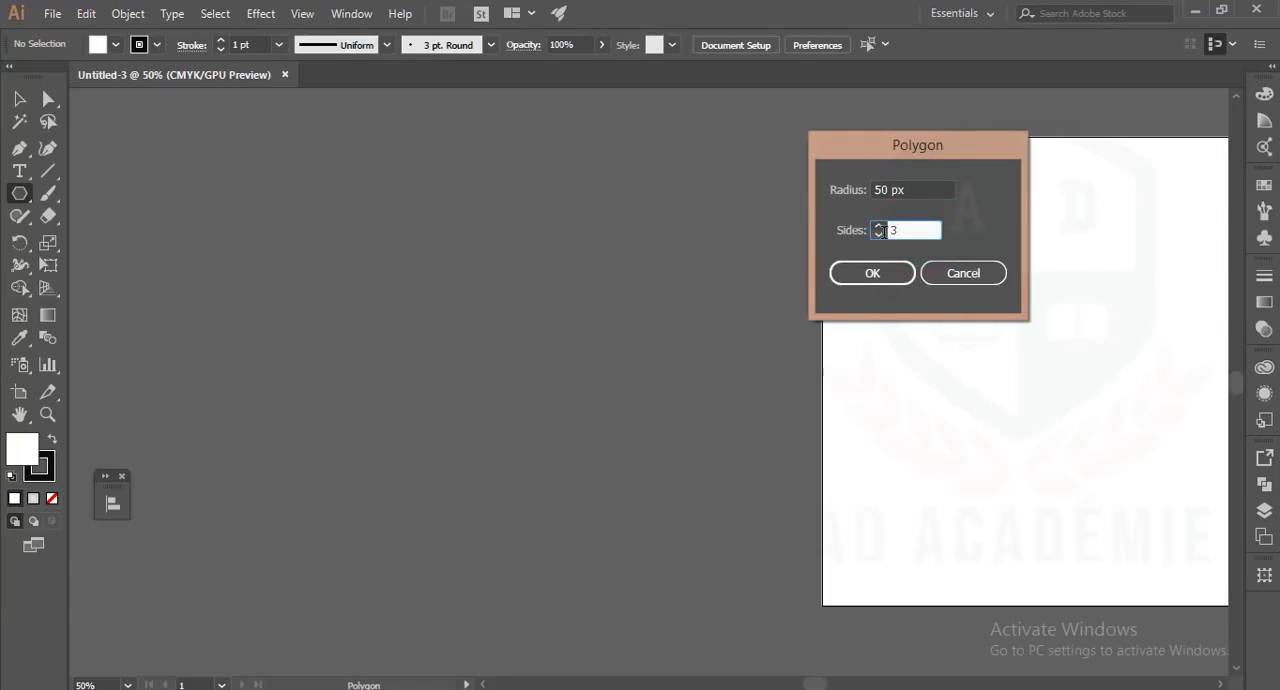
pyautogui.click(872, 272)
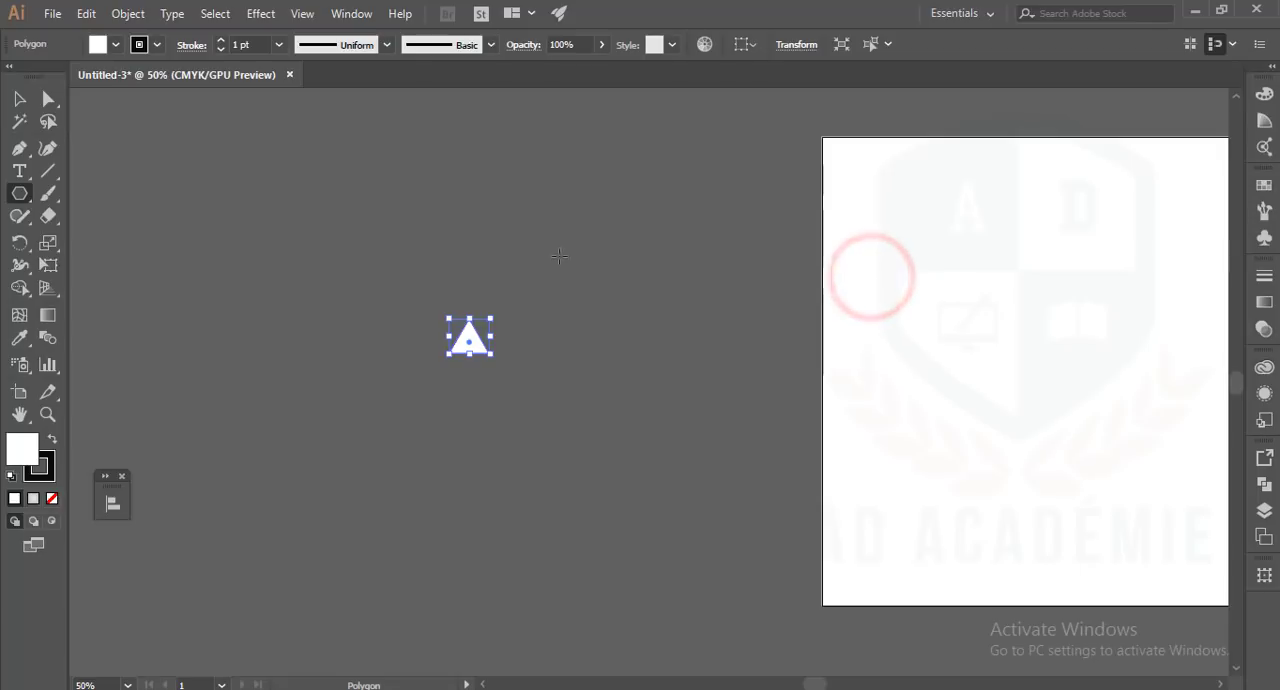
pyautogui.click(18, 100)
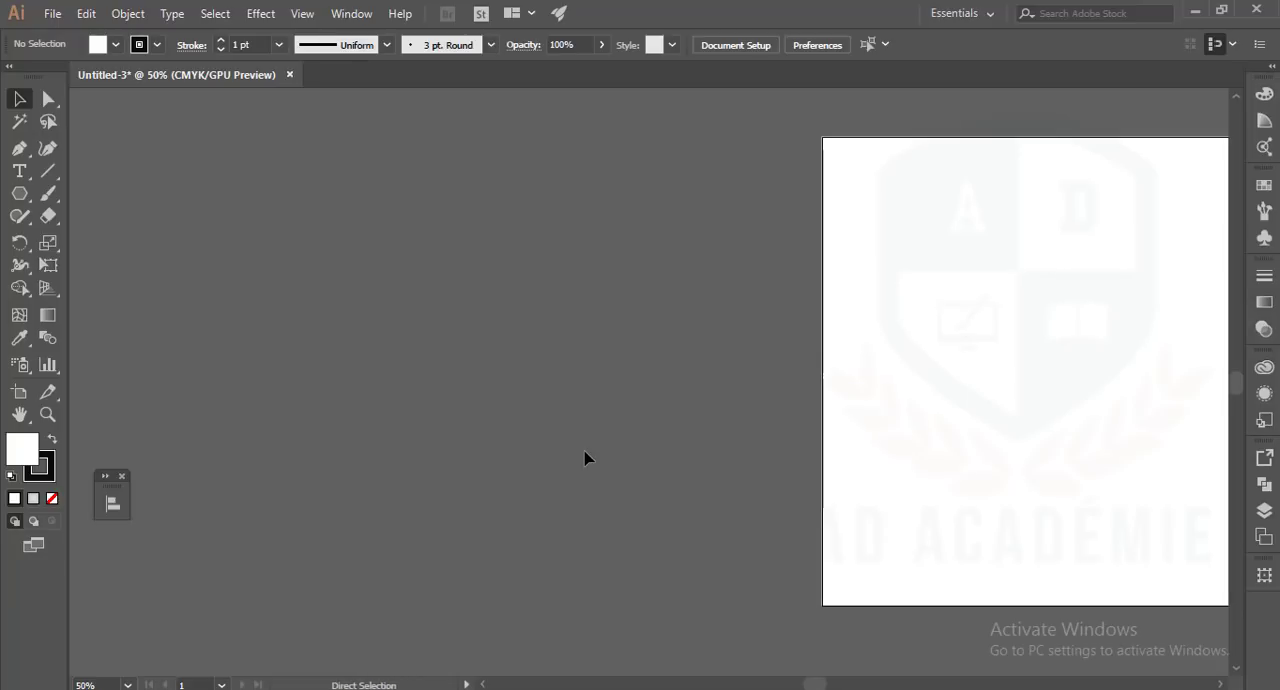
# Step: Zoom in and draw a 3-sided polygon (triangle) with the Polygon tool's settings dialog
pyautogui.press('ctrl+\\')
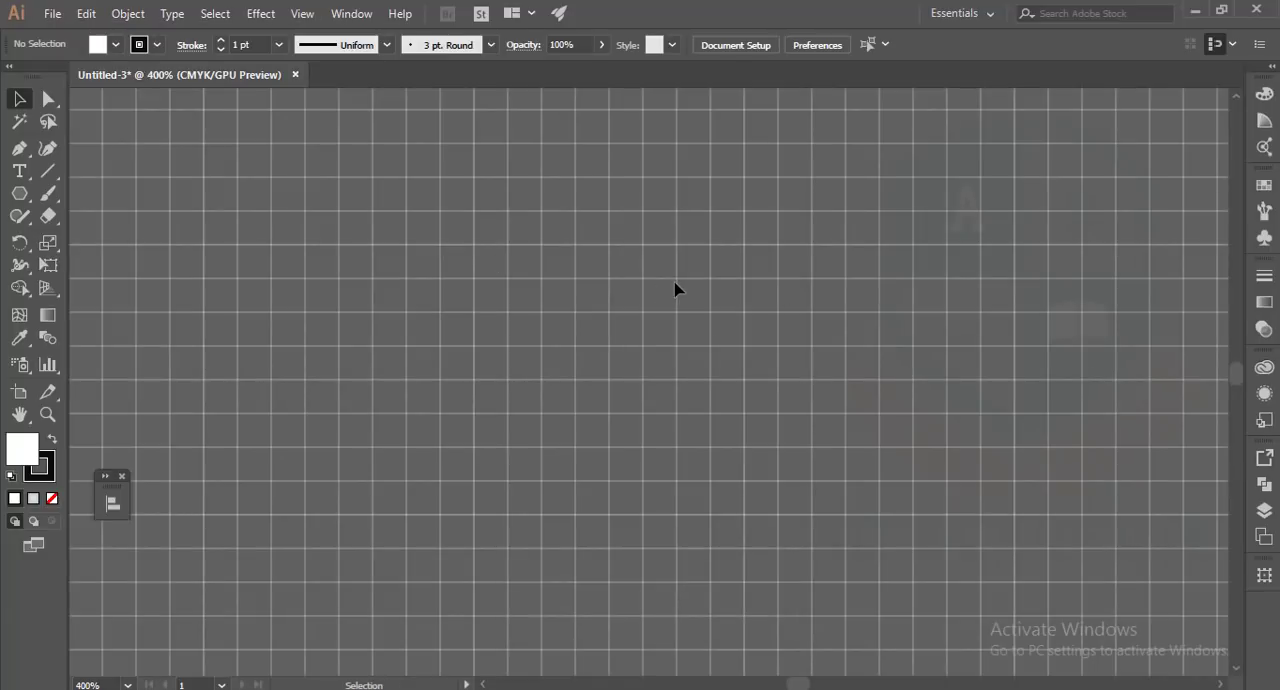
pyautogui.moveTo(20, 192)
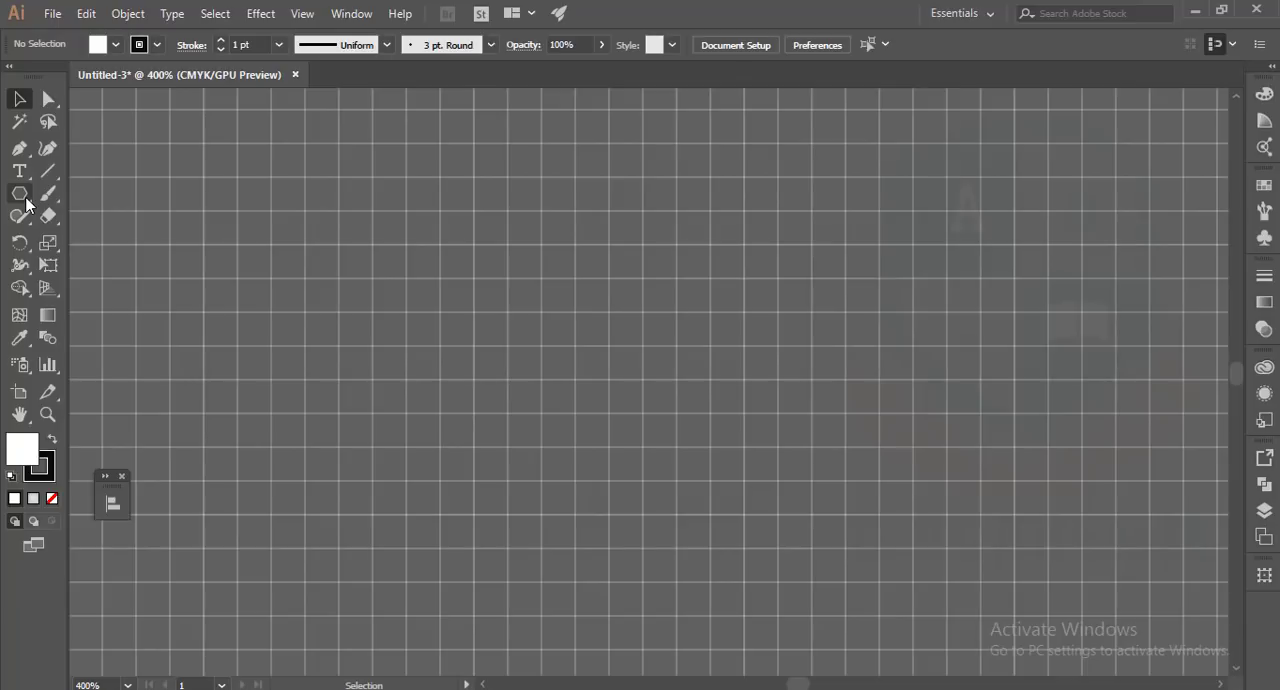
pyautogui.click(20, 192)
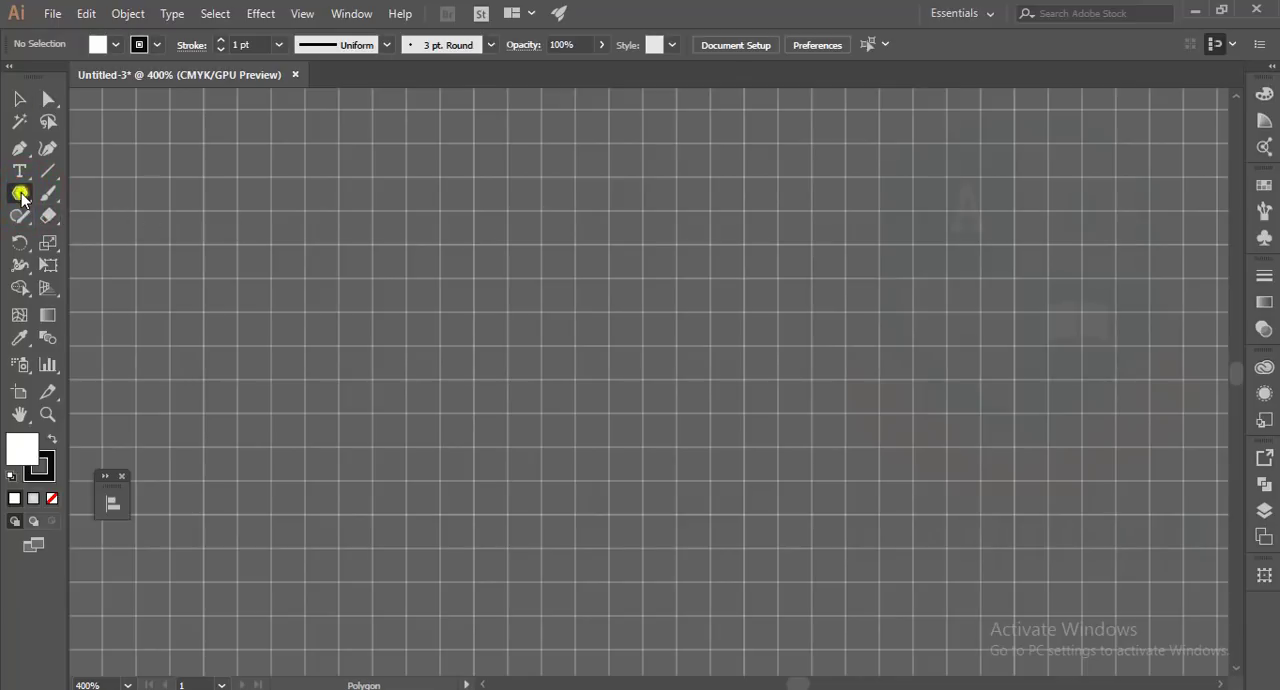
pyautogui.click(20, 192)
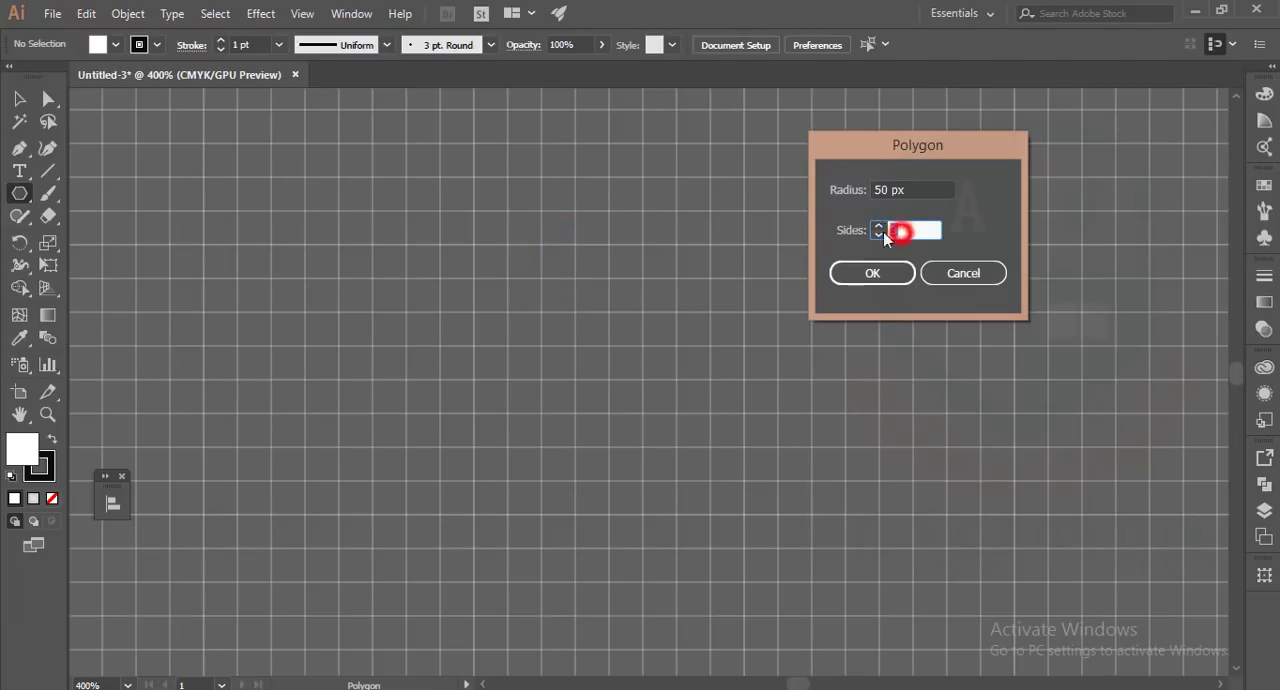
pyautogui.click(872, 272)
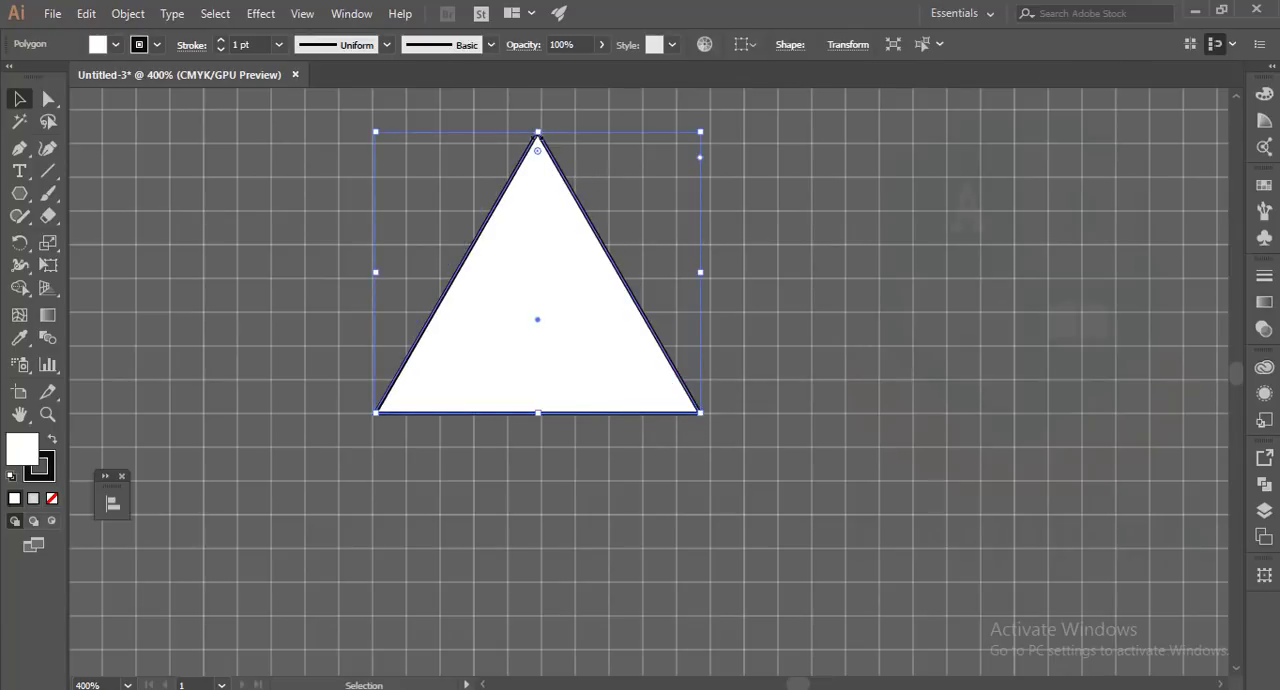
# Step: Set the triangle's stroke to None, then widen and reposition it, leaving a plain white triangle
pyautogui.moveTo(536, 318); pyautogui.dragTo(572, 380)
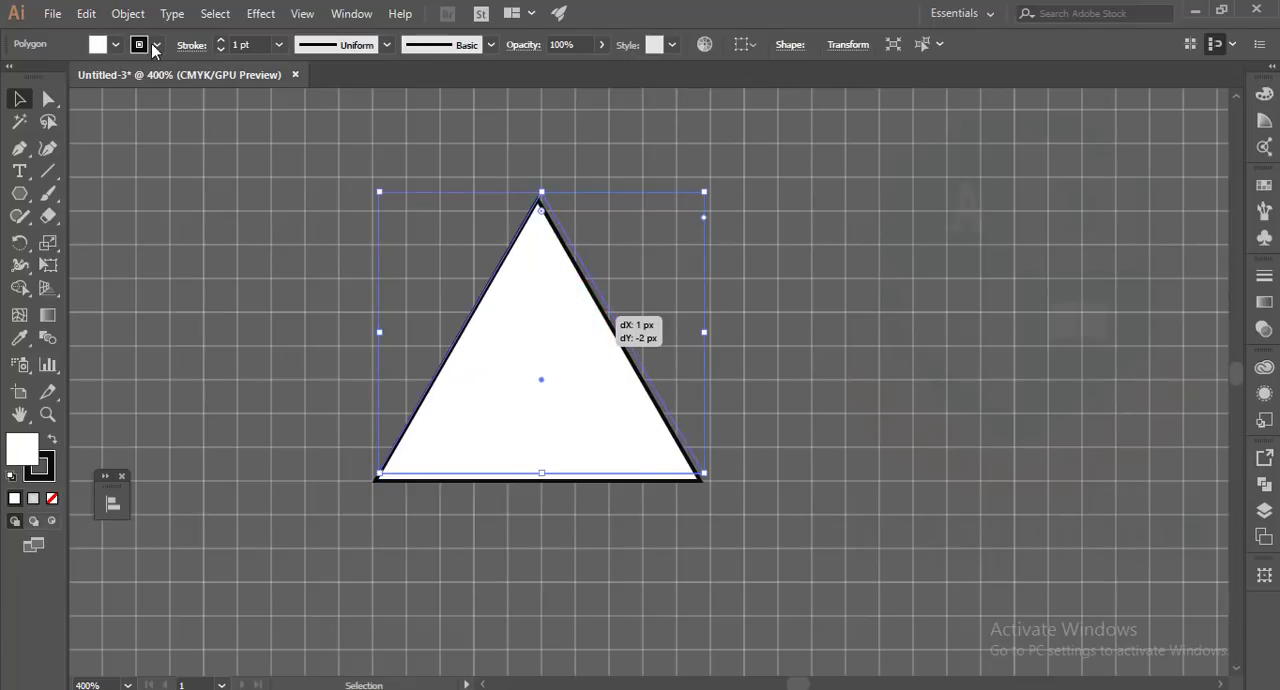
pyautogui.click(158, 44)
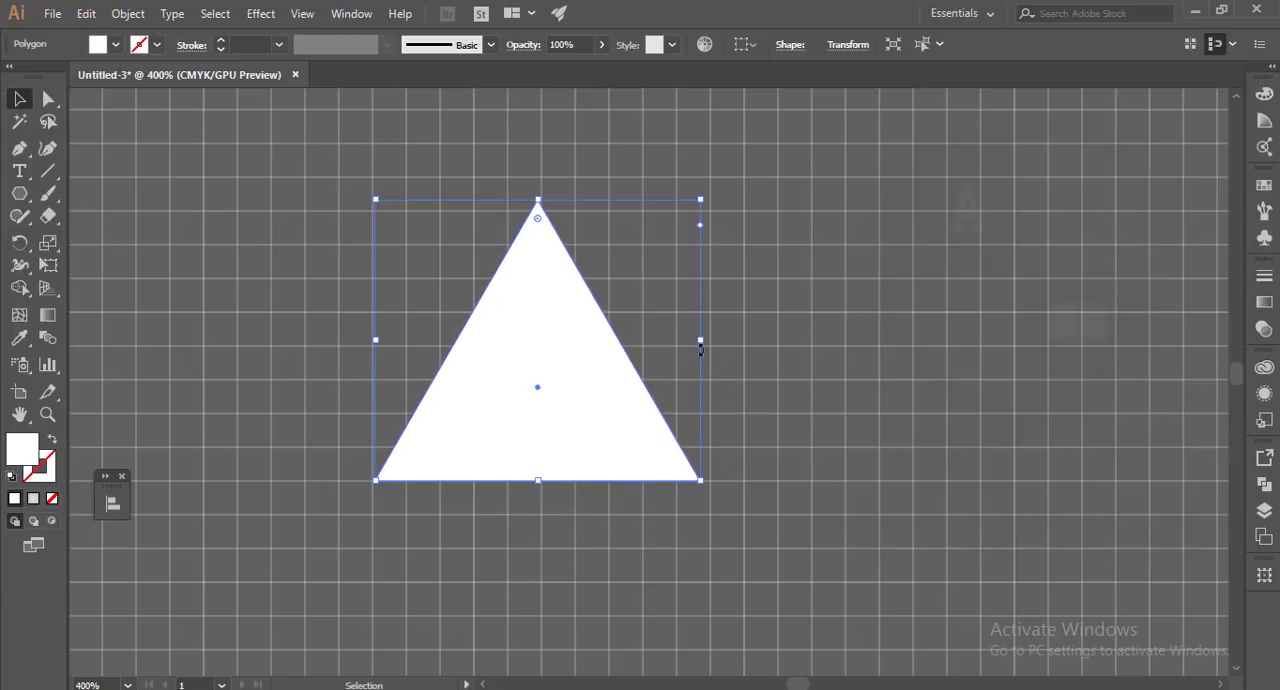
pyautogui.moveTo(700, 342); pyautogui.dragTo(714, 342)
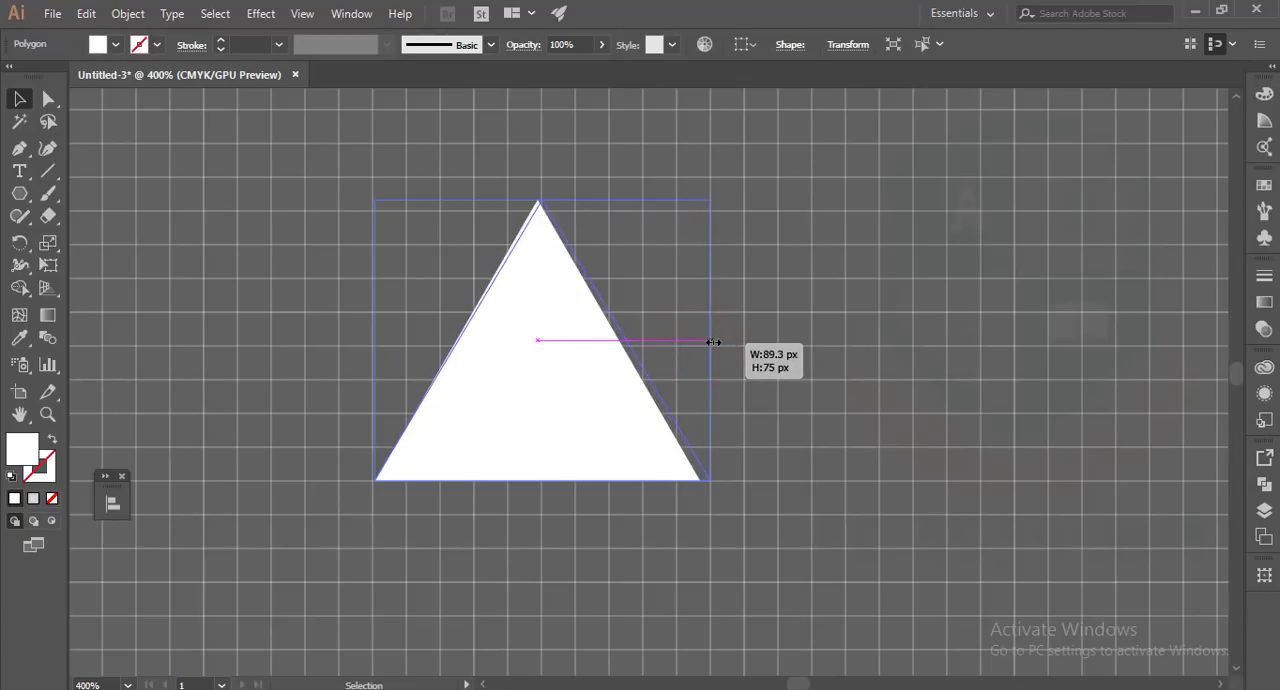
pyautogui.moveTo(540, 204); pyautogui.dragTo(544, 204)
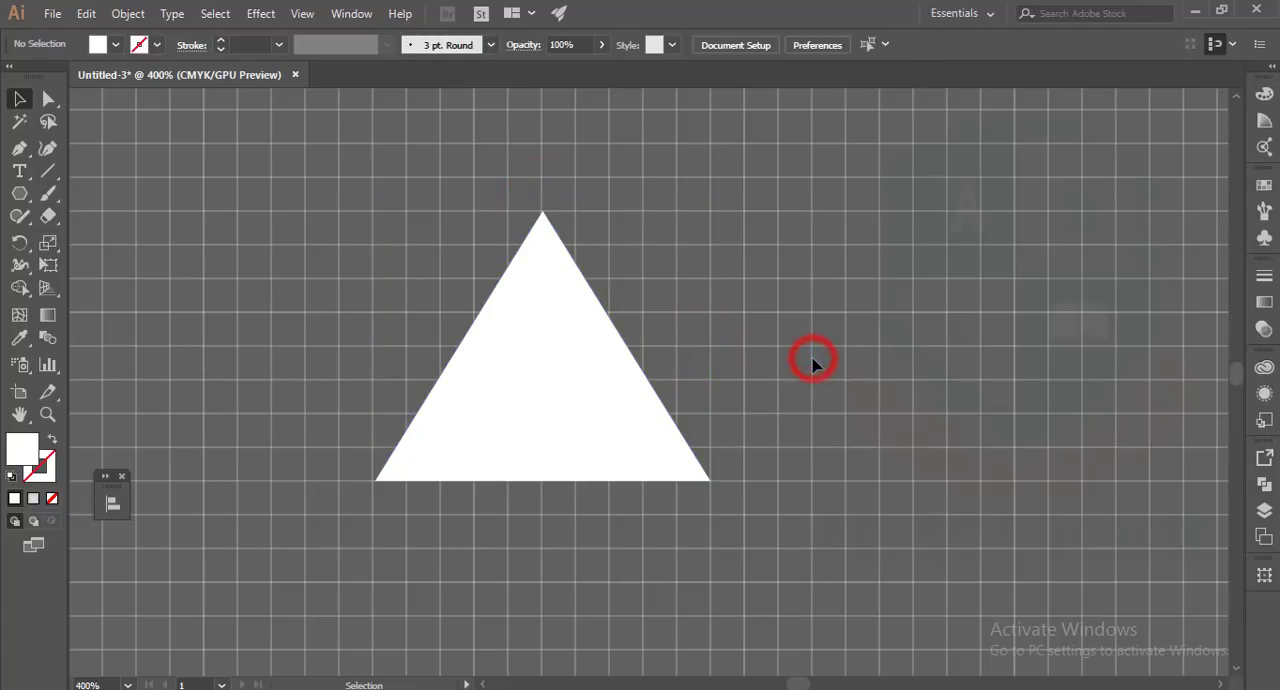
pyautogui.click(812, 364)
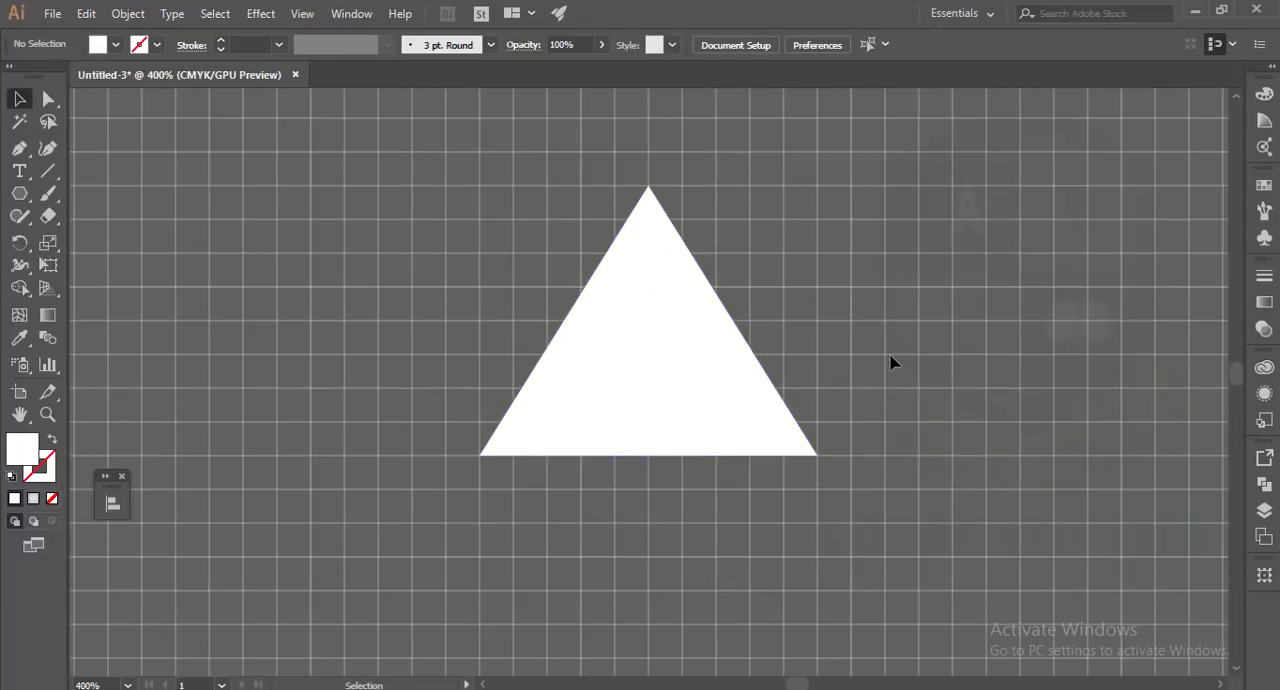
pyautogui.click(648, 362)
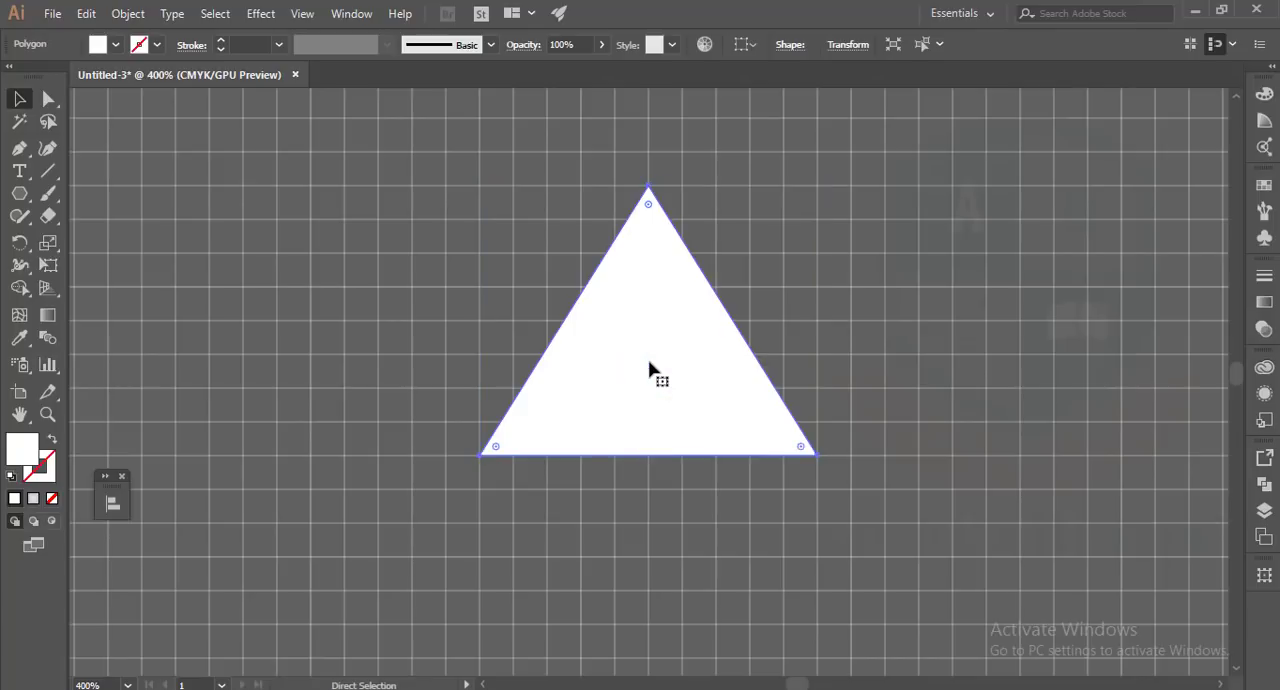
# Step: Paste a copy in front, fill it brown and scale it inside the white triangle to leave a white border
pyautogui.press('Ctrl+F')
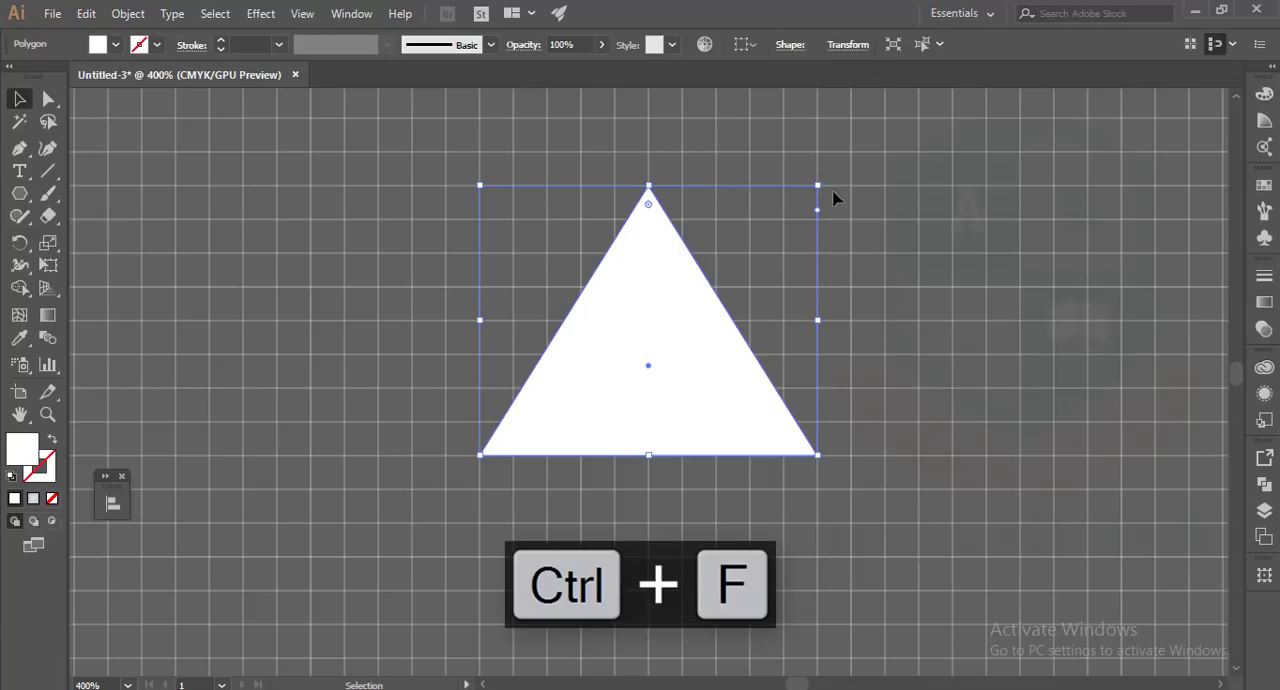
pyautogui.press('ctrl+f')
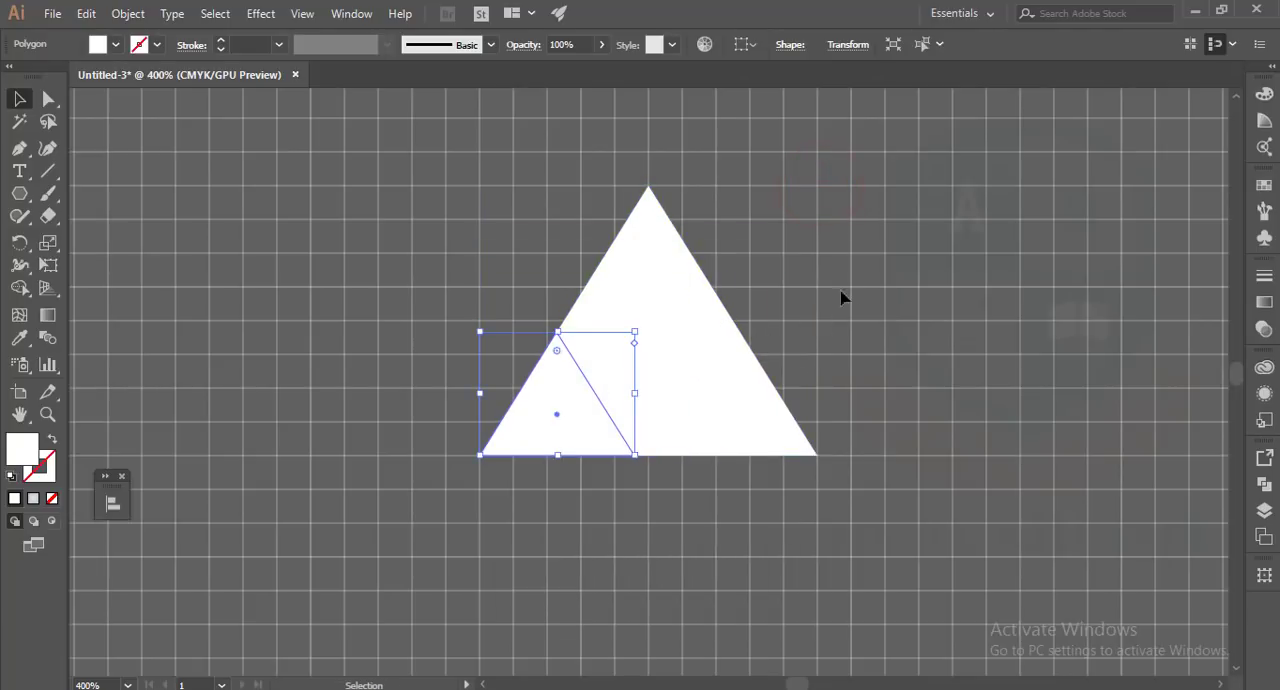
pyautogui.click(98, 44)
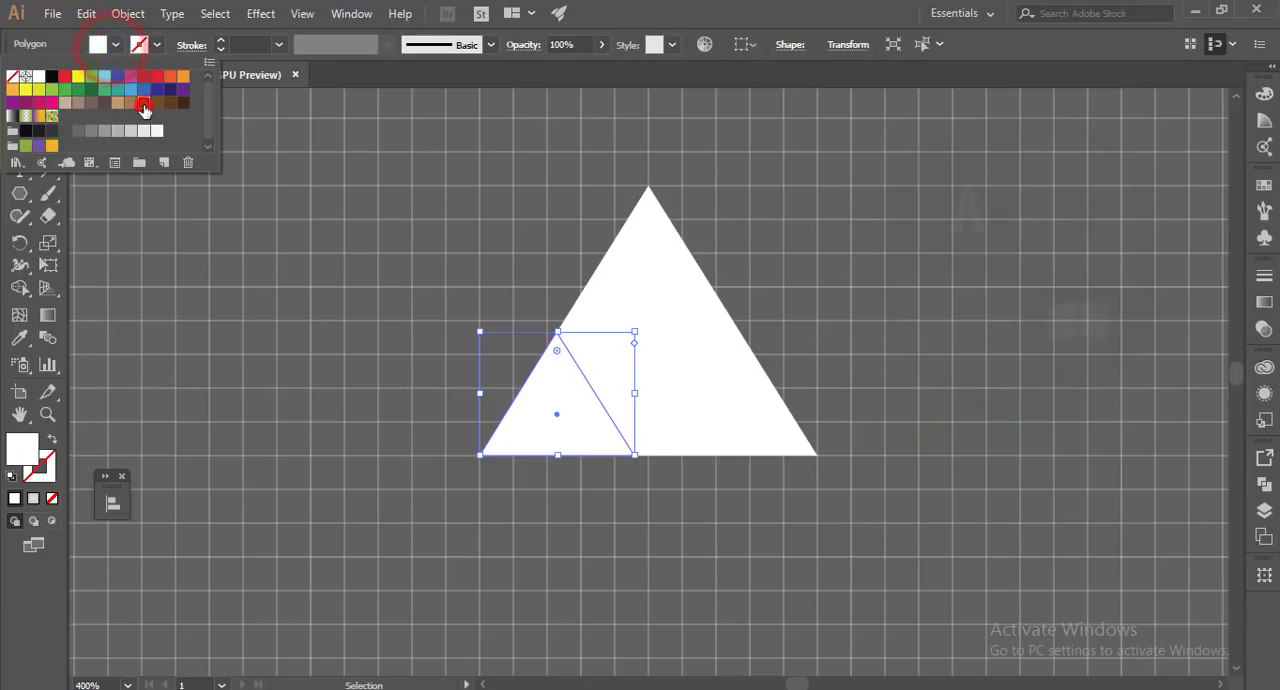
pyautogui.click(140, 104)
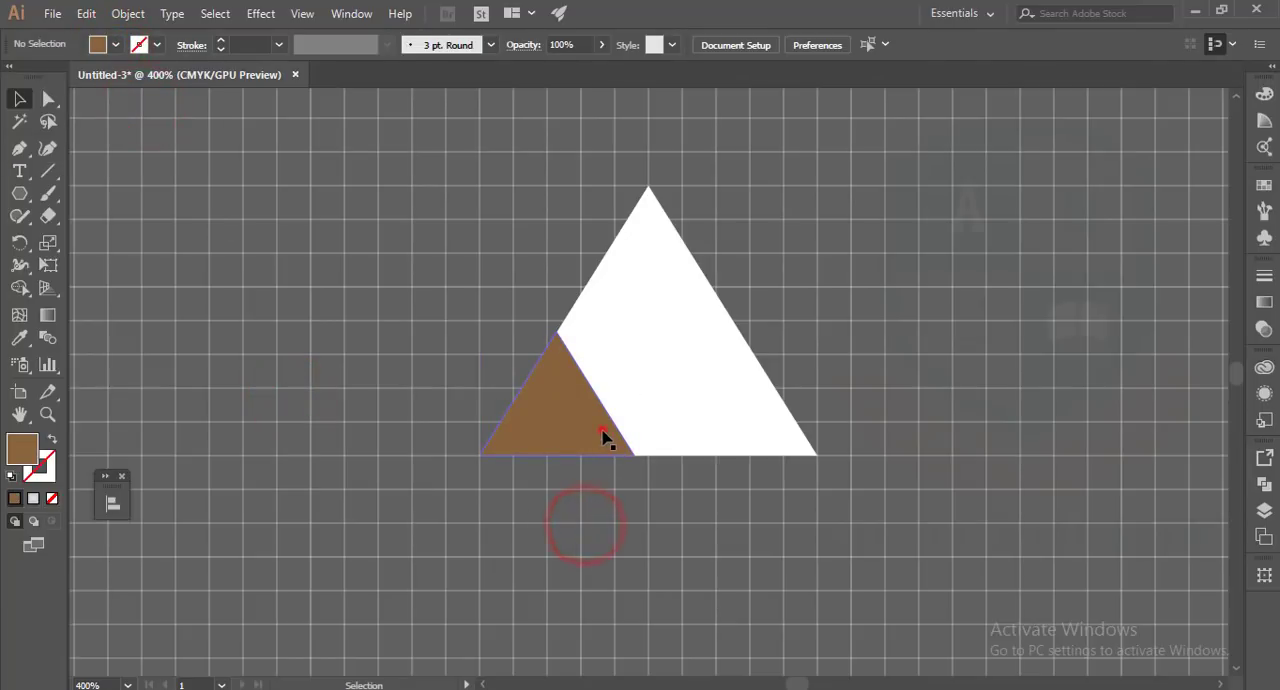
pyautogui.click(596, 436)
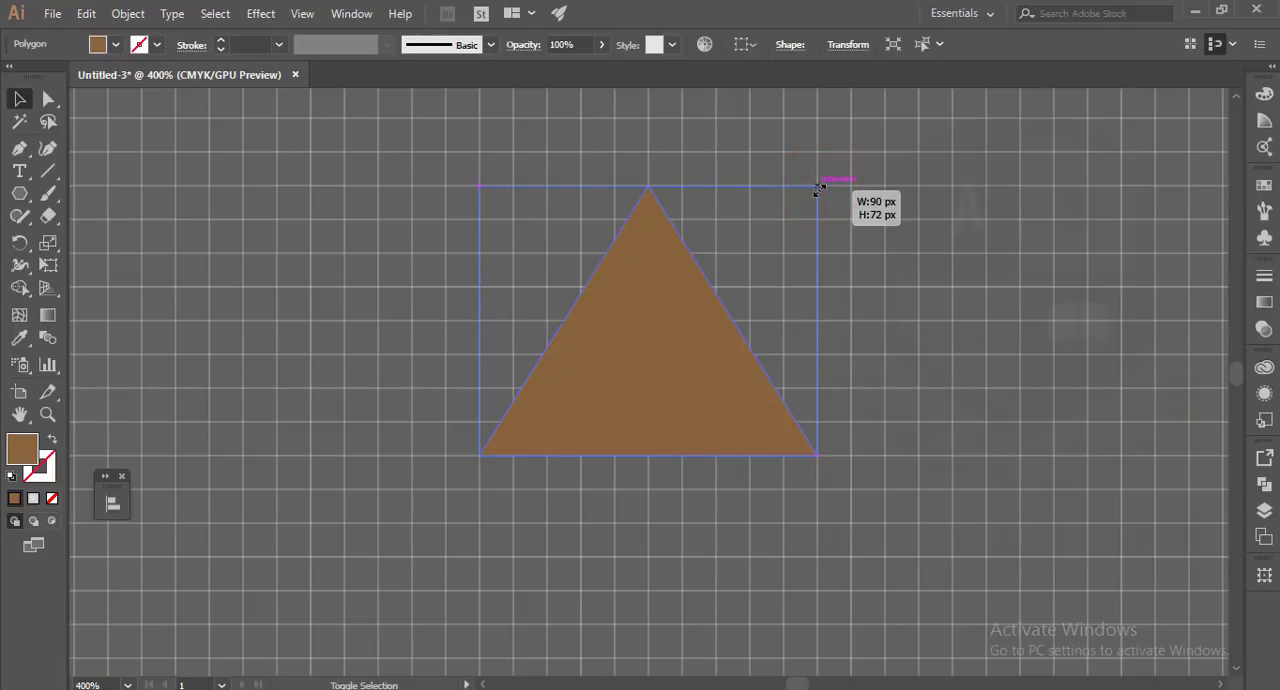
pyautogui.moveTo(818, 188); pyautogui.dragTo(782, 232)
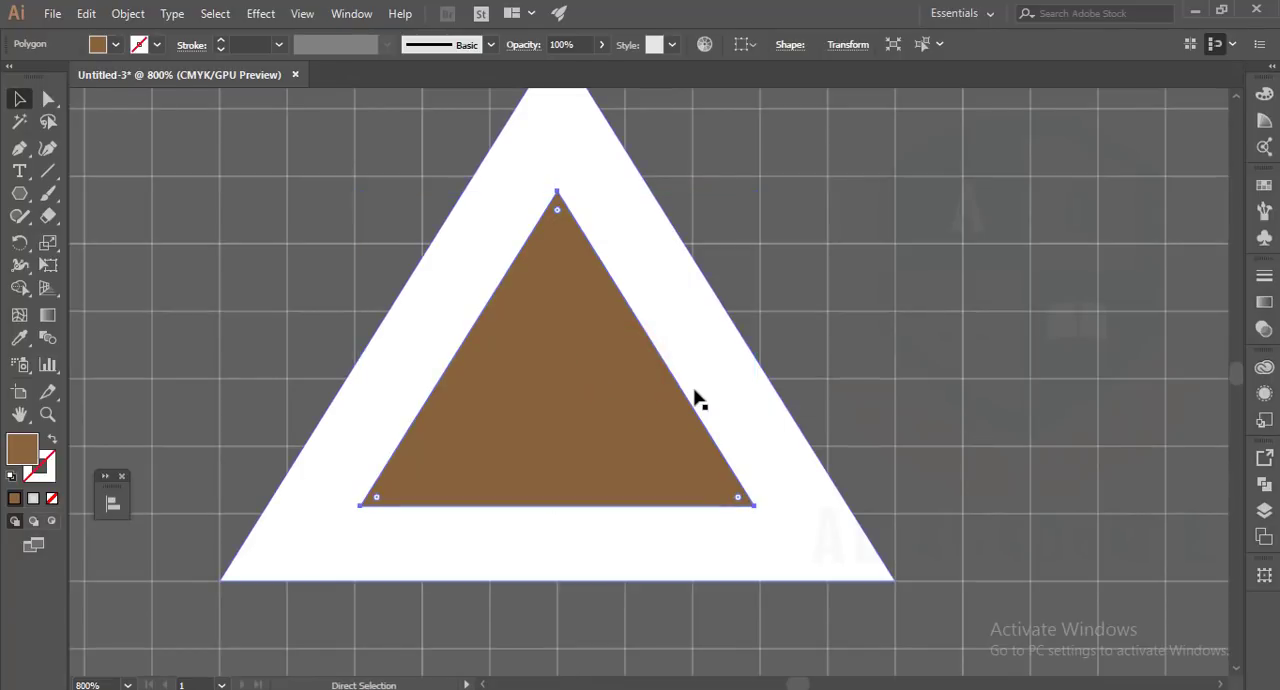
# Step: Copy the brown triangle and draw a small 15 × 12 px triangle over the frame's lower-right edge
pyautogui.press('Ctrl+c')
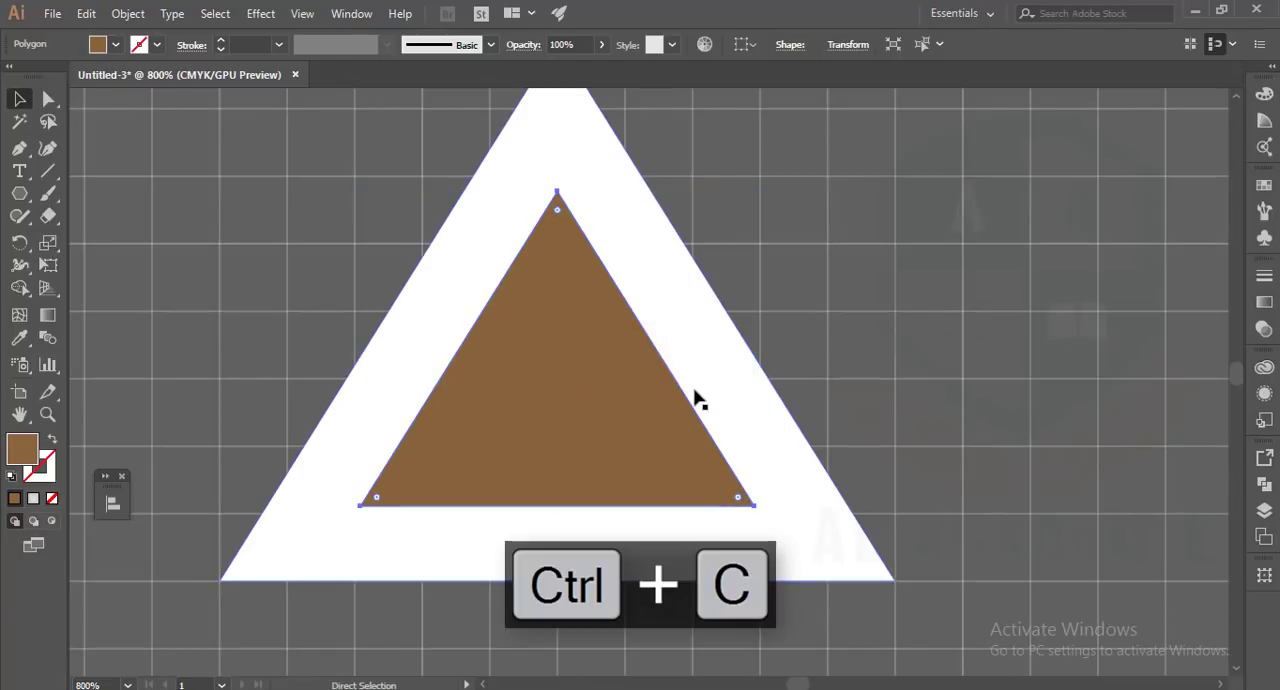
pyautogui.press('ctrl+f')
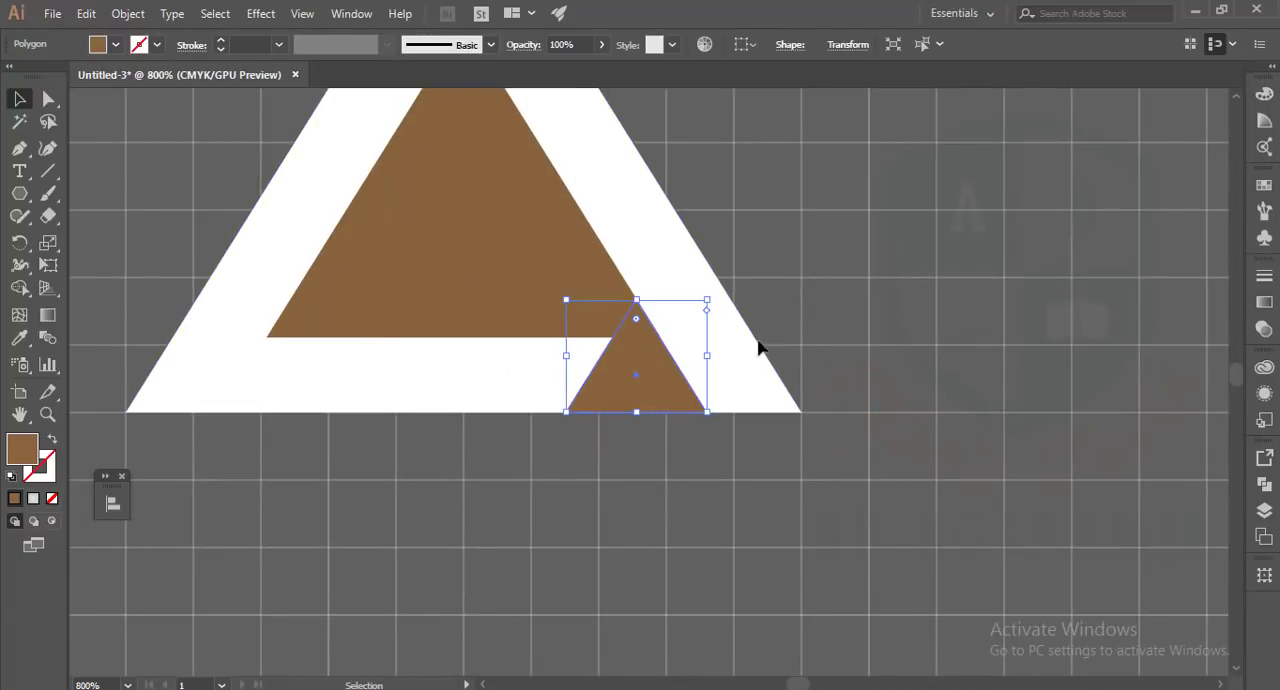
pyautogui.moveTo(636, 300); pyautogui.dragTo(636, 324)
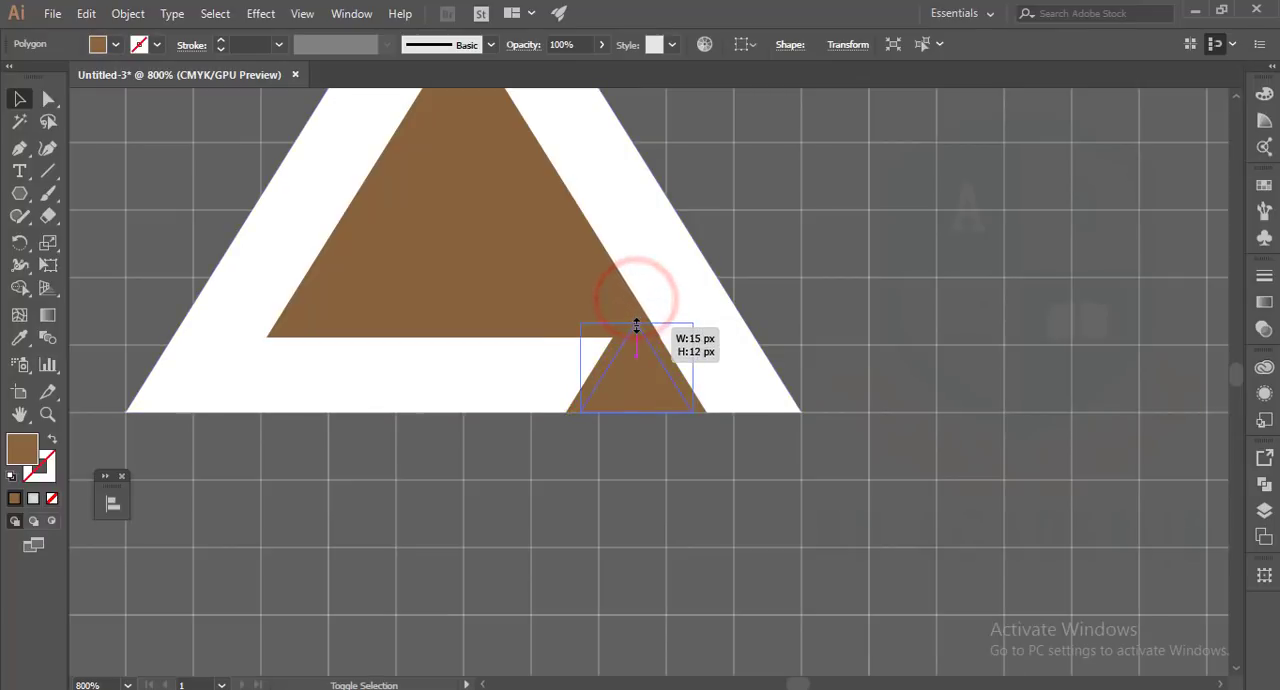
pyautogui.moveTo(636, 330); pyautogui.dragTo(668, 378)
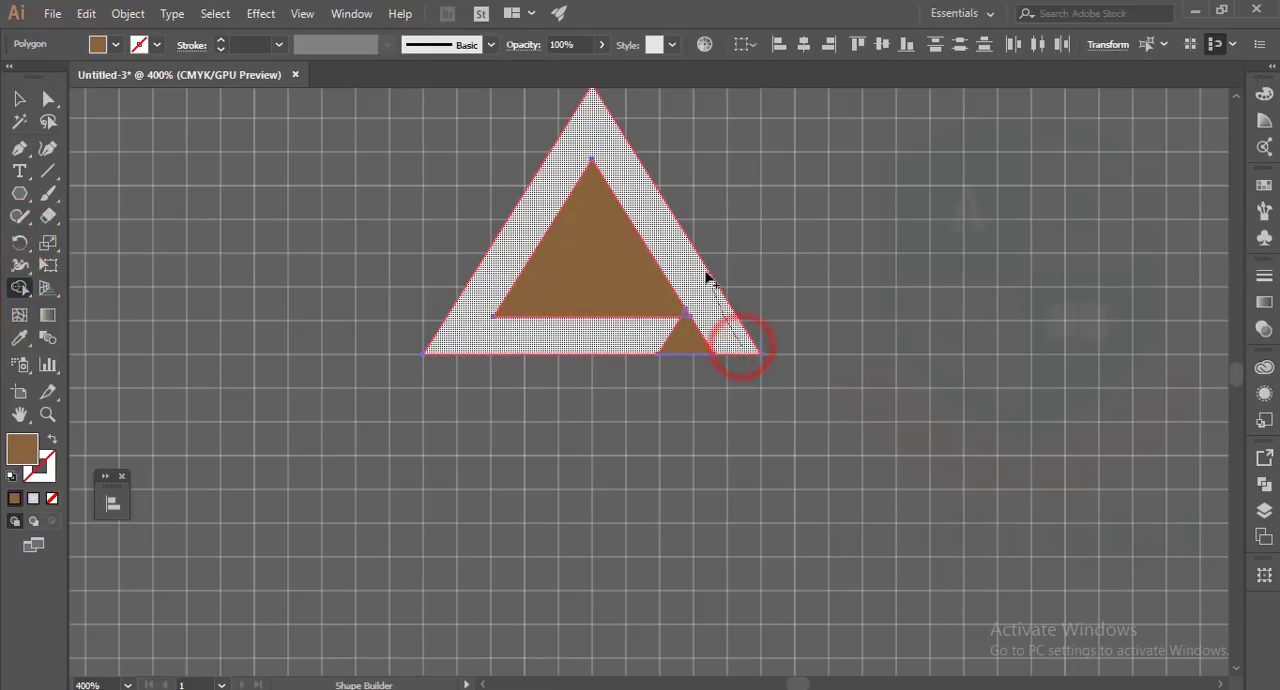
# Step: With Shape Builder, select and delete the unwanted piece to leave a notched triangle frame
pyautogui.click(740, 344)
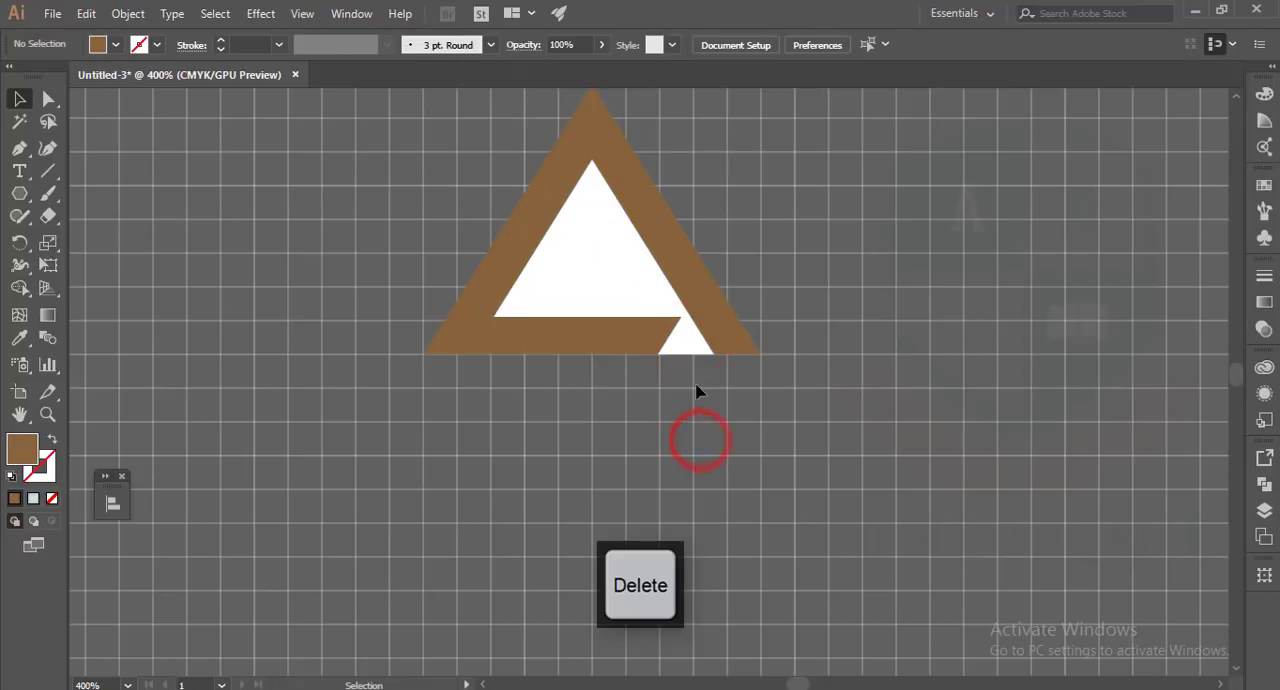
pyautogui.press('Delete')
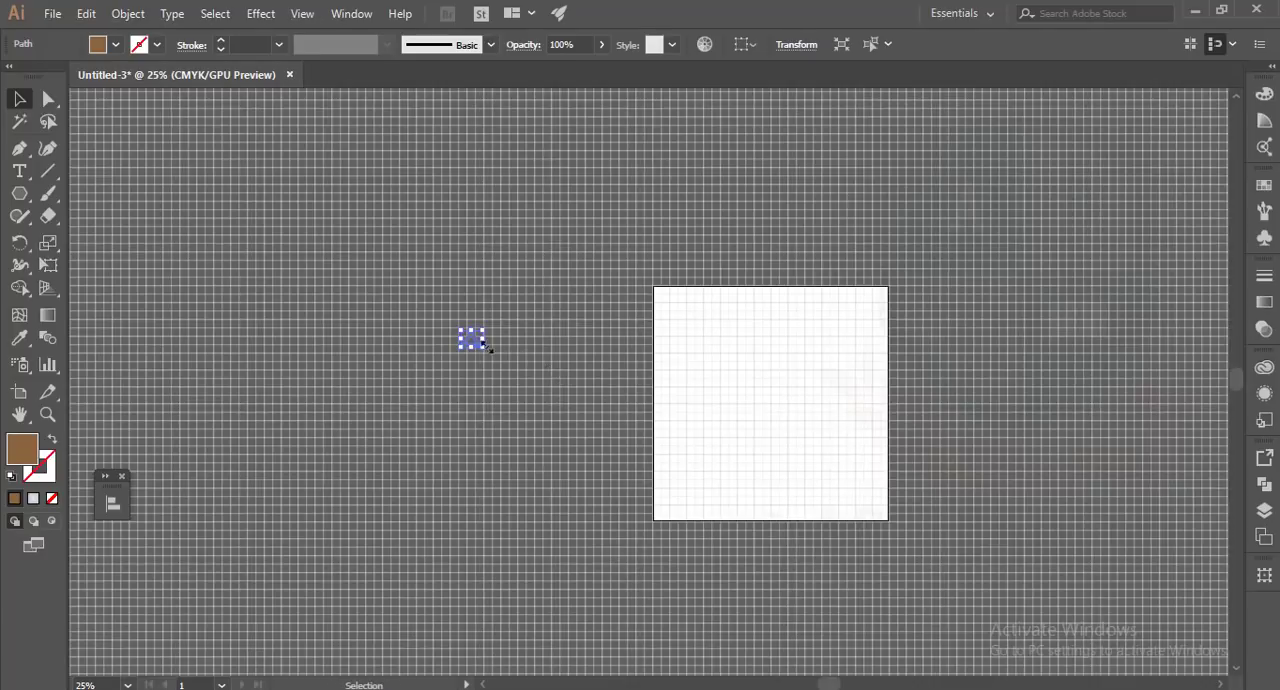
pyautogui.moveTo(398, 292)
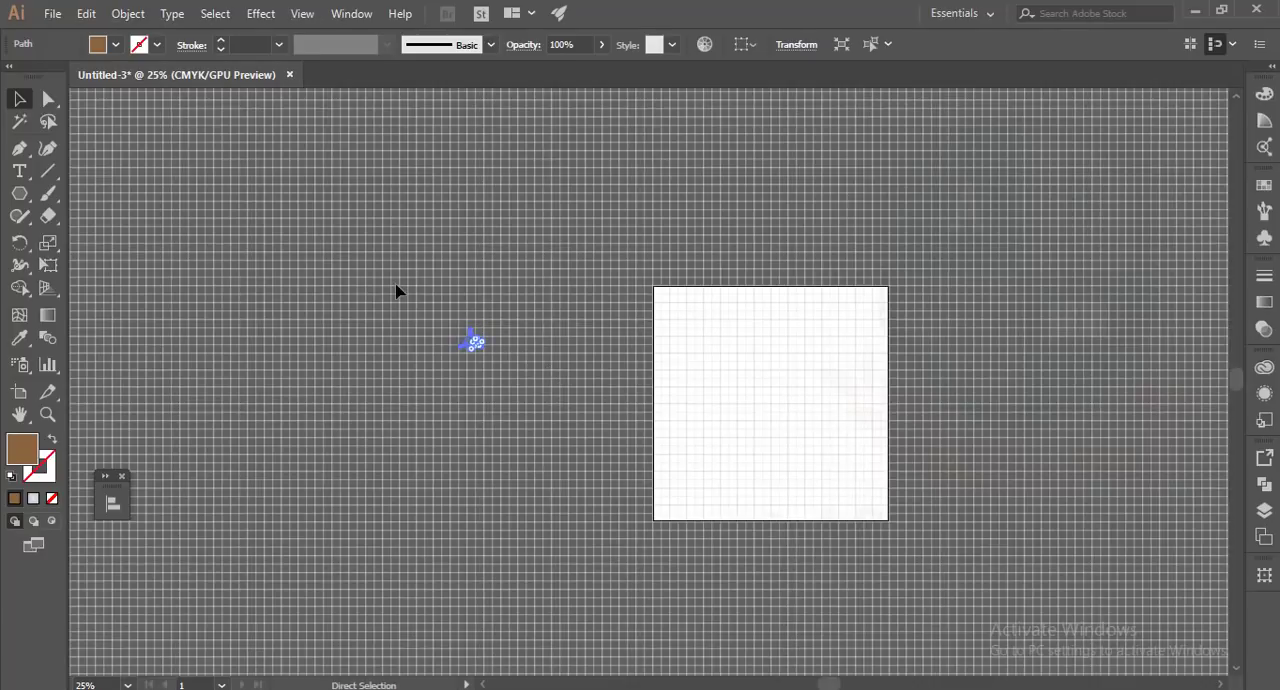
# Step: Move the notched triangle mark onto the artboard centre at 100% zoom
pyautogui.press("Ctrl+'")
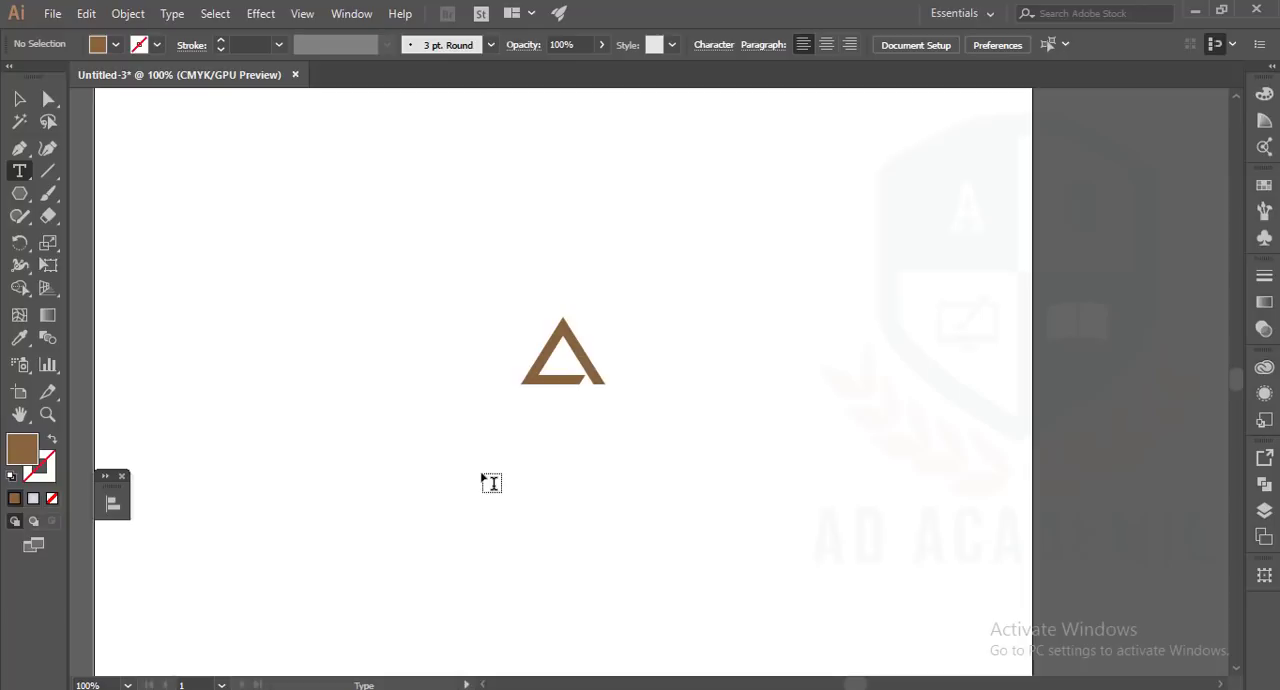
# Step: Start a text line below the triangle in Futura Std, 48 pt, Medium weight
pyautogui.click(488, 480)
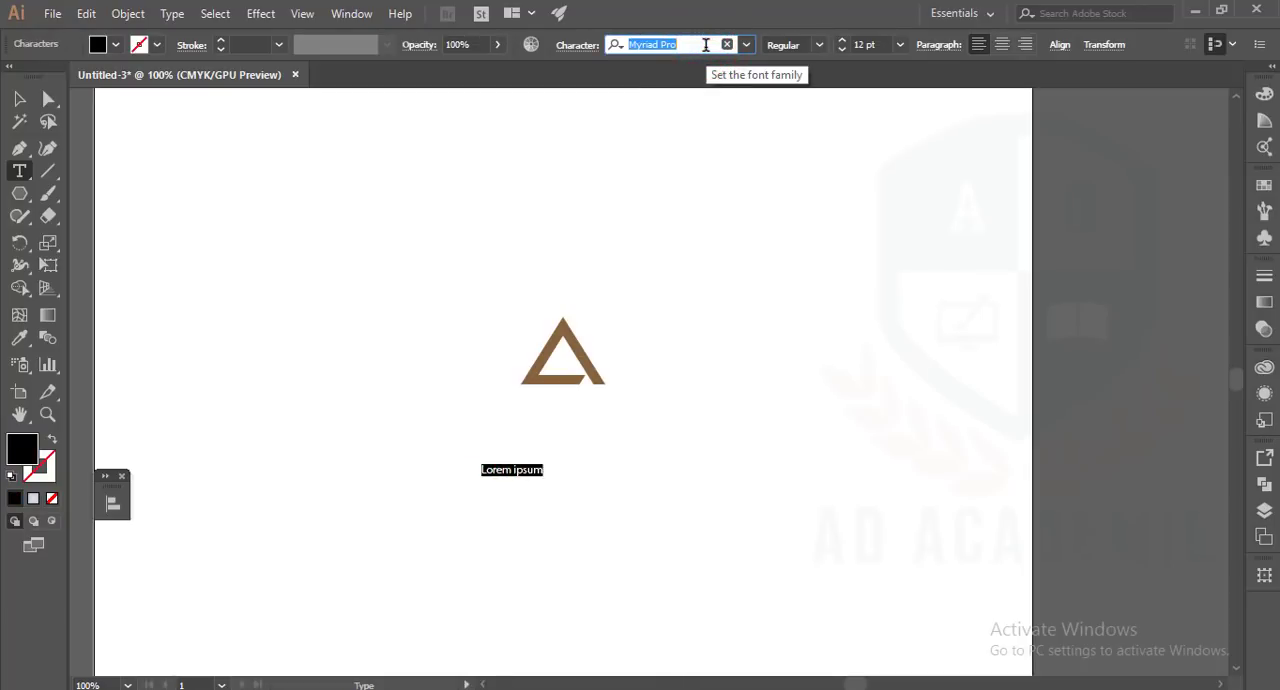
pyautogui.write('Futu')
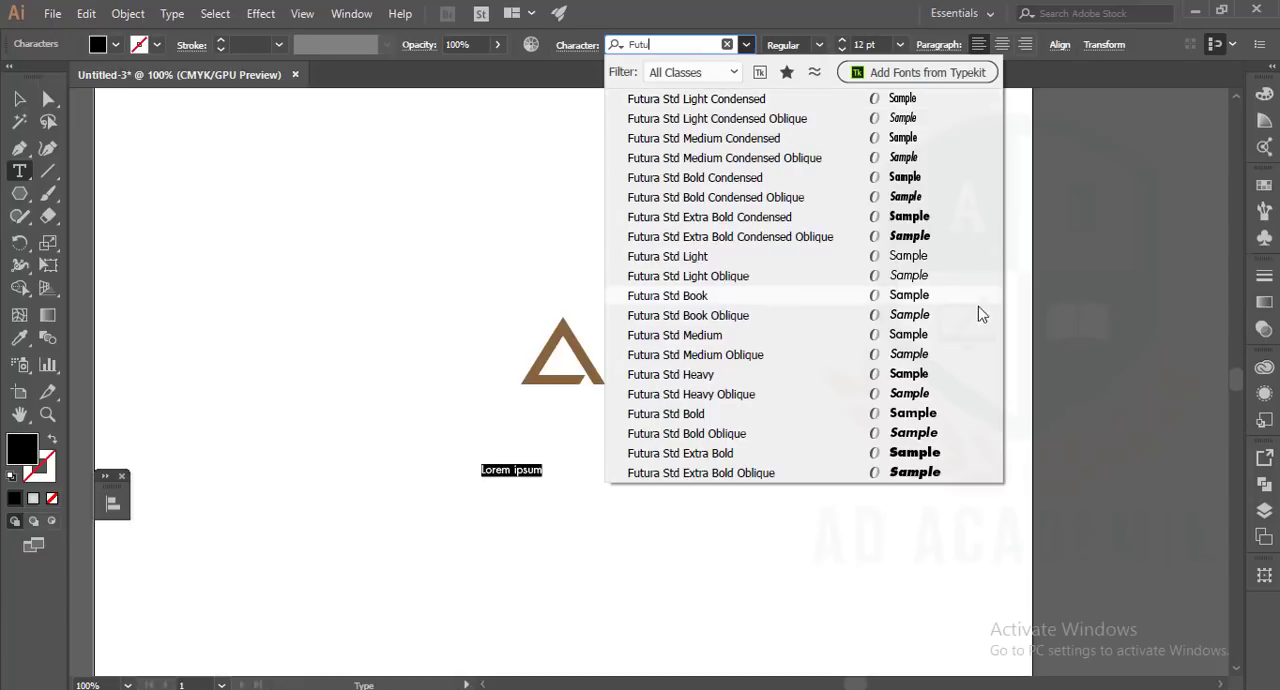
pyautogui.click(670, 374)
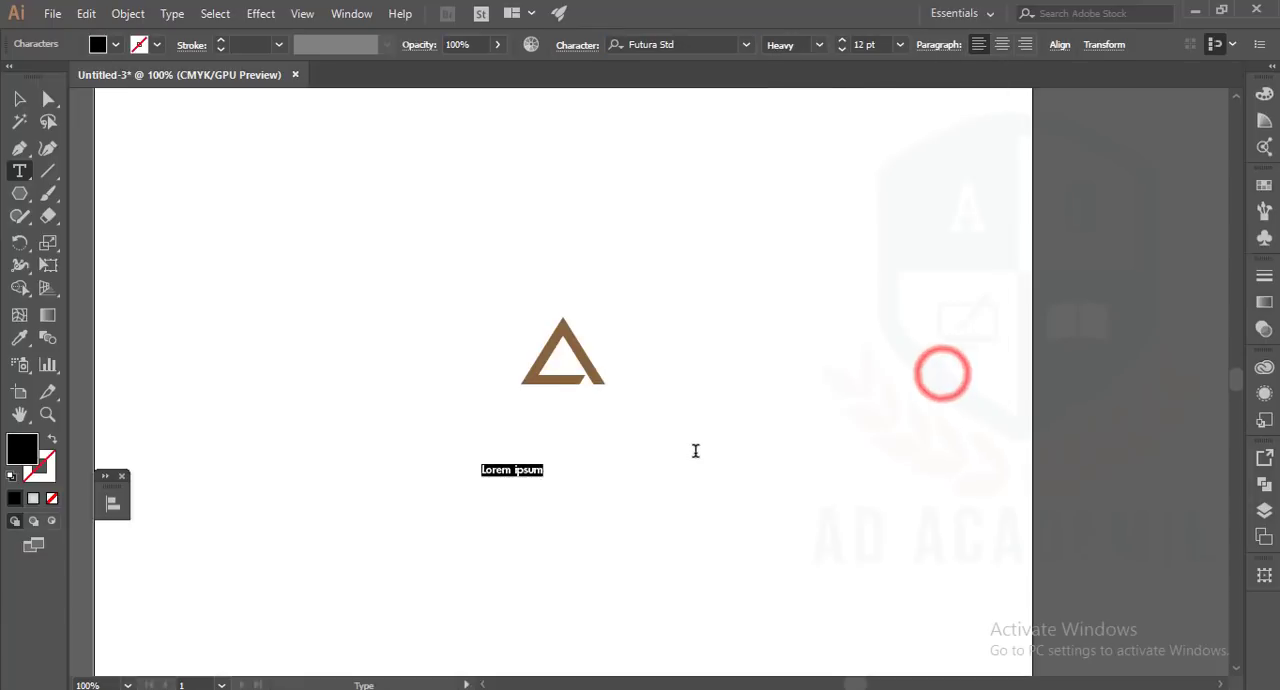
pyautogui.click(900, 44)
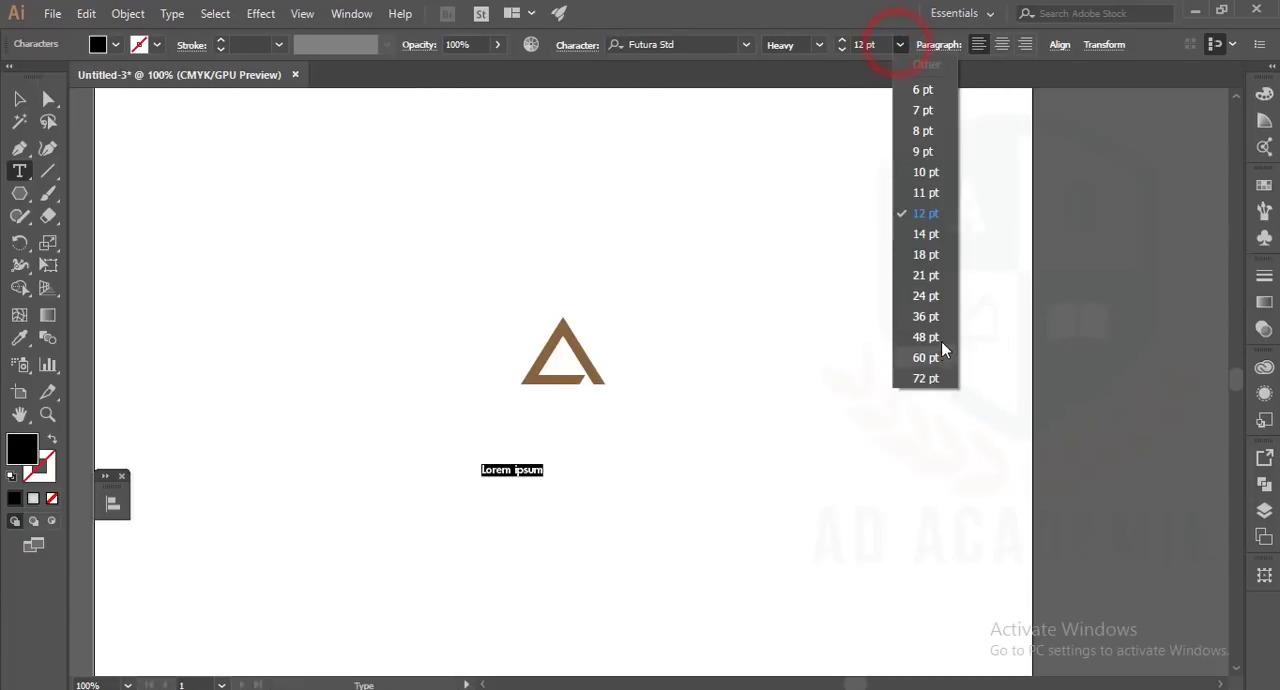
pyautogui.click(924, 336)
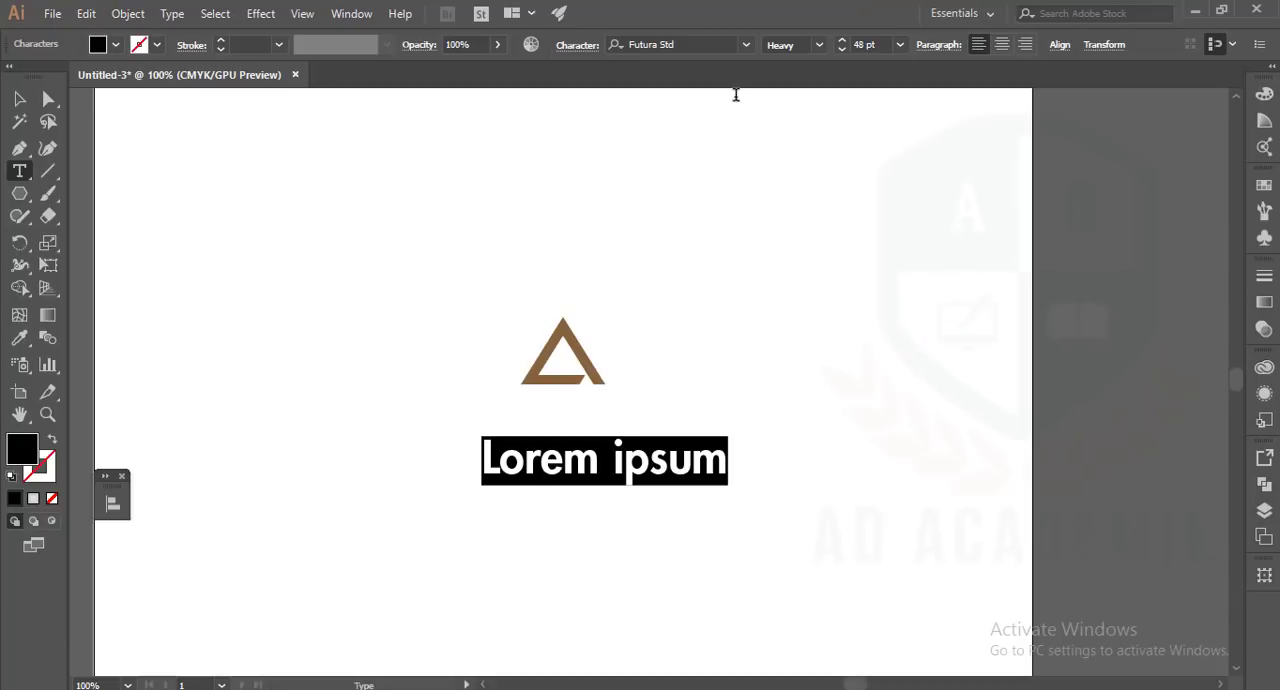
pyautogui.click(814, 44)
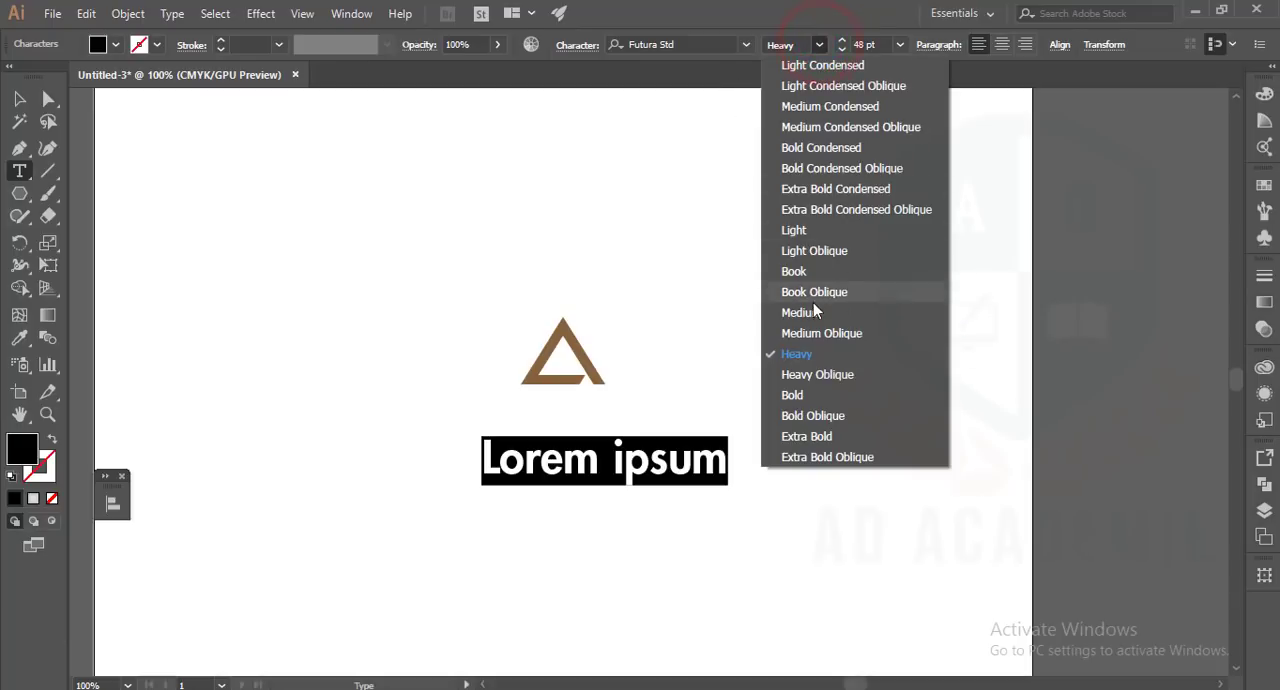
pyautogui.click(794, 312)
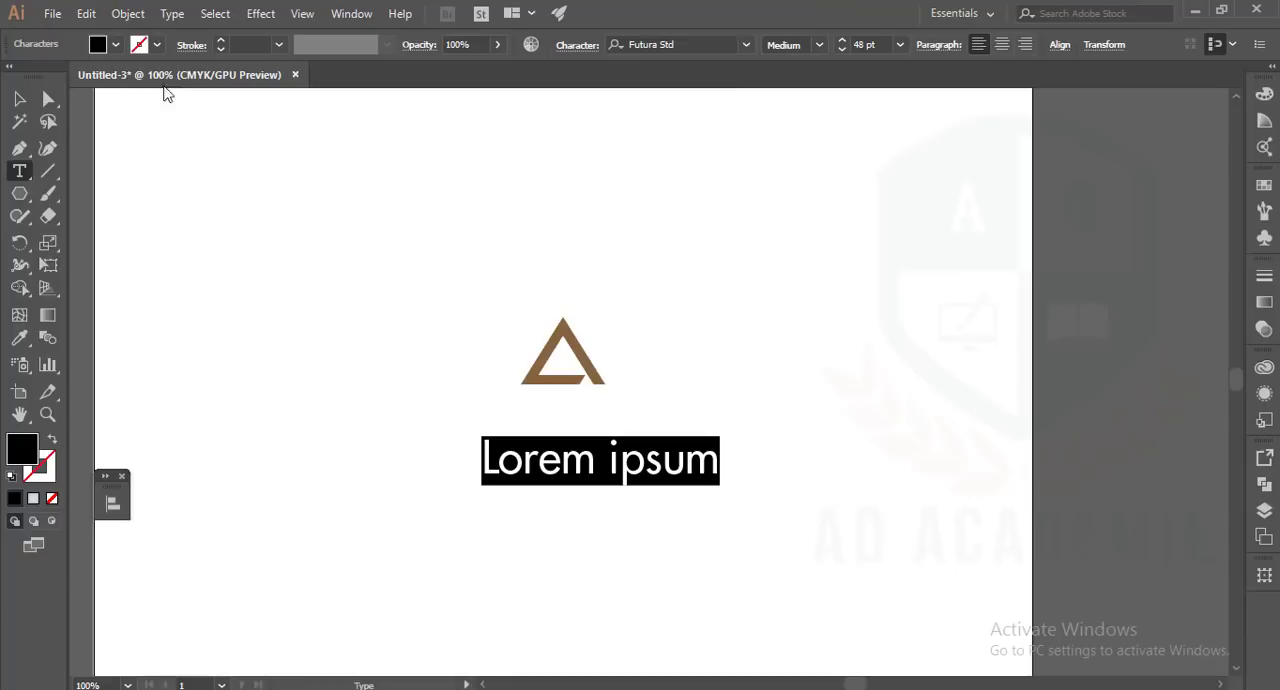
pyautogui.moveTo(550, 52)
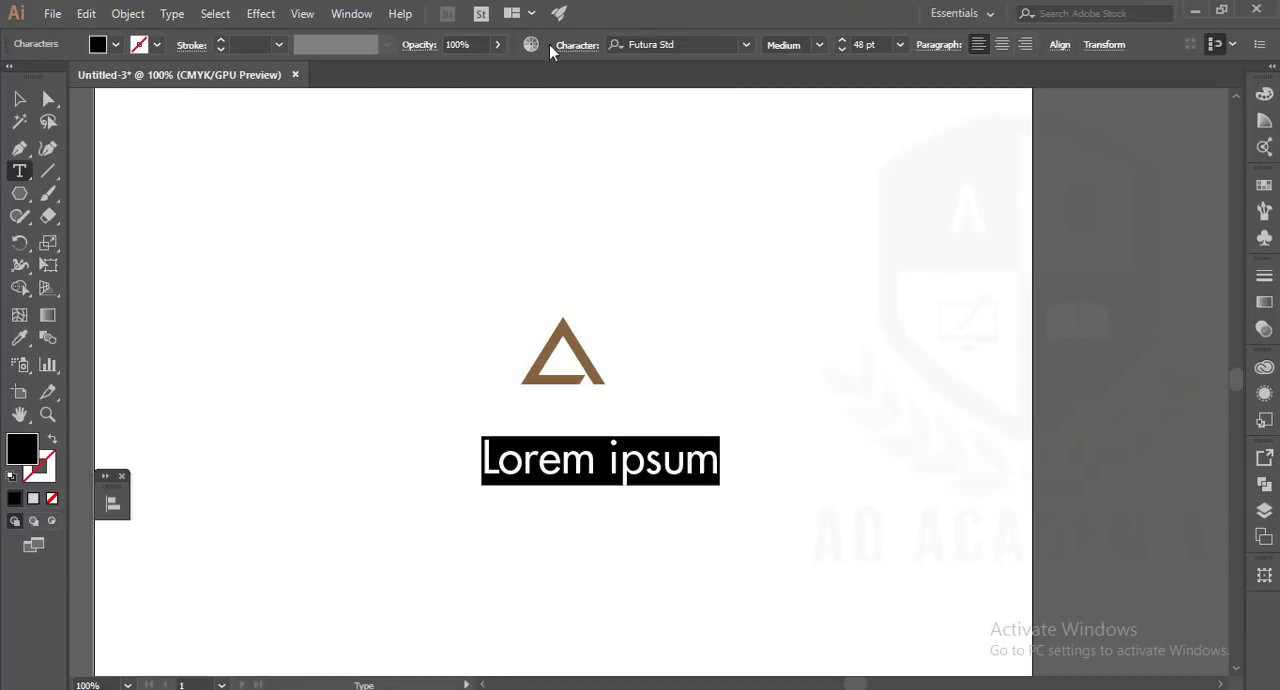
# Step: In the Character panel, enable All Caps and widen the letter tracking, then select all the text
pyautogui.click(586, 58)
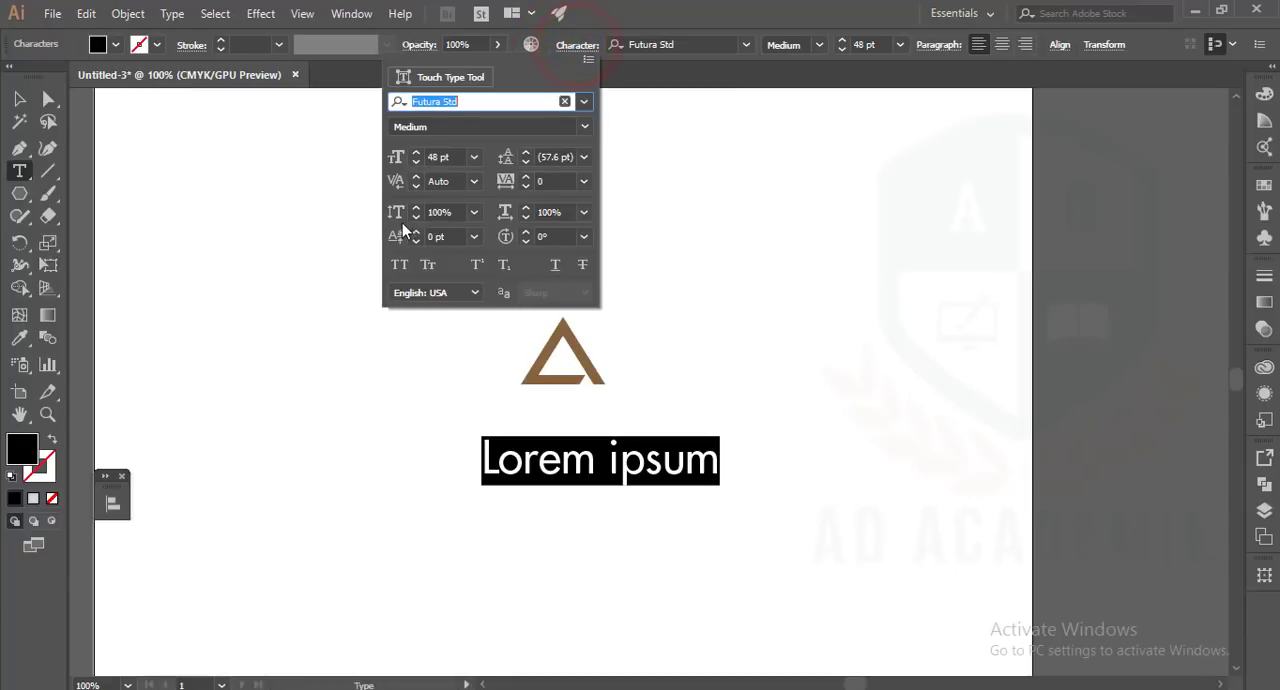
pyautogui.click(400, 264)
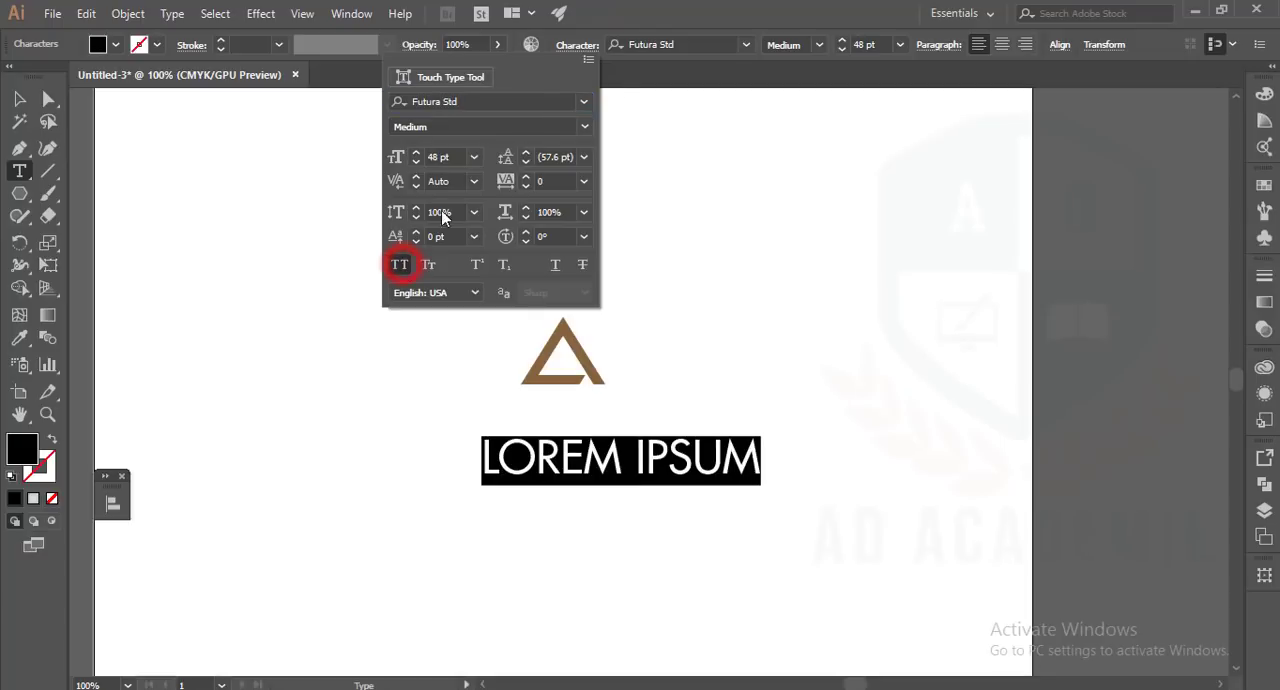
pyautogui.click(580, 44)
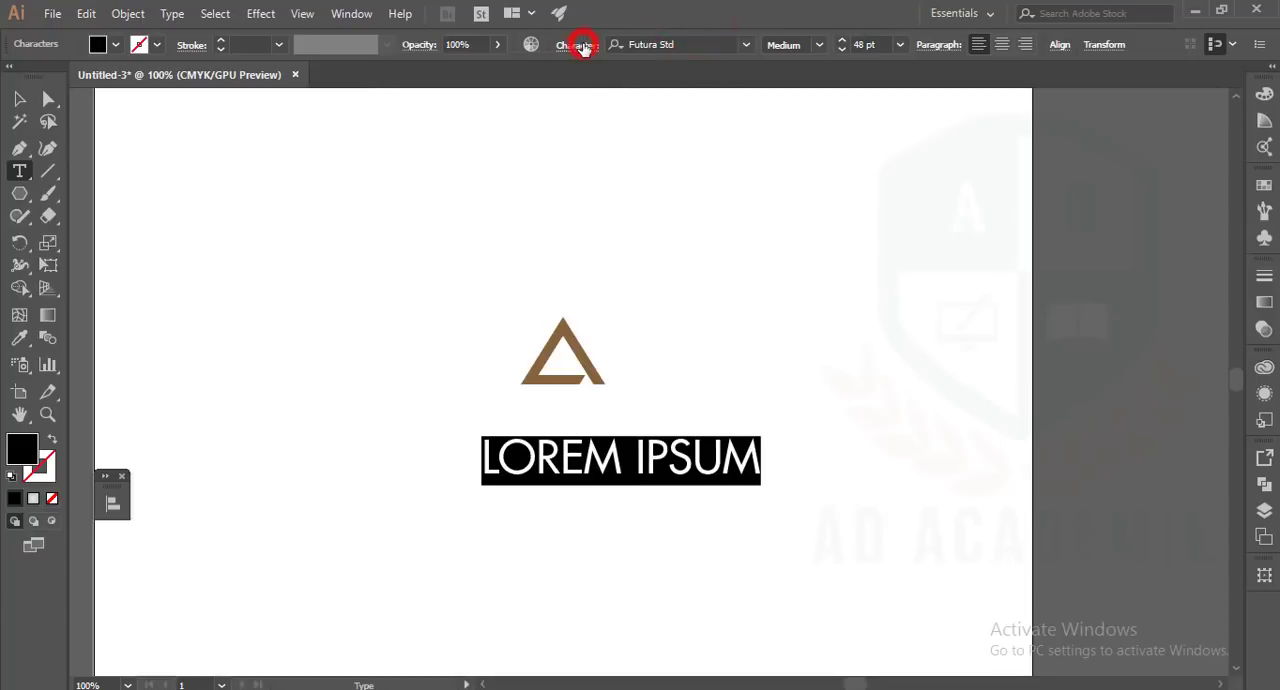
pyautogui.click(580, 44)
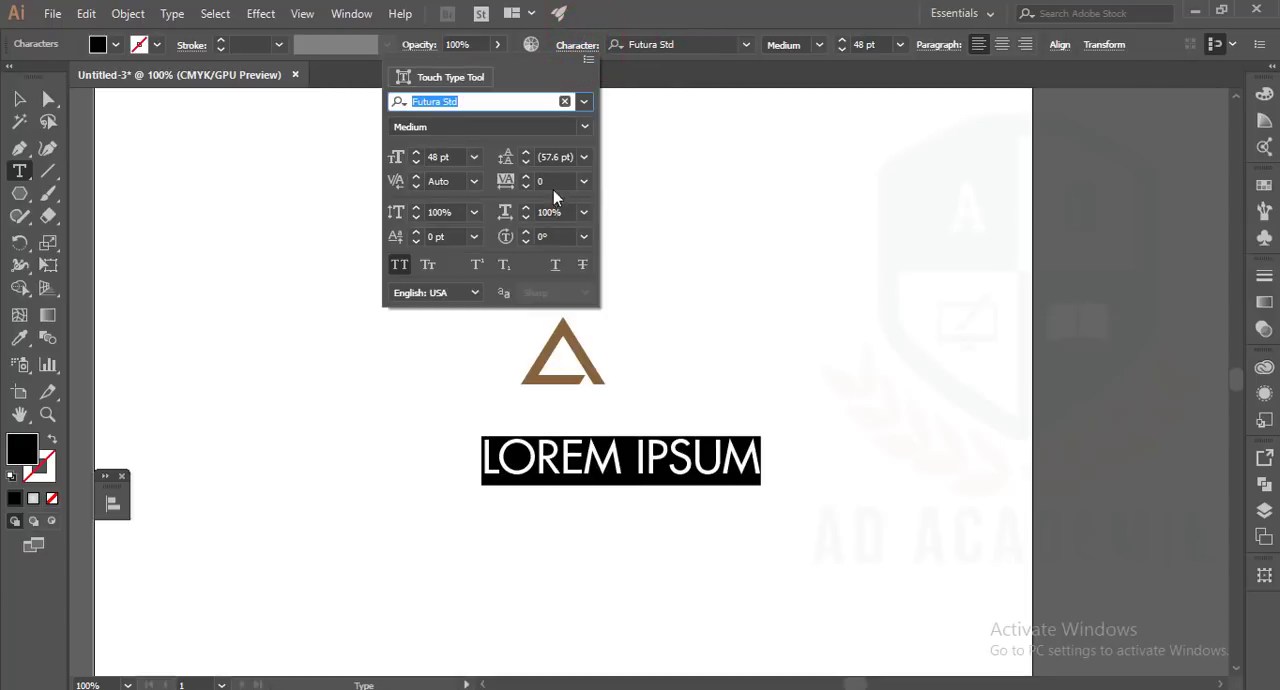
pyautogui.moveTo(480, 158)
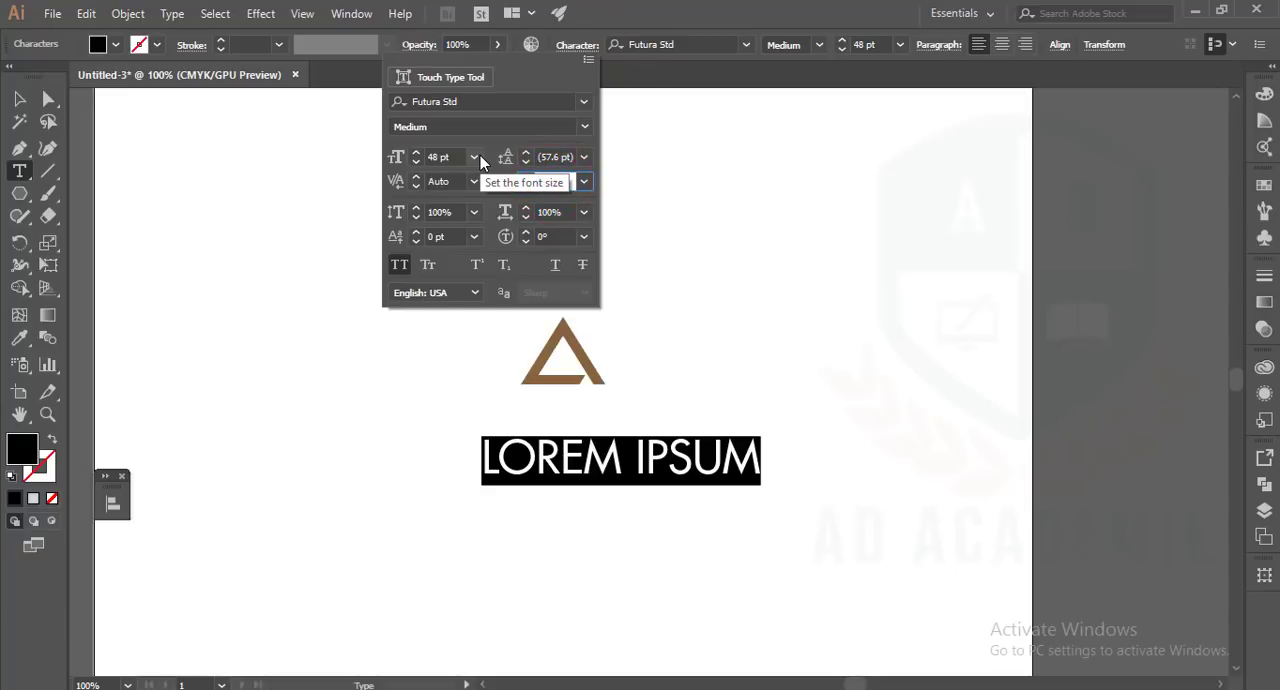
pyautogui.press('Enter')
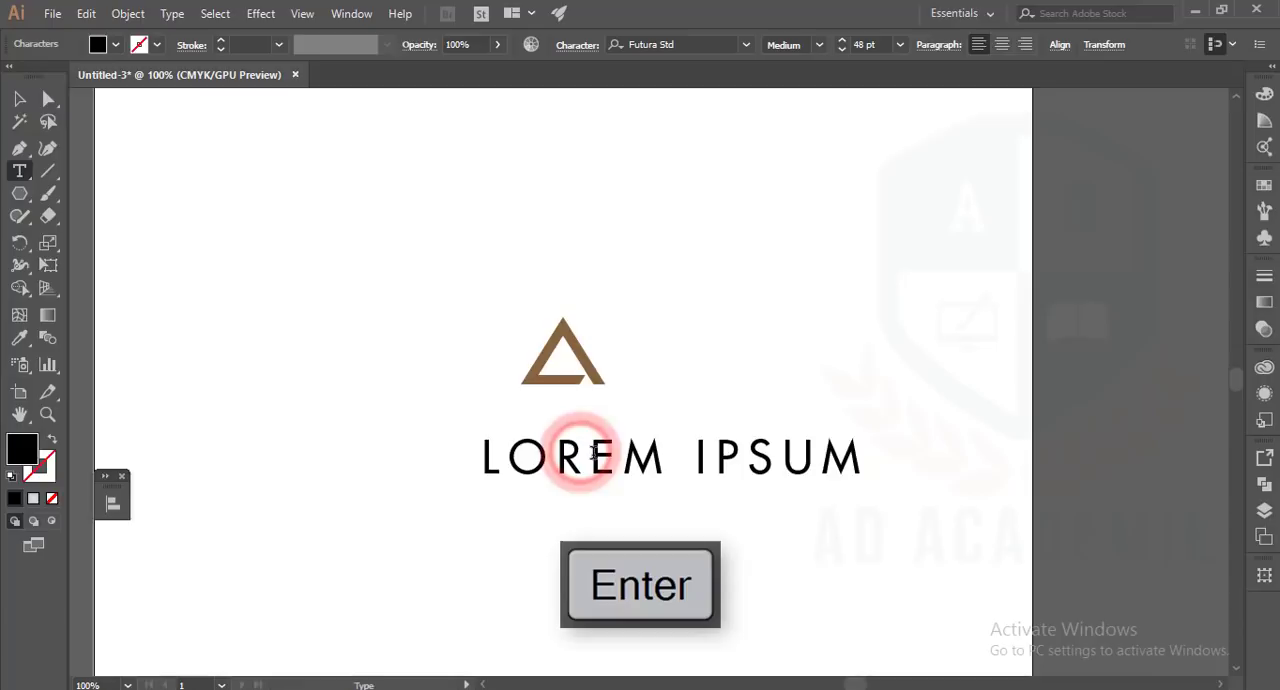
pyautogui.press('ctrl+a')
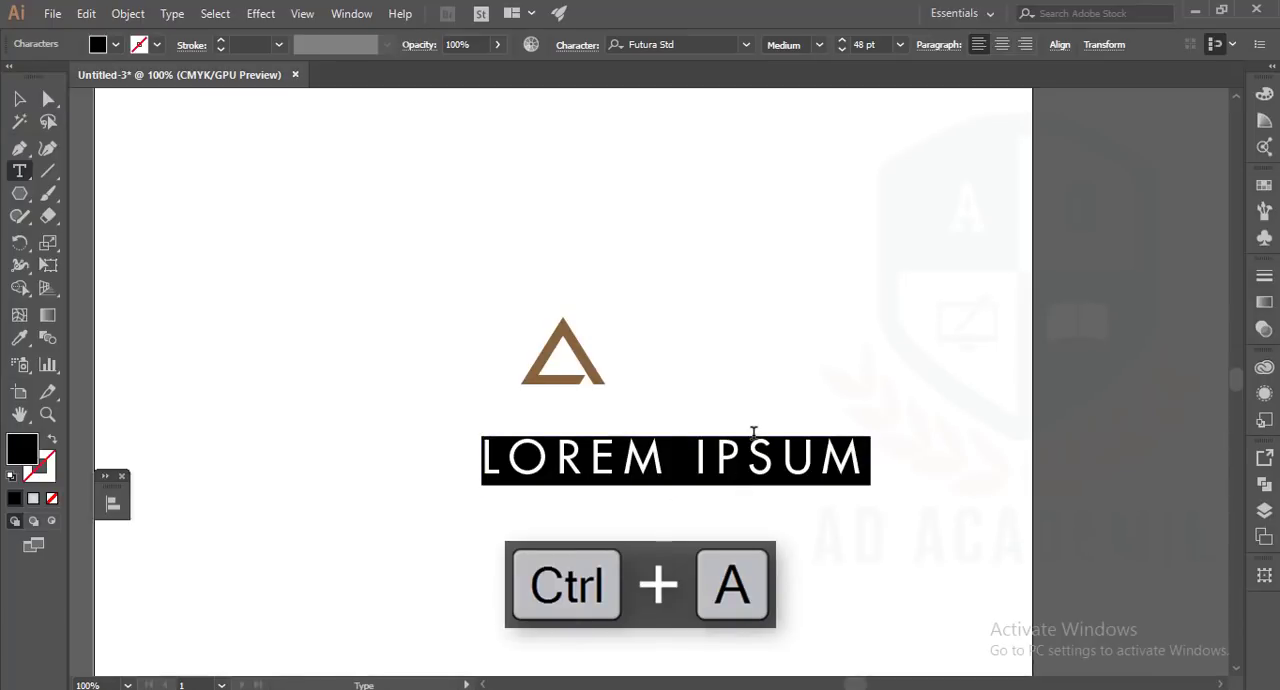
# Step: Type RACEO so the brown triangle stands in for the A, then deselect to review
pyautogui.write('RA')
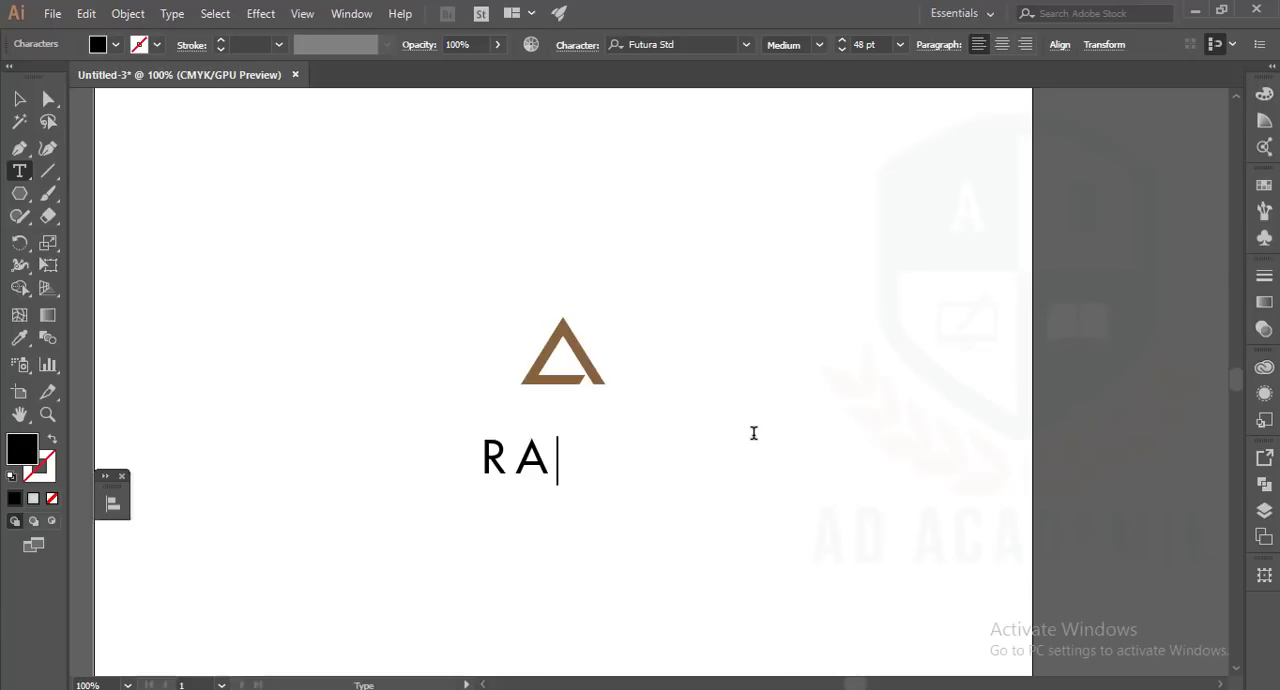
pyautogui.write('CE')
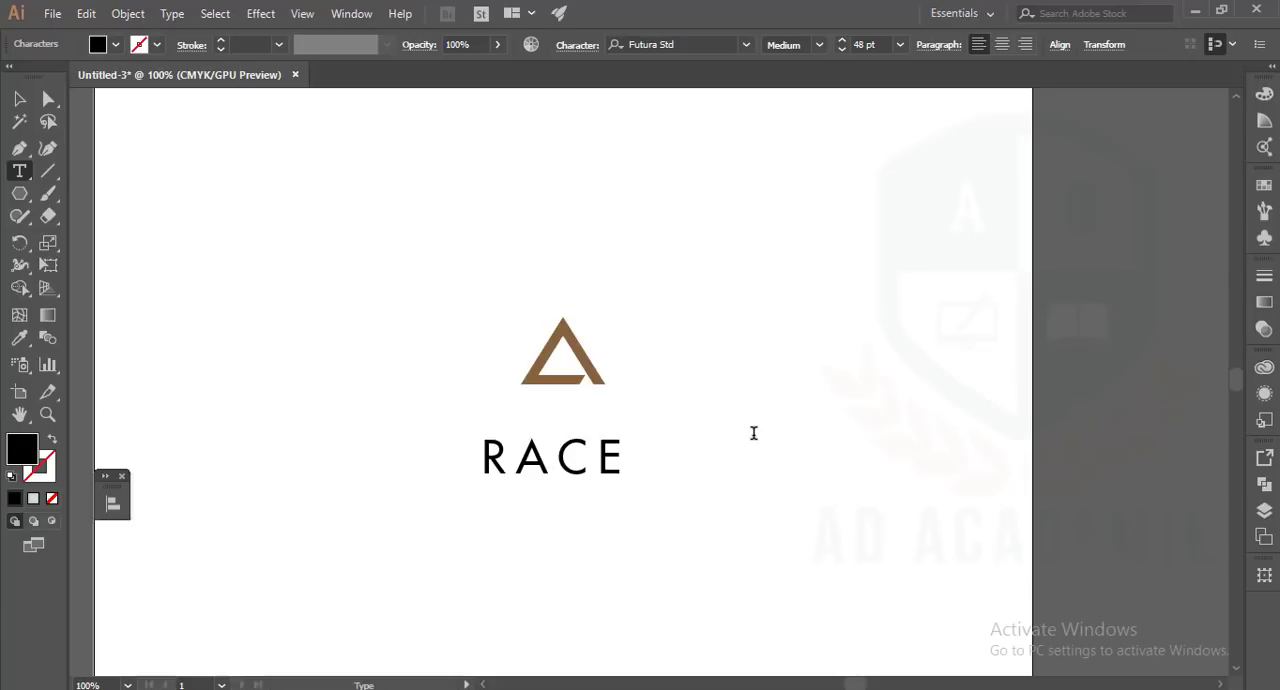
pyautogui.write('O')
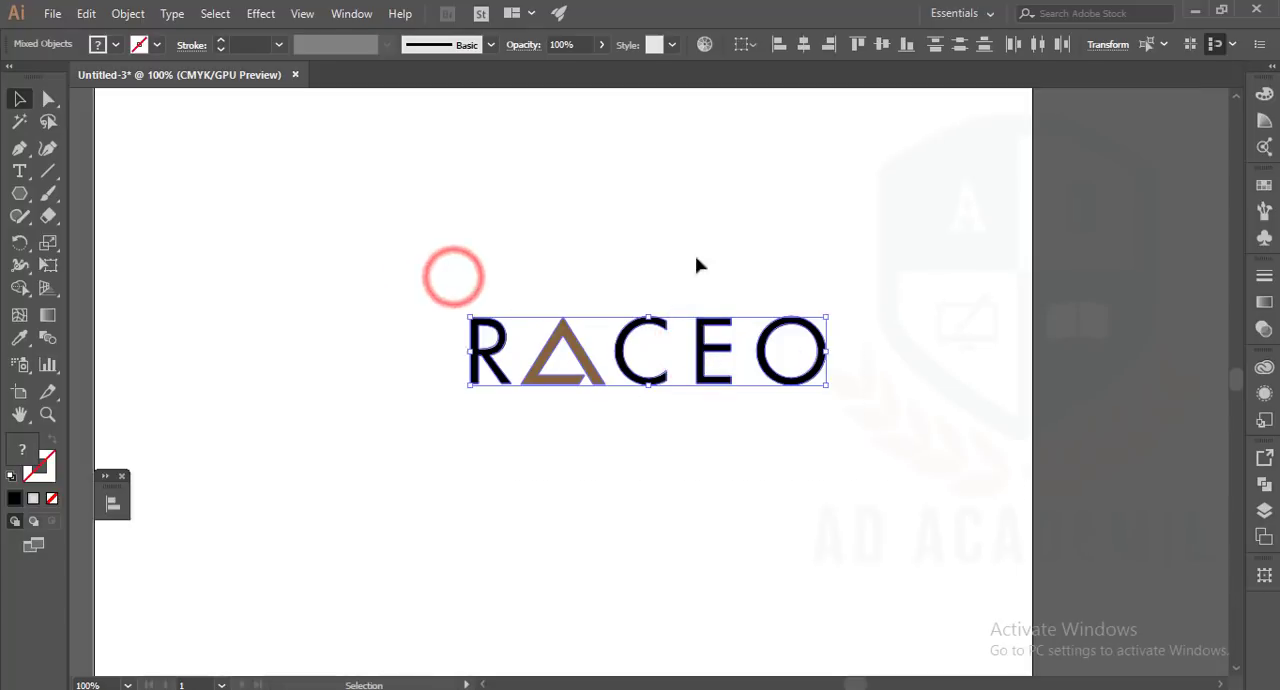
pyautogui.click(1044, 44)
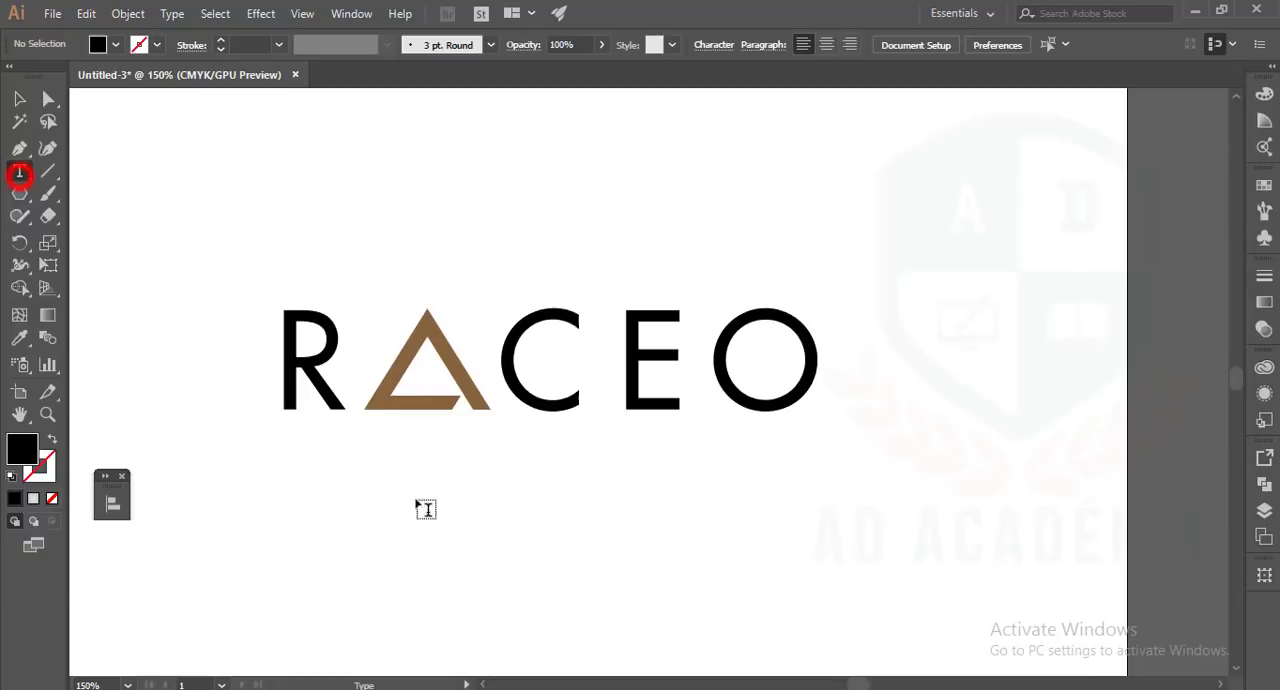
# Step: Make the placeholder line 24 pt Futura Std Light and retype it as BANGLADESH
pyautogui.write('LOREM IPSUM')
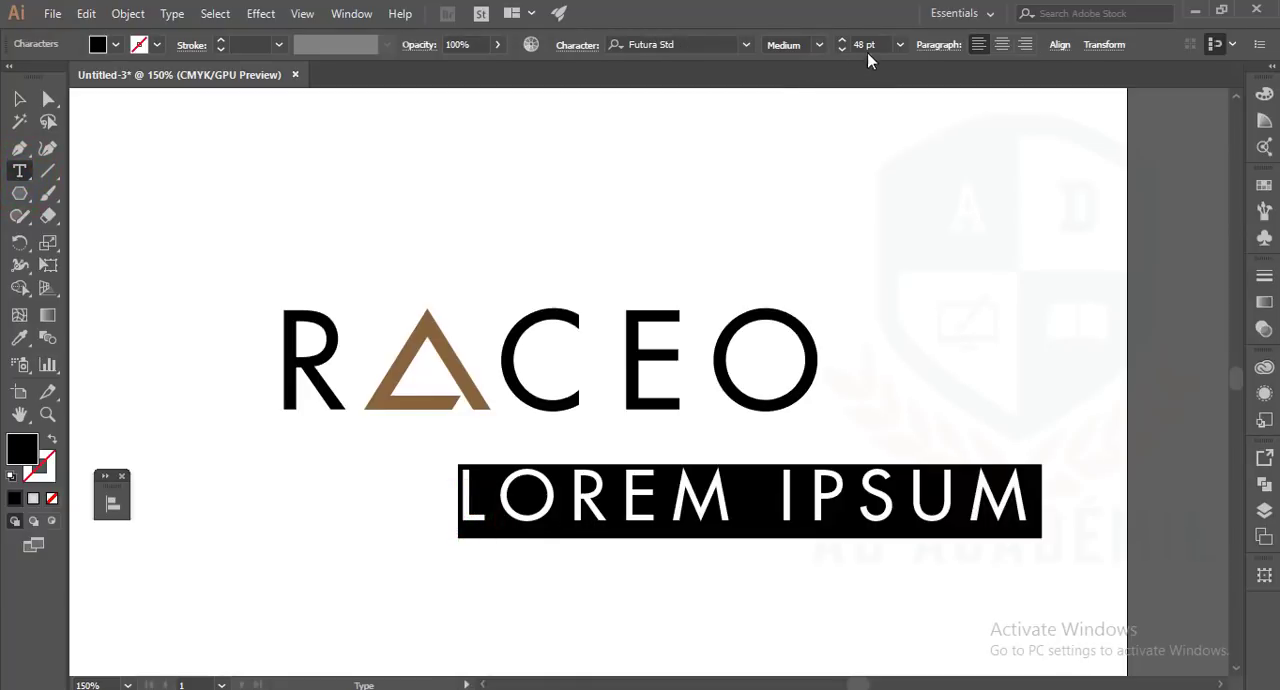
pyautogui.click(898, 44)
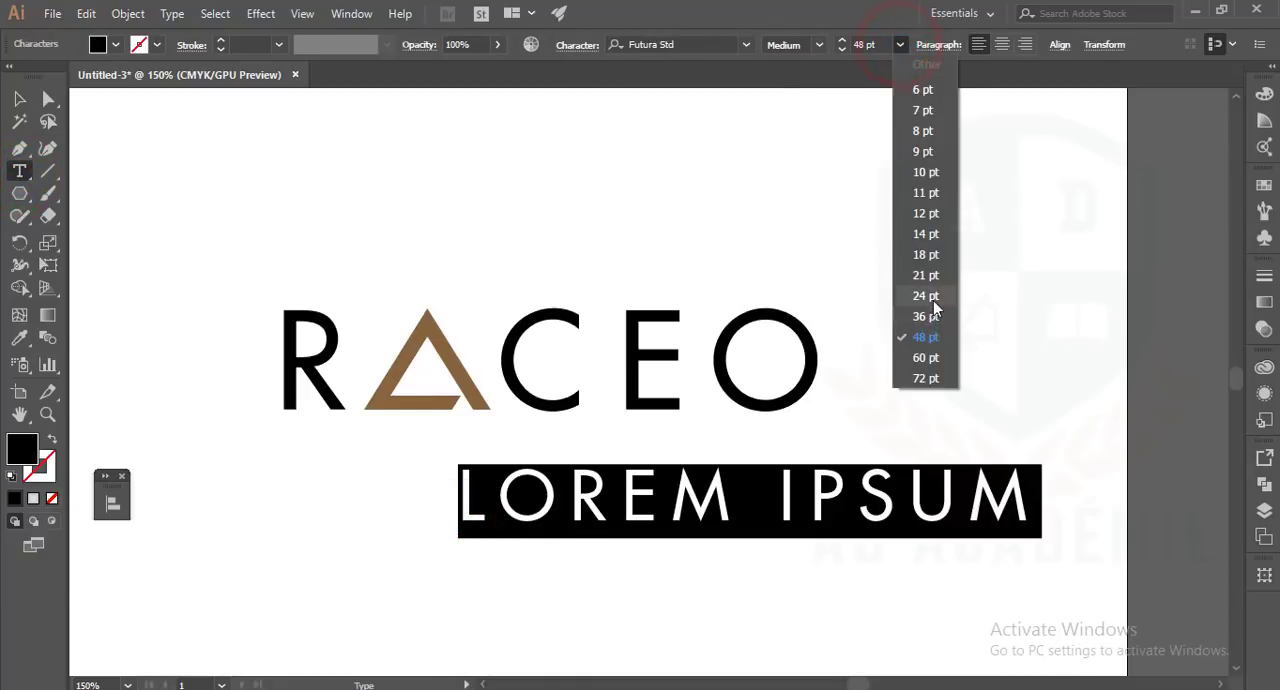
pyautogui.click(924, 296)
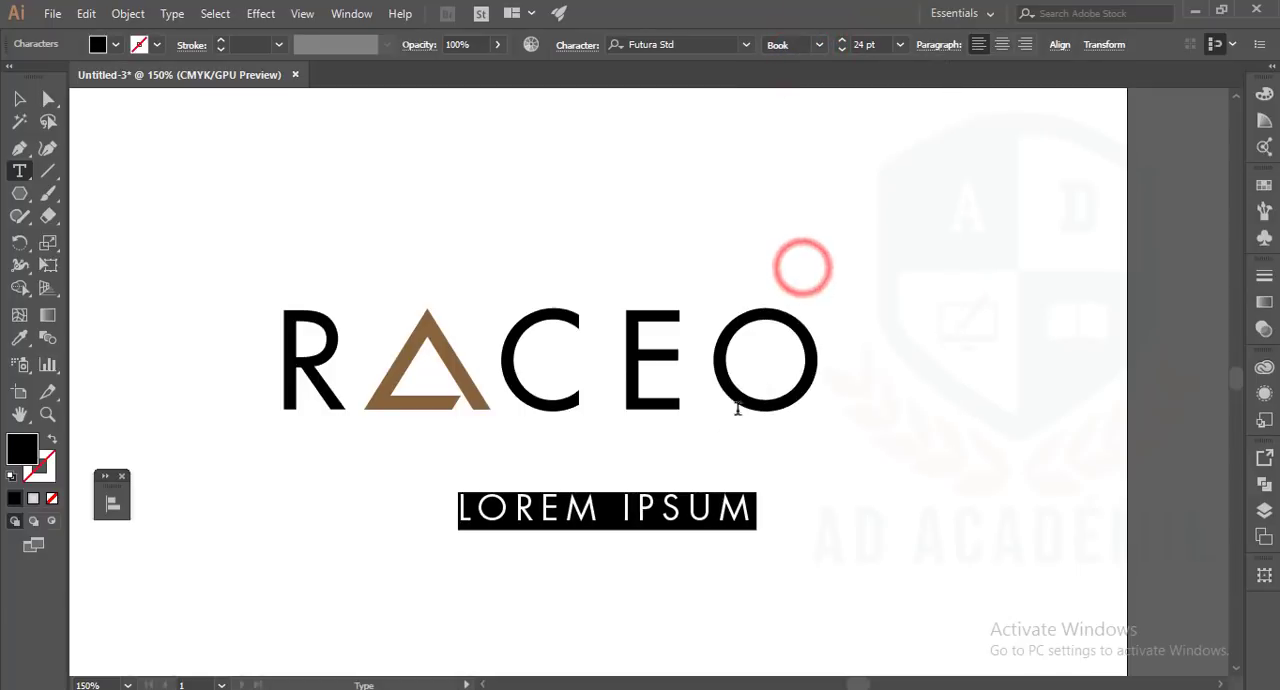
pyautogui.click(818, 44)
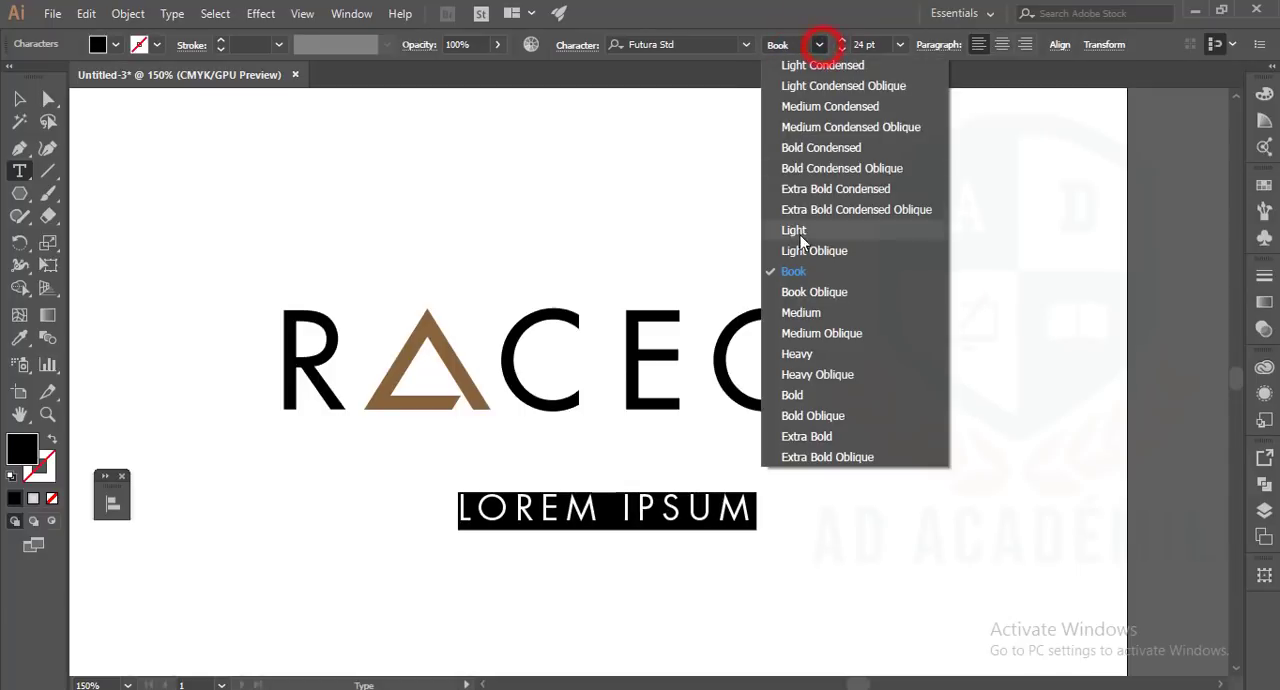
pyautogui.click(792, 230)
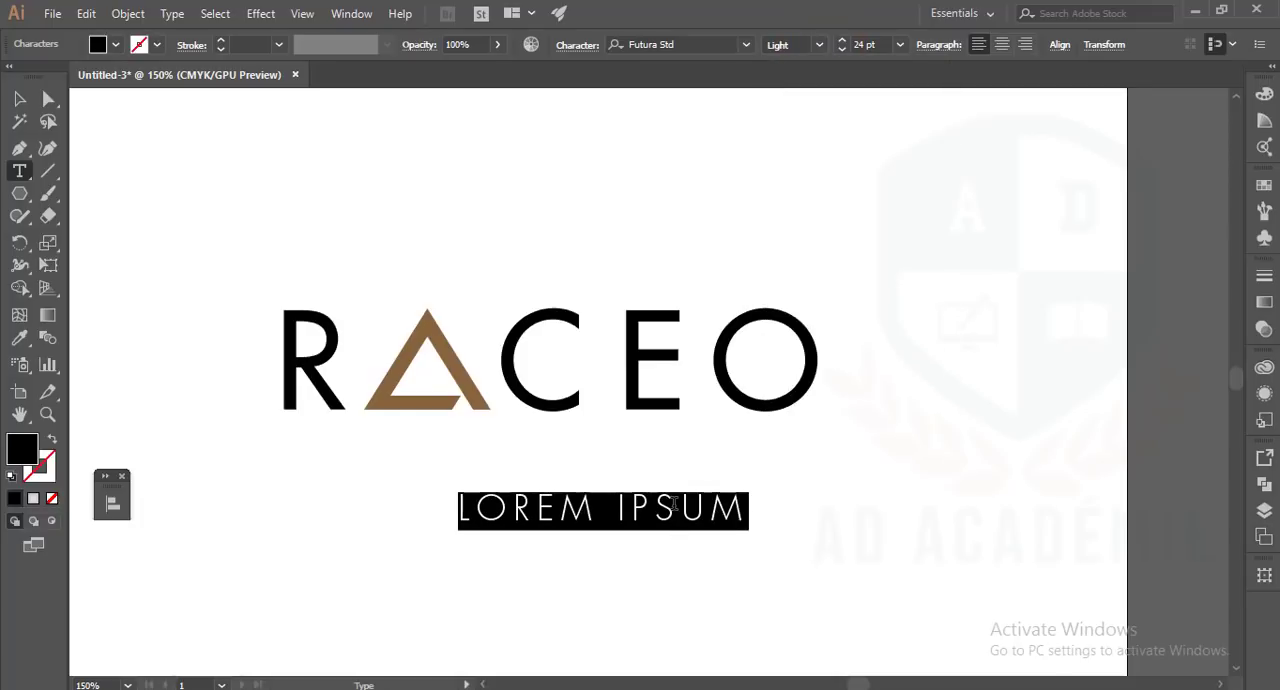
pyautogui.write('BAN')
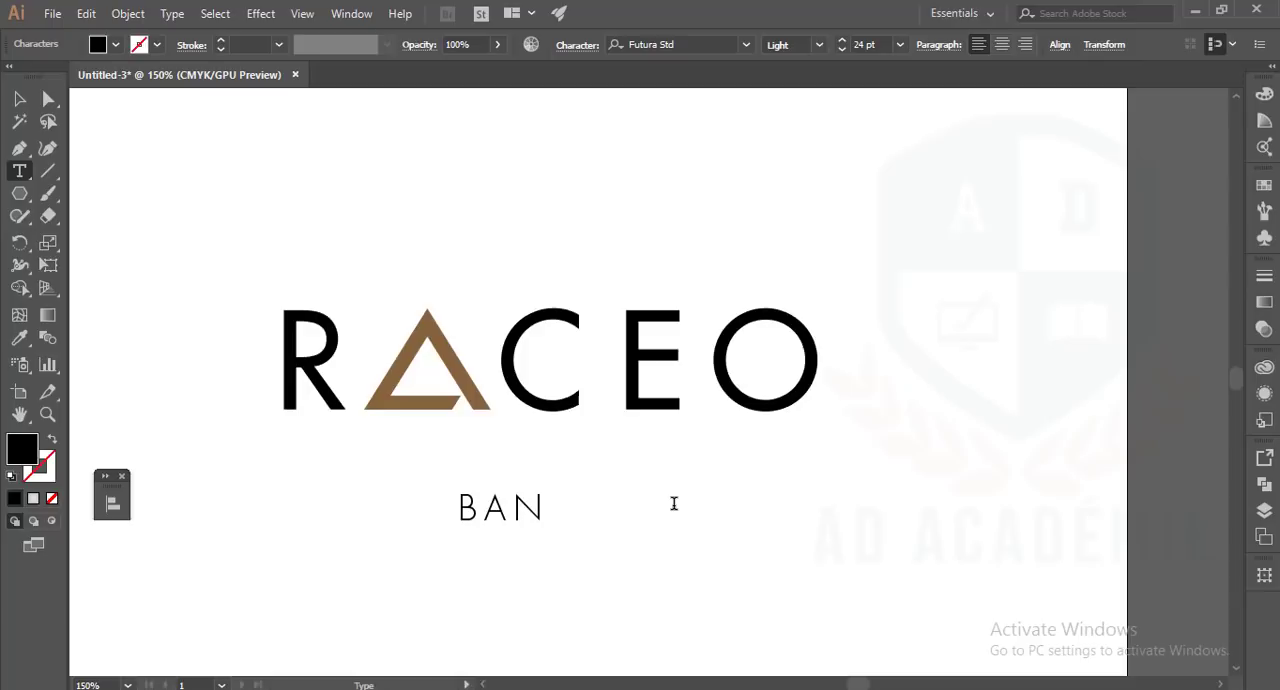
pyautogui.write('GLADES')
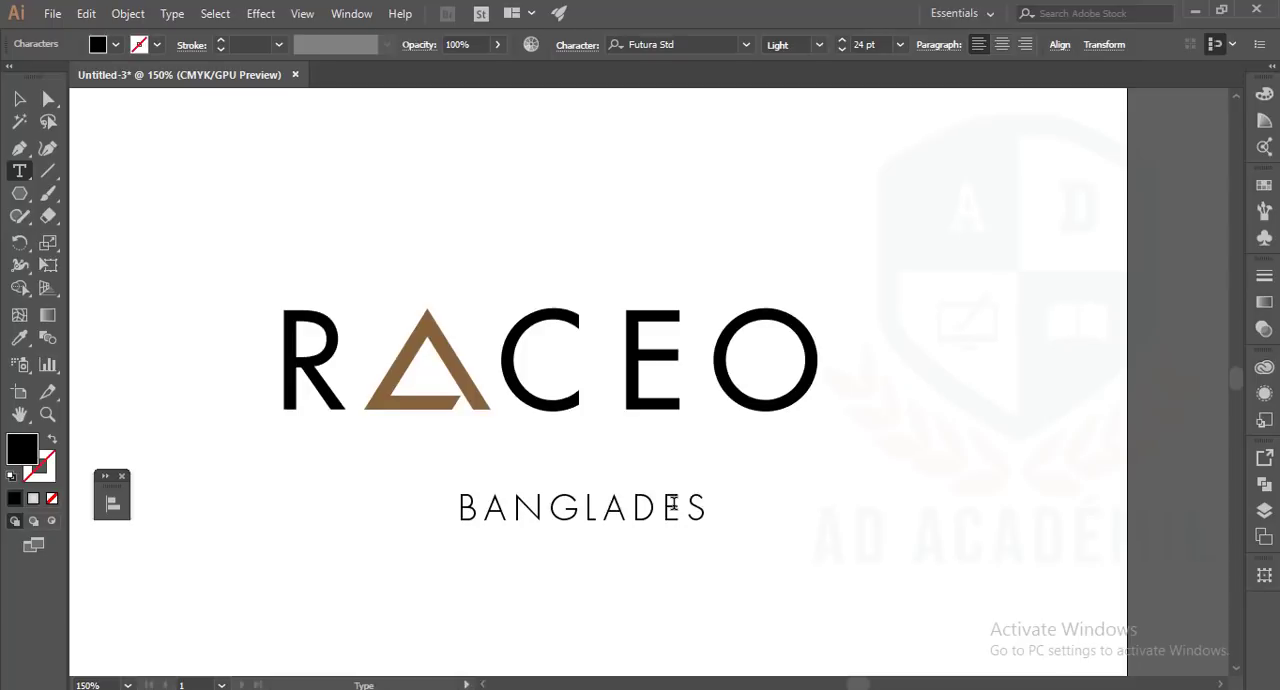
pyautogui.write('H')
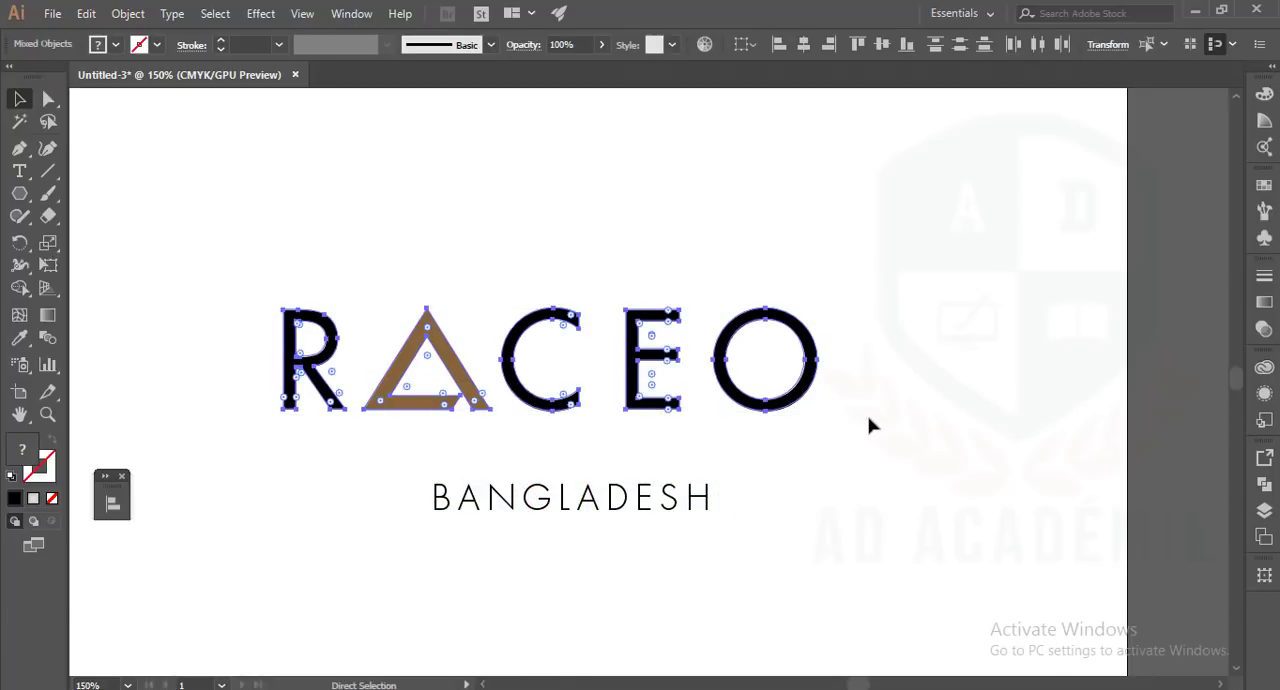
# Step: Convert the RACEO and BANGLADESH text to outlined paths and check the brown triangle A
pyautogui.press('ctrl+g')
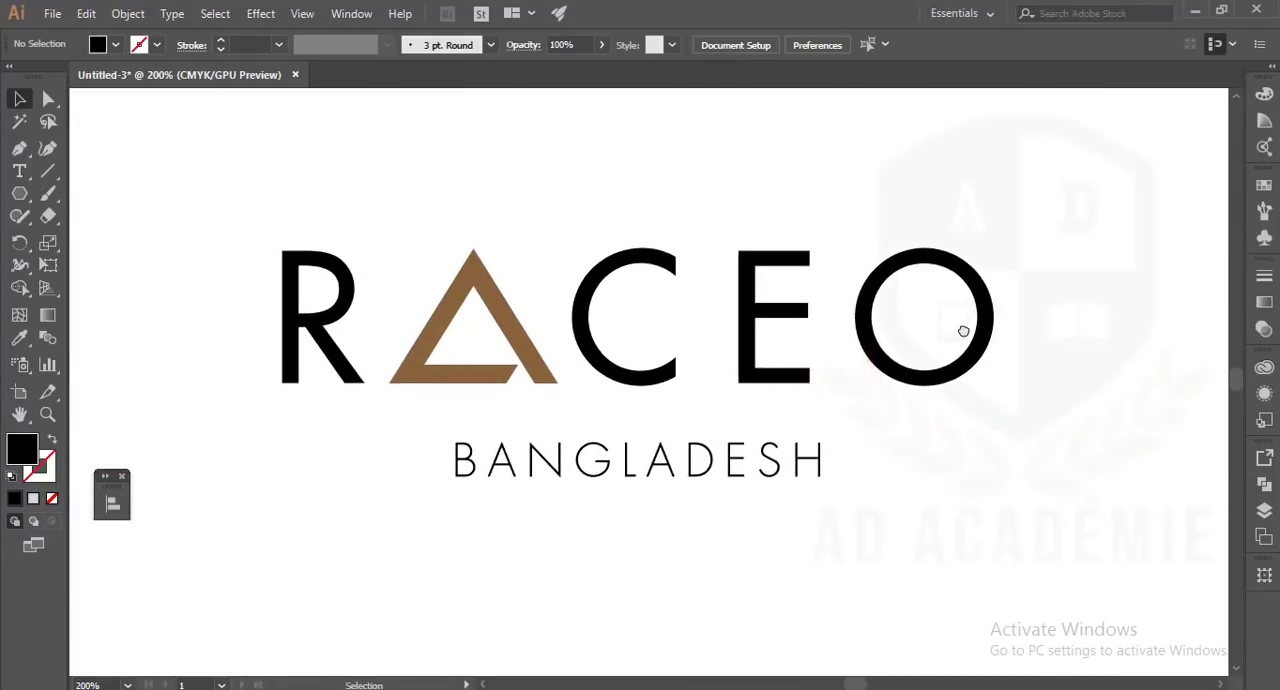
pyautogui.rightClick(762, 316)
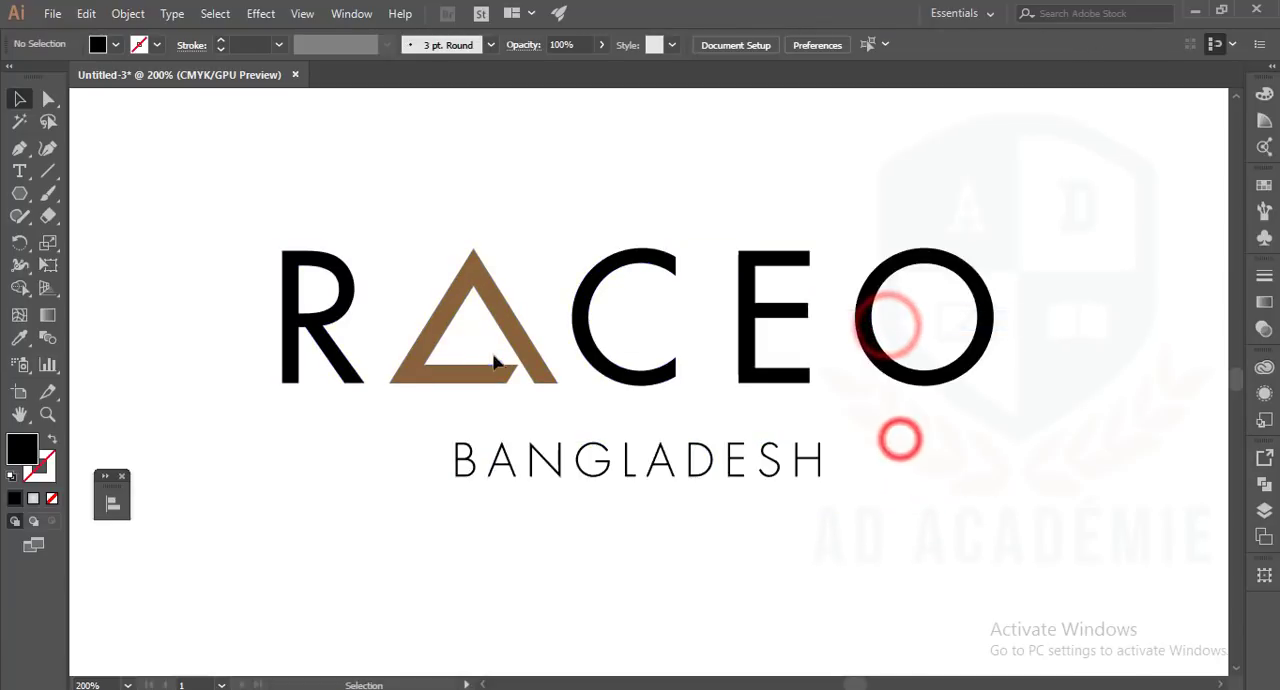
pyautogui.click(492, 362)
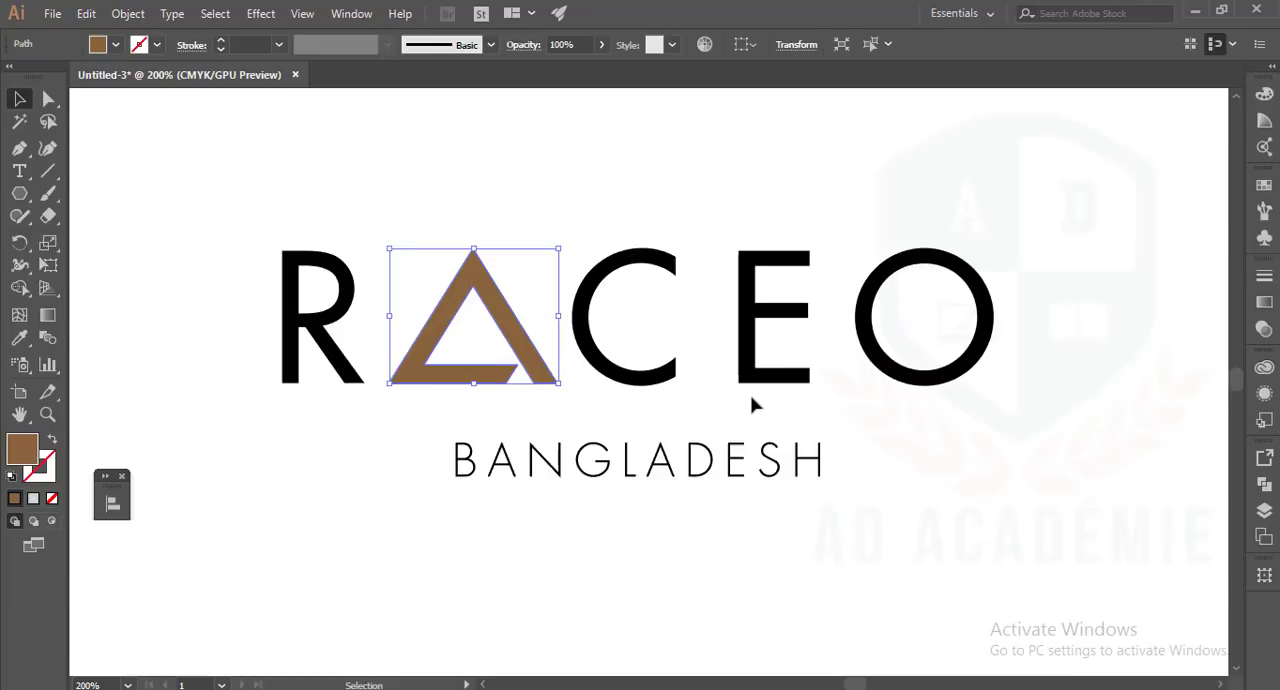
pyautogui.moveTo(174, 188)
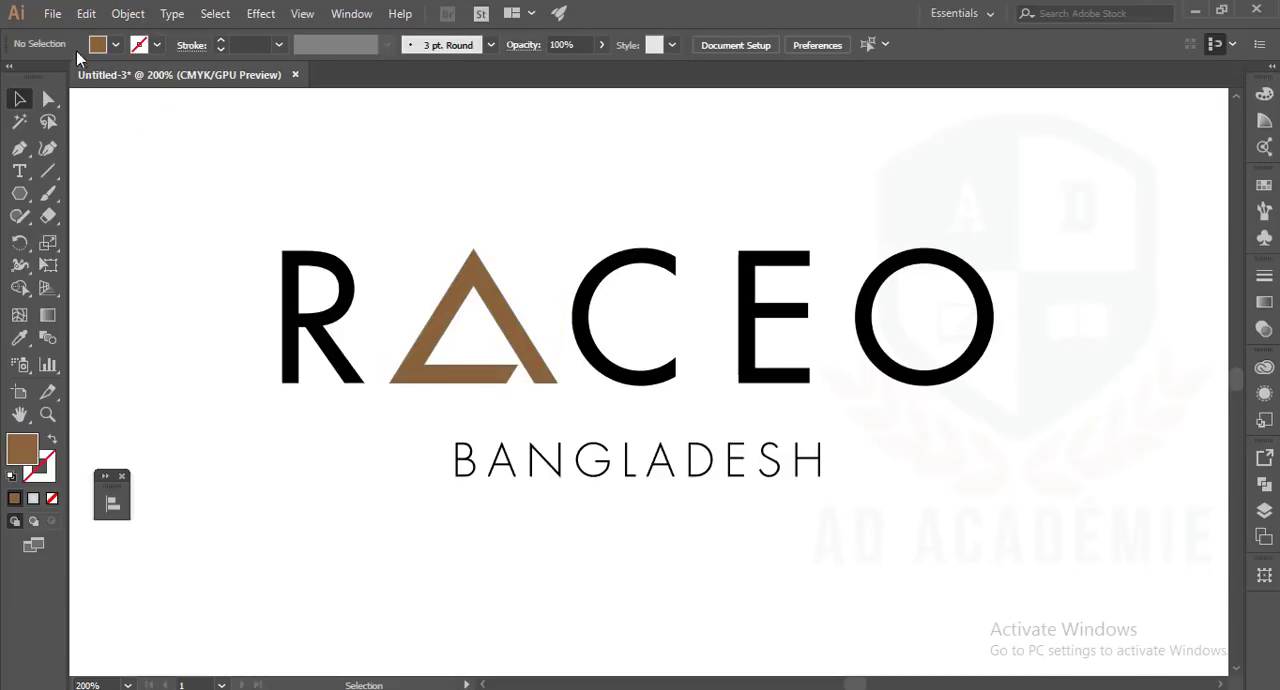
pyautogui.click(56, 14)
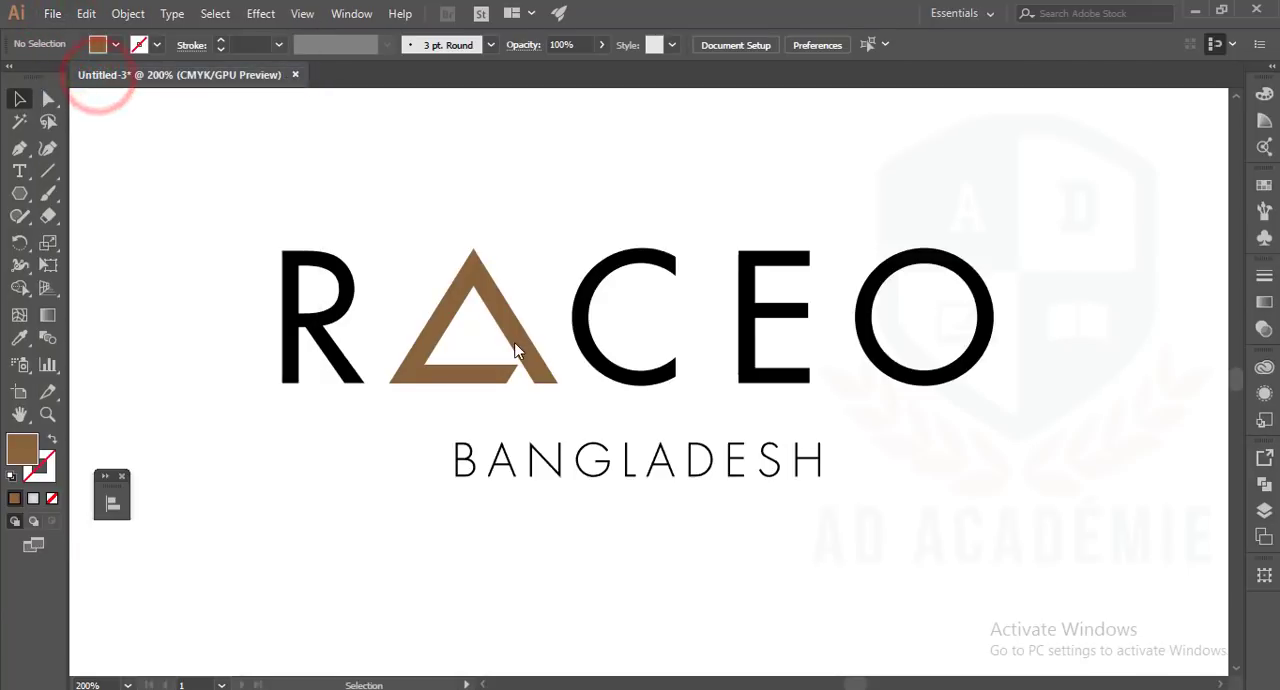
# Step: Open the DD_Vector_Gold_Gradients EPS from Documents > 02-02-18 as a second document
pyautogui.click(52, 14)
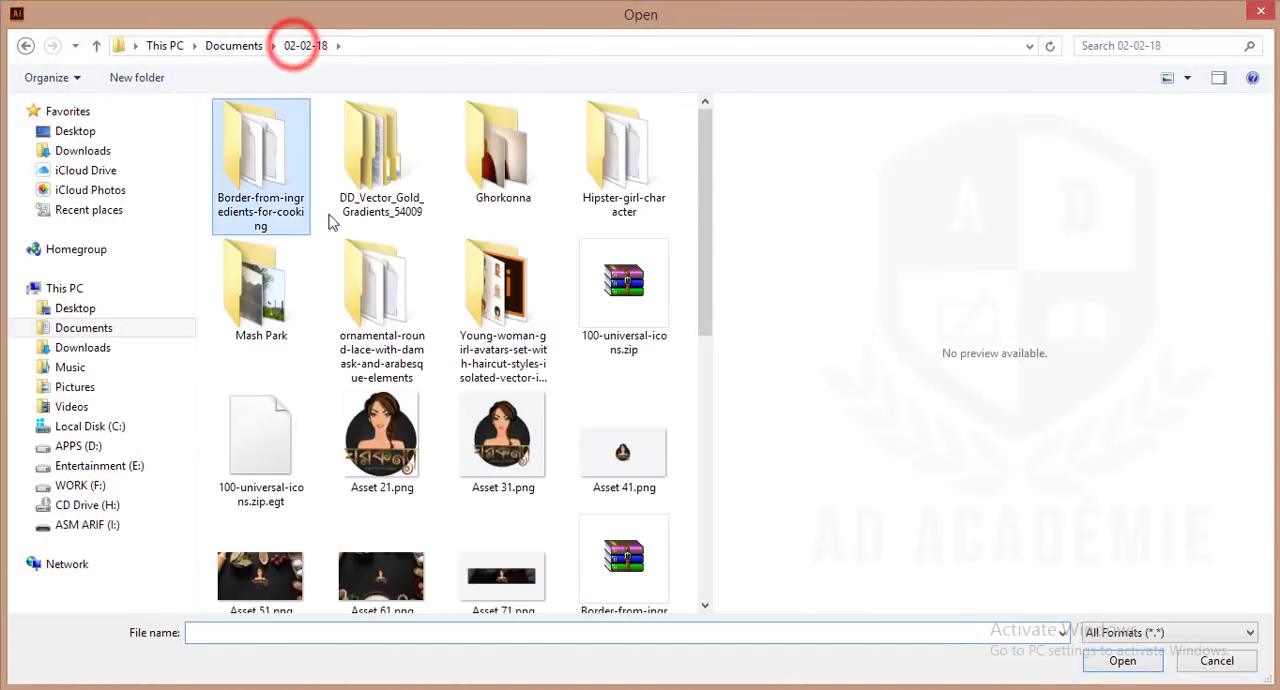
pyautogui.click(84, 328)
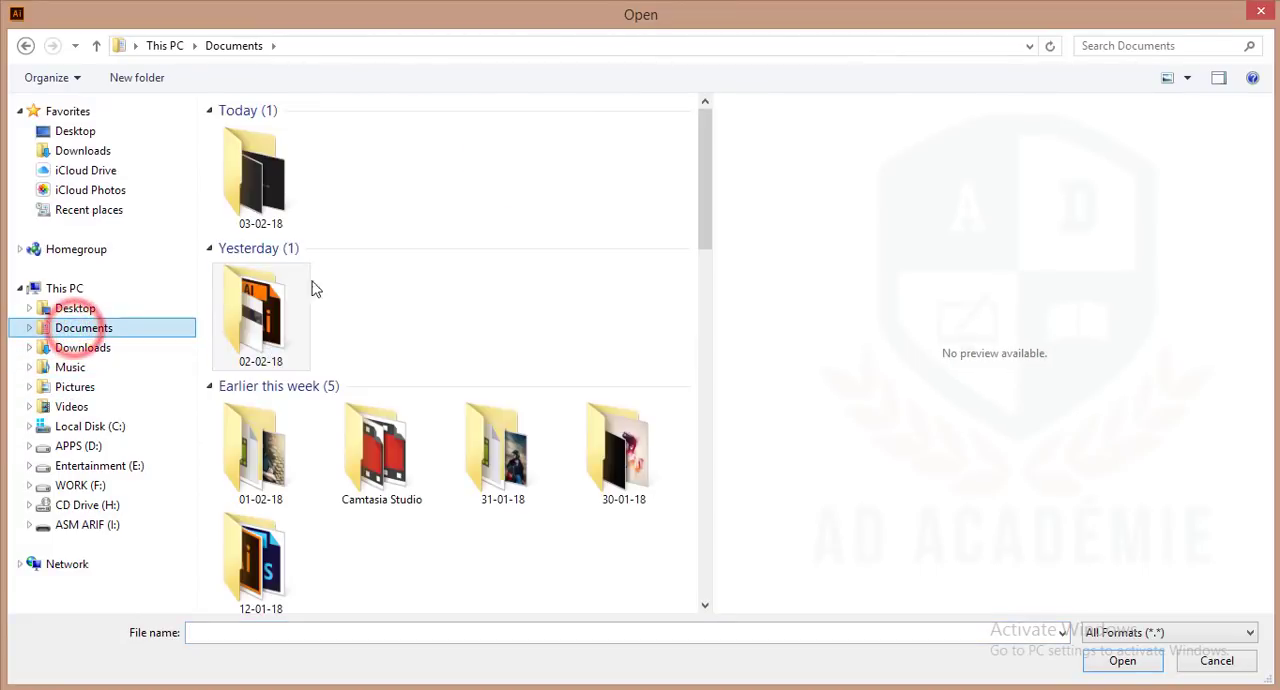
pyautogui.doubleClick(260, 316)
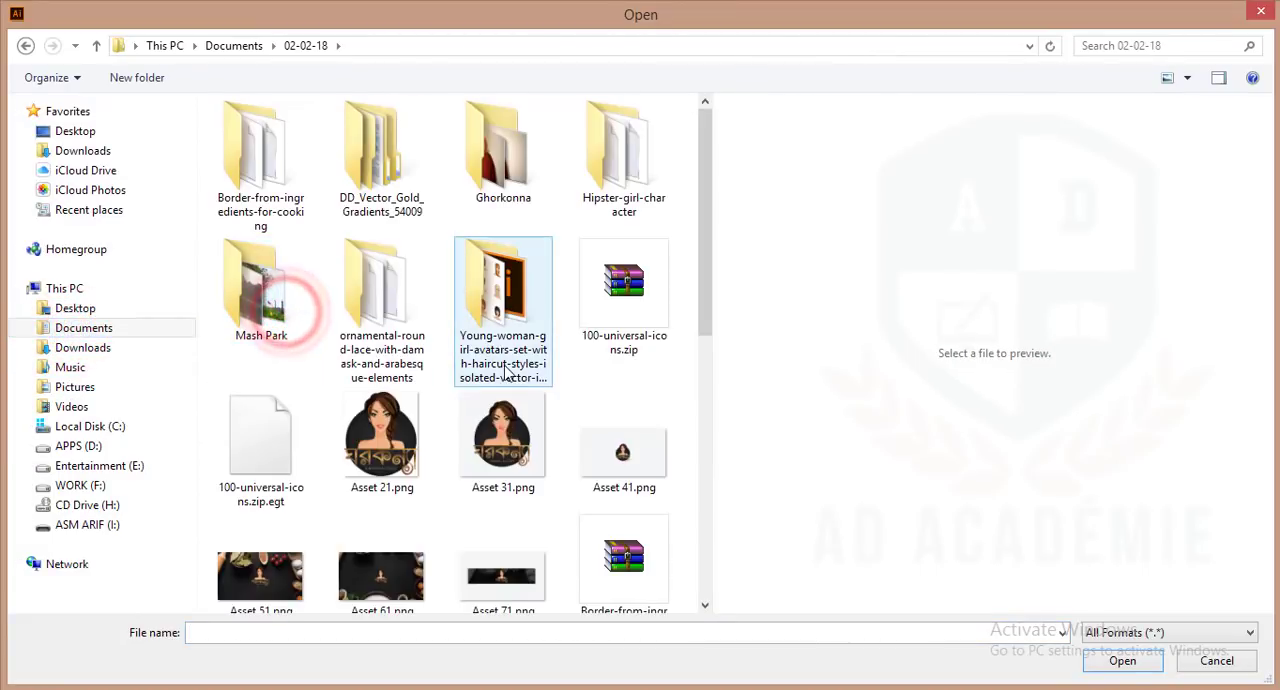
pyautogui.doubleClick(380, 150)
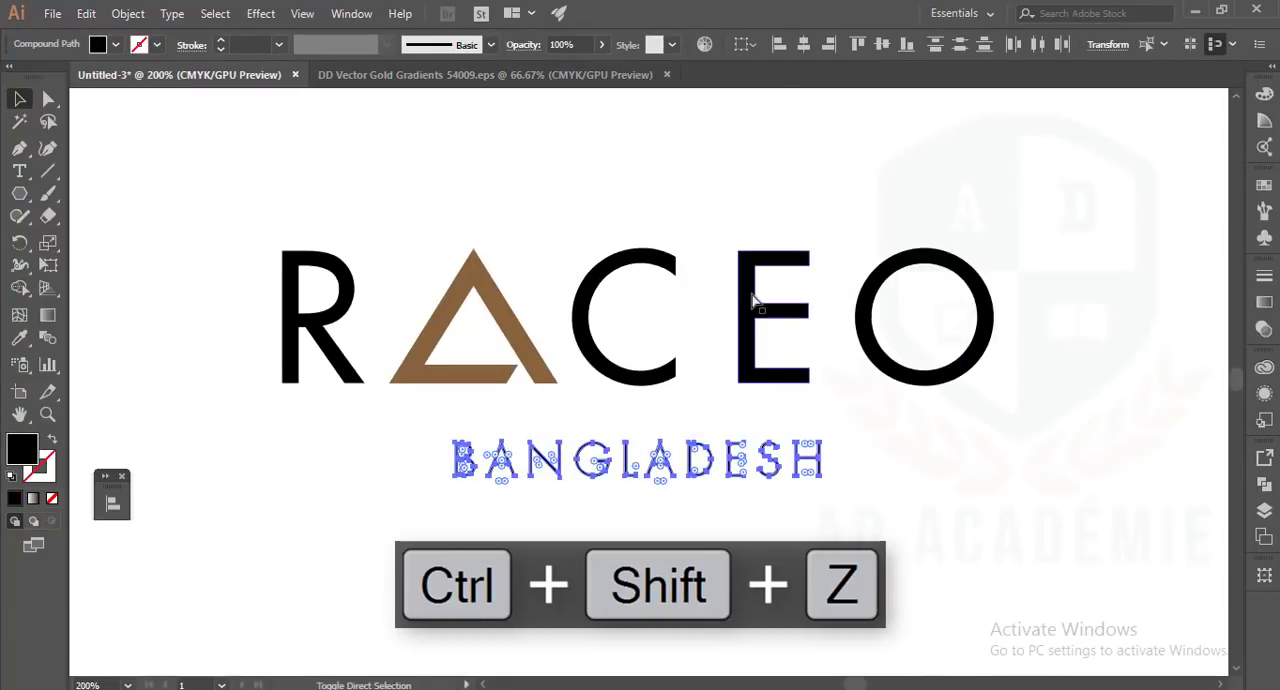
# Step: Sample the dark gold gradient swatch from the gold file onto the triangle A
pyautogui.click(504, 74)
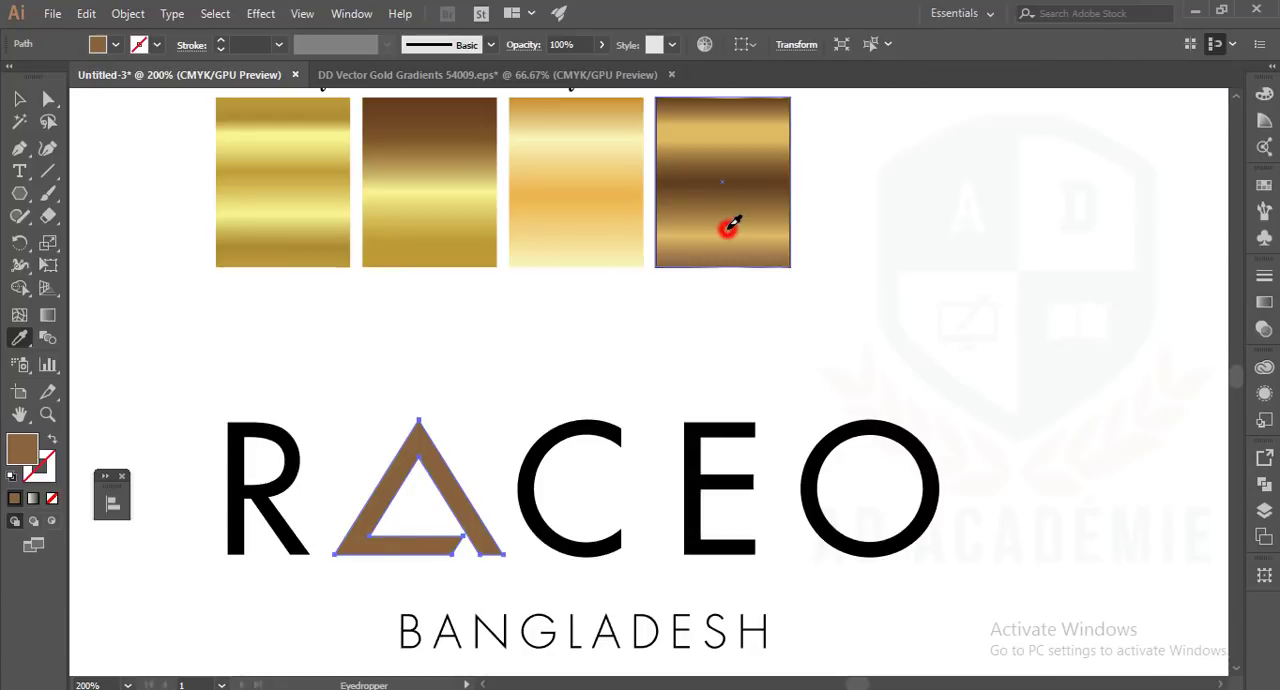
pyautogui.click(18, 100)
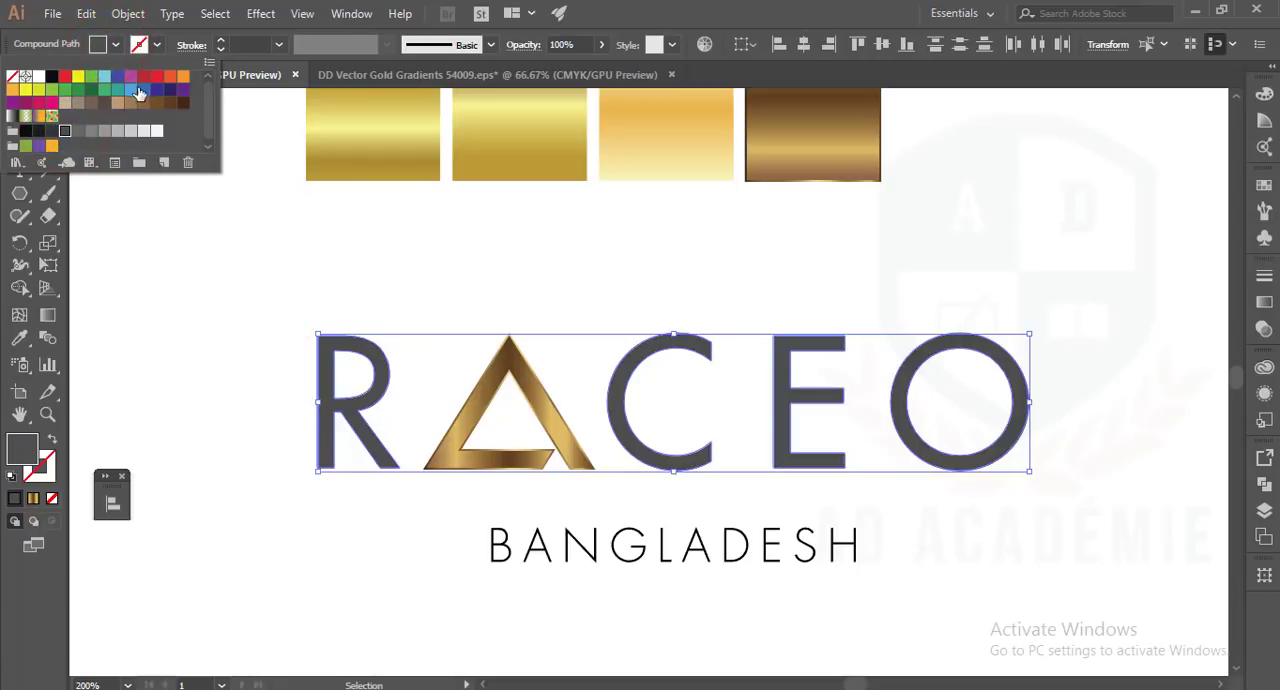
# Step: Fill the RACEO letters and BANGLADESH with dark grey, then group the whole wordmark
pyautogui.click(156, 76)
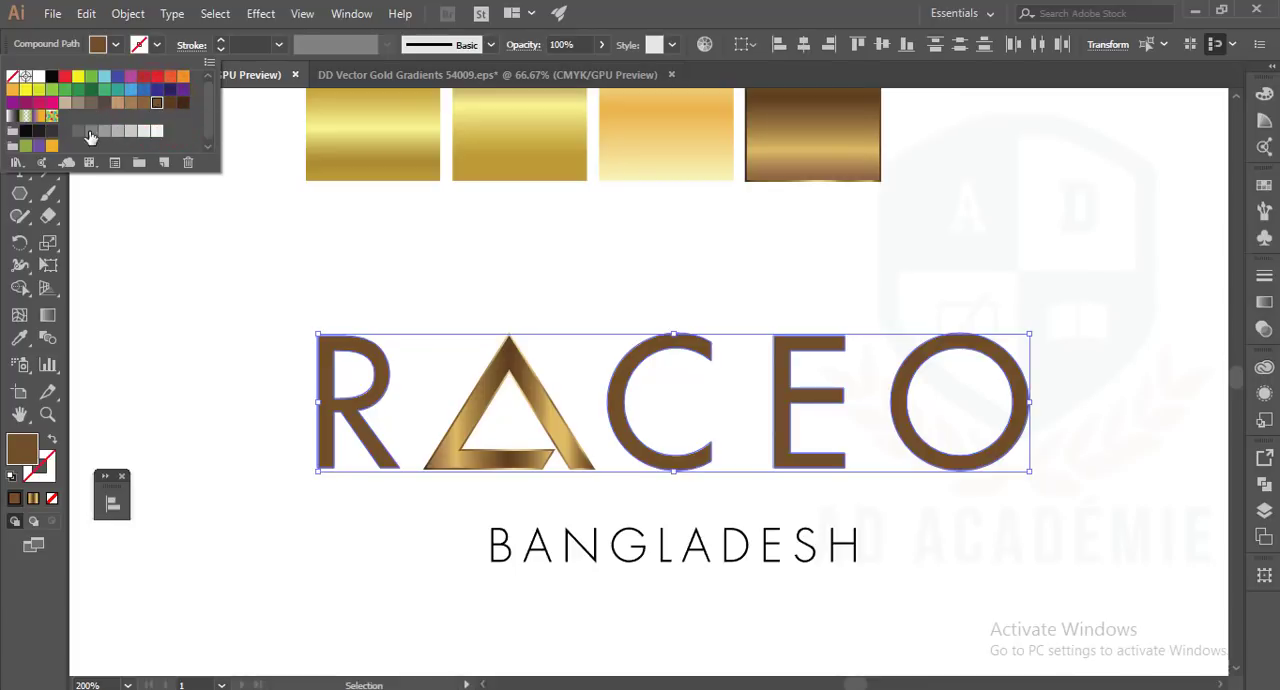
pyautogui.click(64, 132)
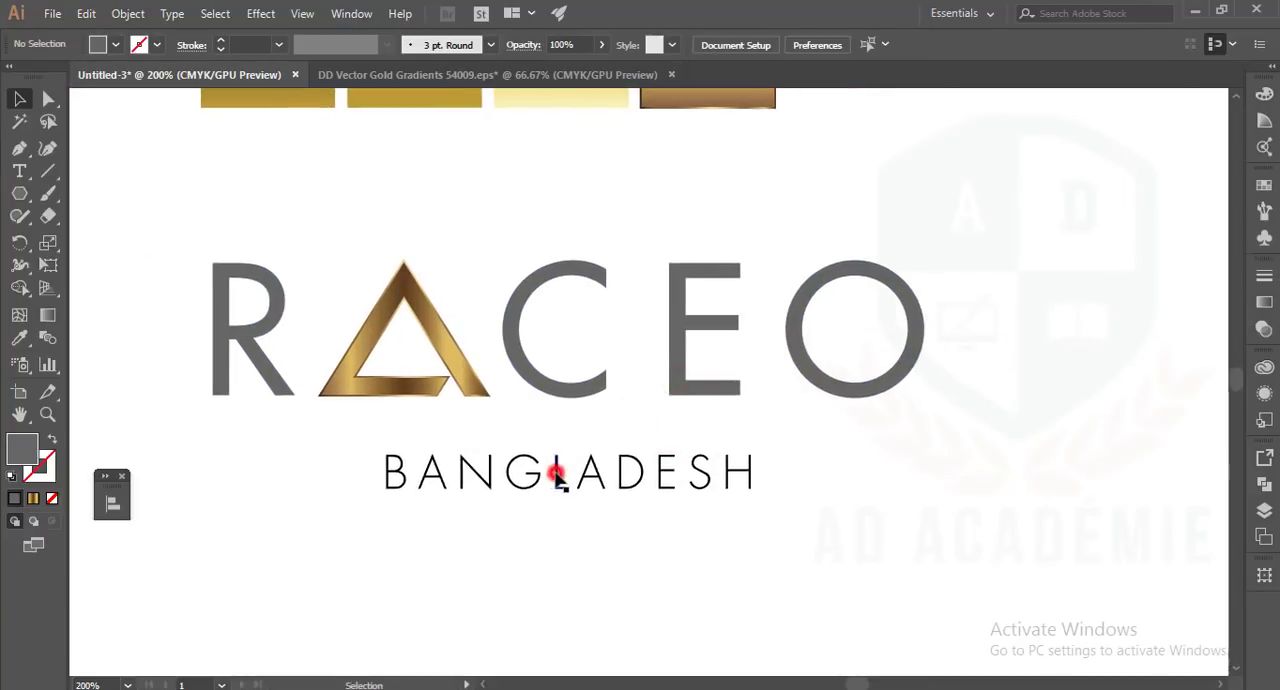
pyautogui.click(558, 472)
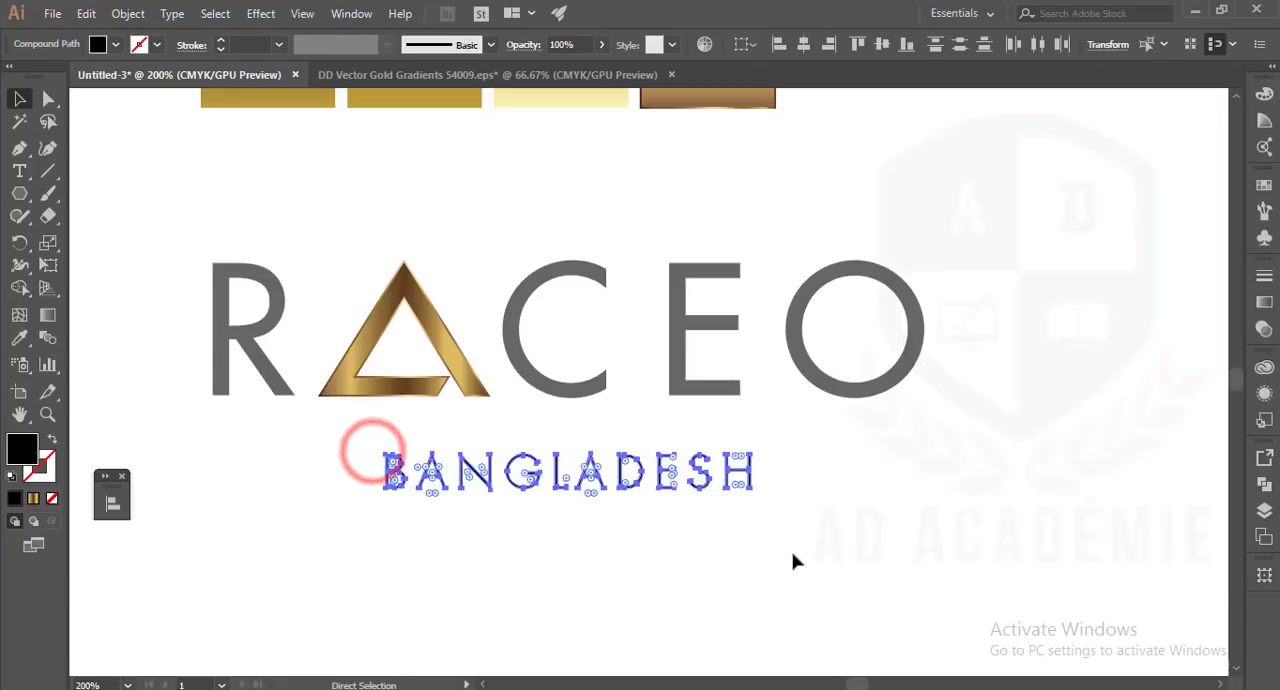
pyautogui.press('Ctrl+g')
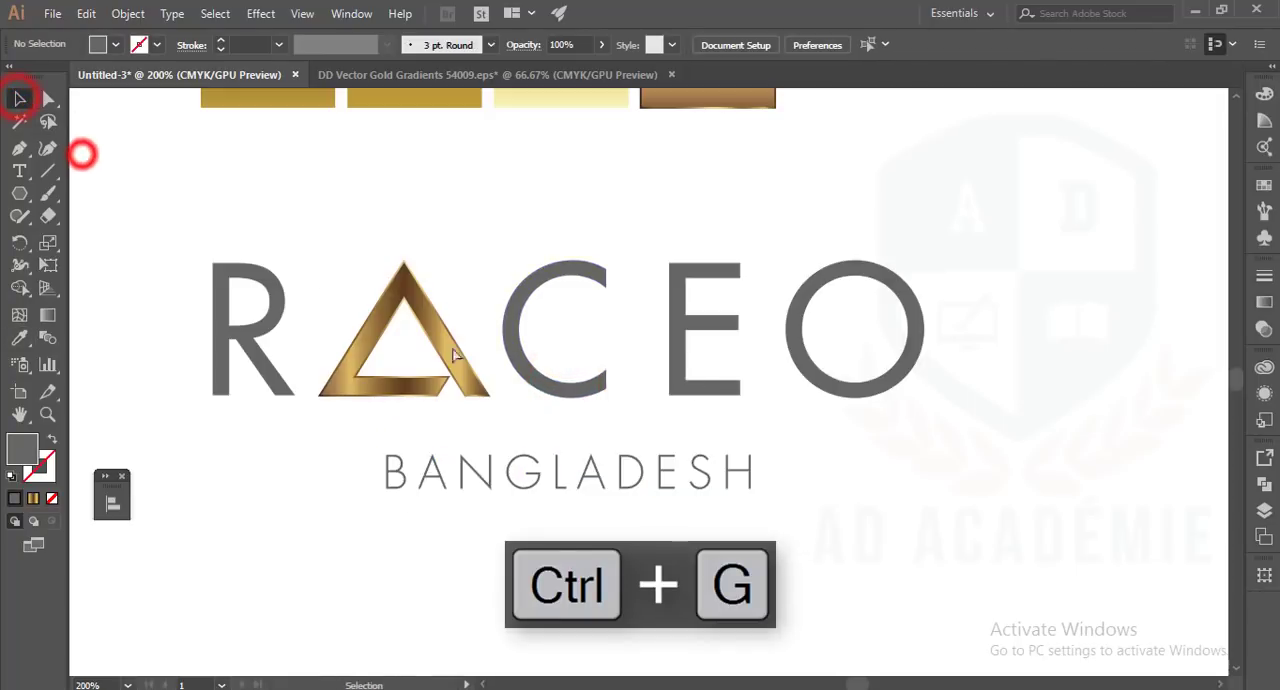
pyautogui.press('ctrl+g')
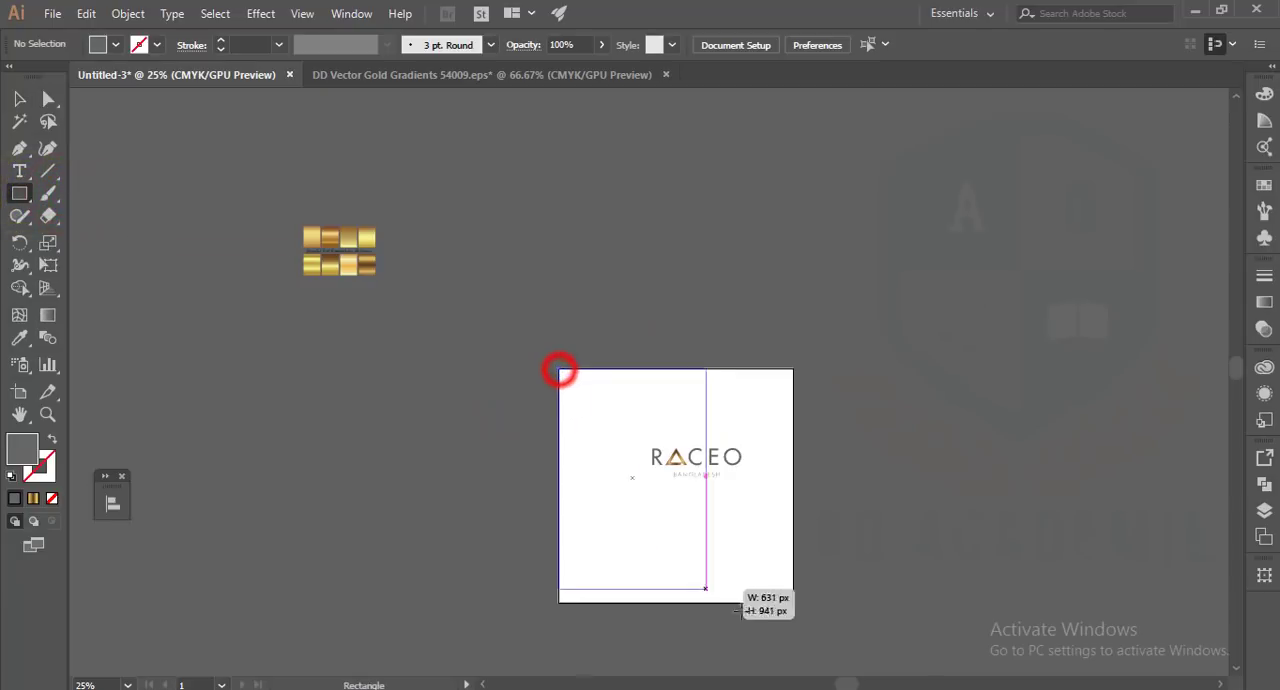
# Step: Draw a dark square over the artboard and send it behind the wordmark
pyautogui.moveTo(558, 368); pyautogui.dragTo(792, 600)
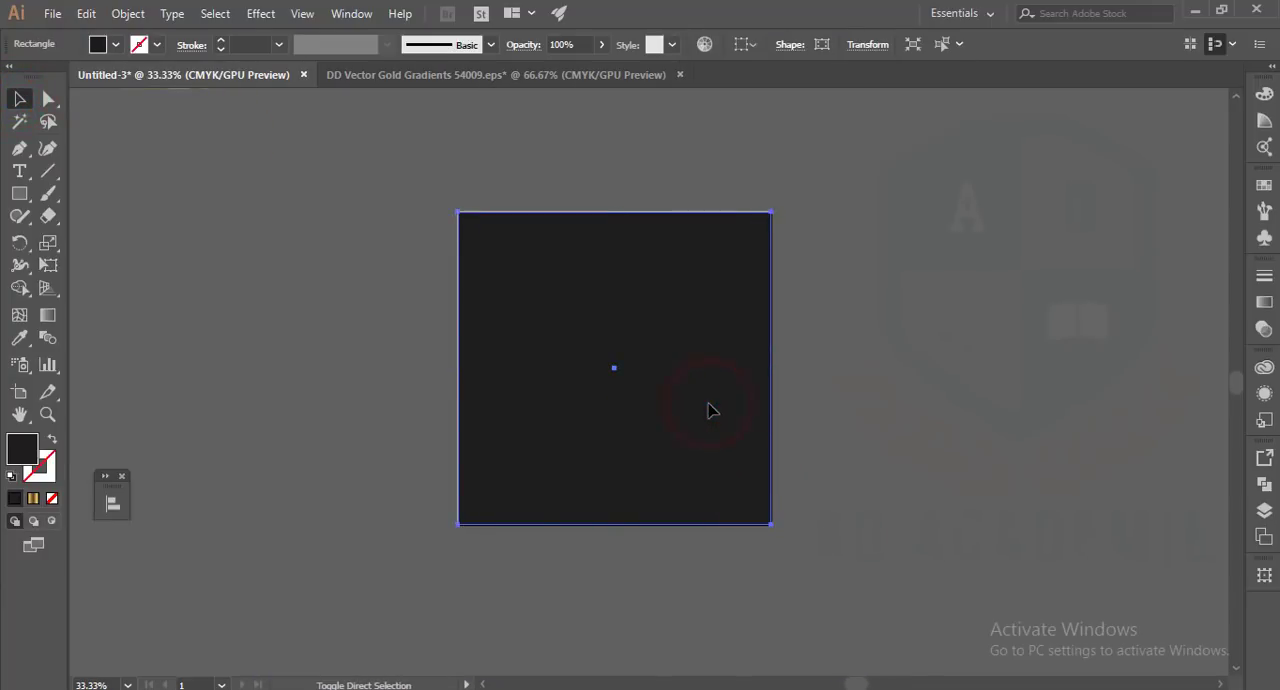
pyautogui.press('ctrl+shift+[')
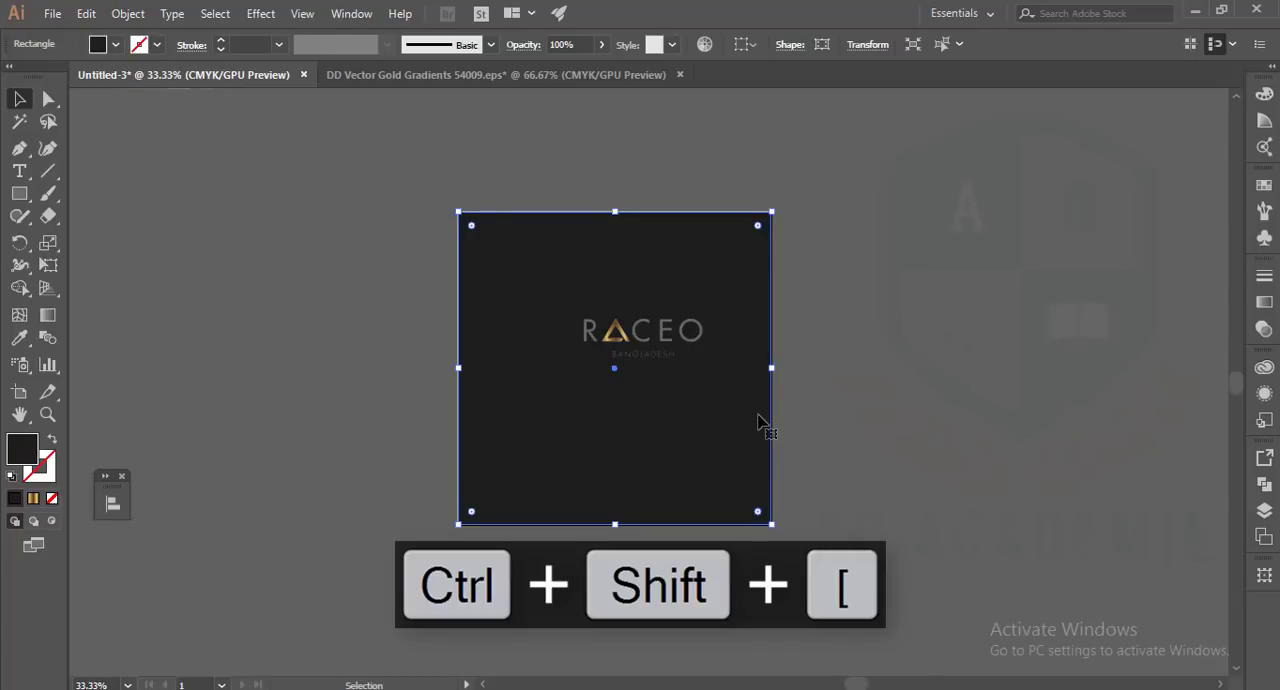
pyautogui.press('ctrl+shift+[')
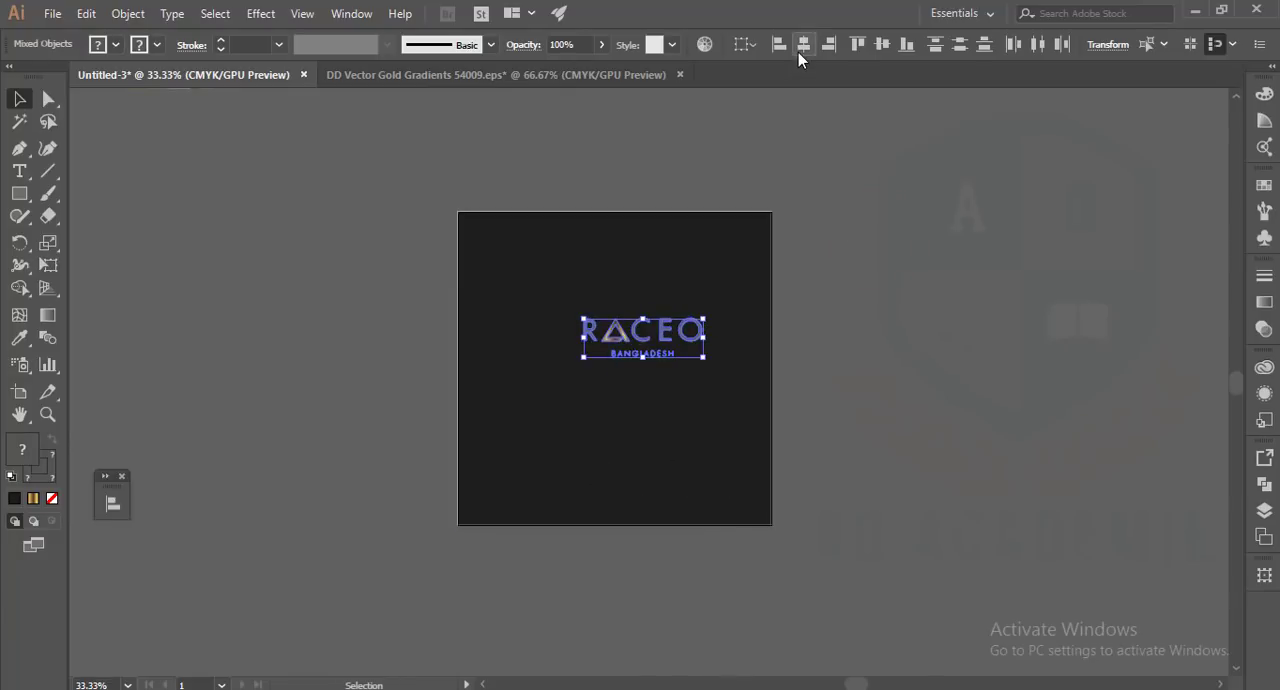
# Step: Zoom into the grouped logo and select the RACEO letters for a new fill
pyautogui.press('Ctrl+g')
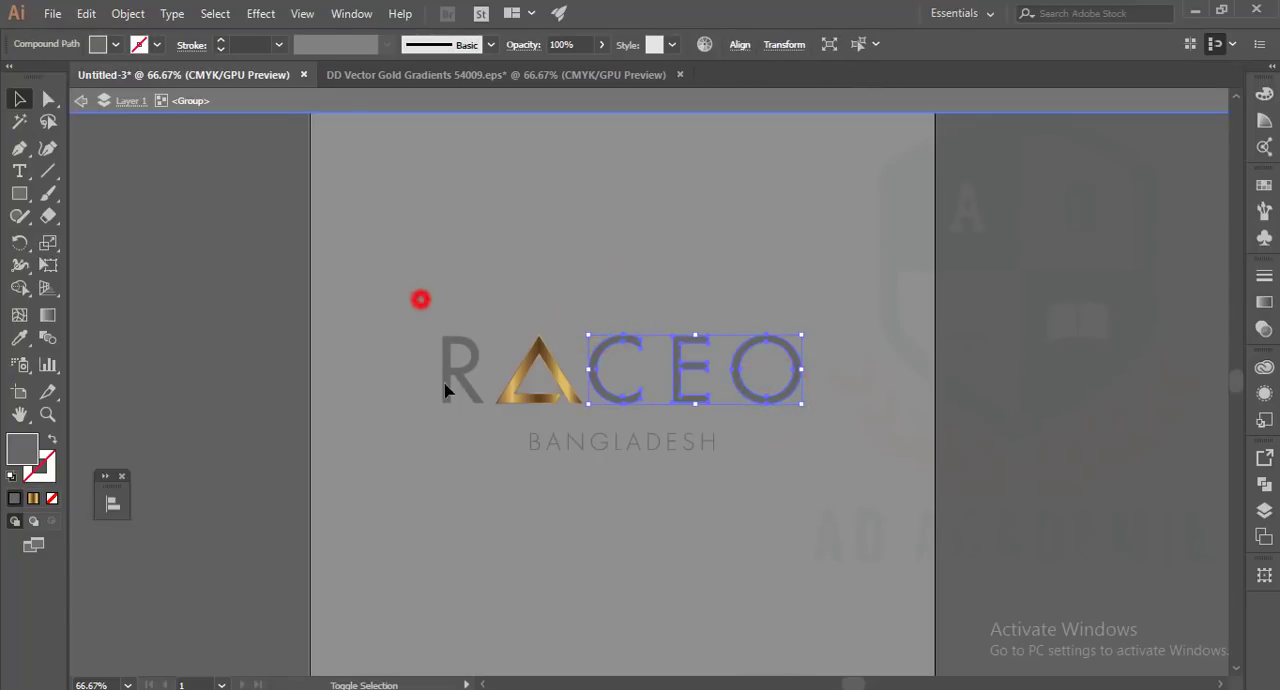
pyautogui.click(112, 48)
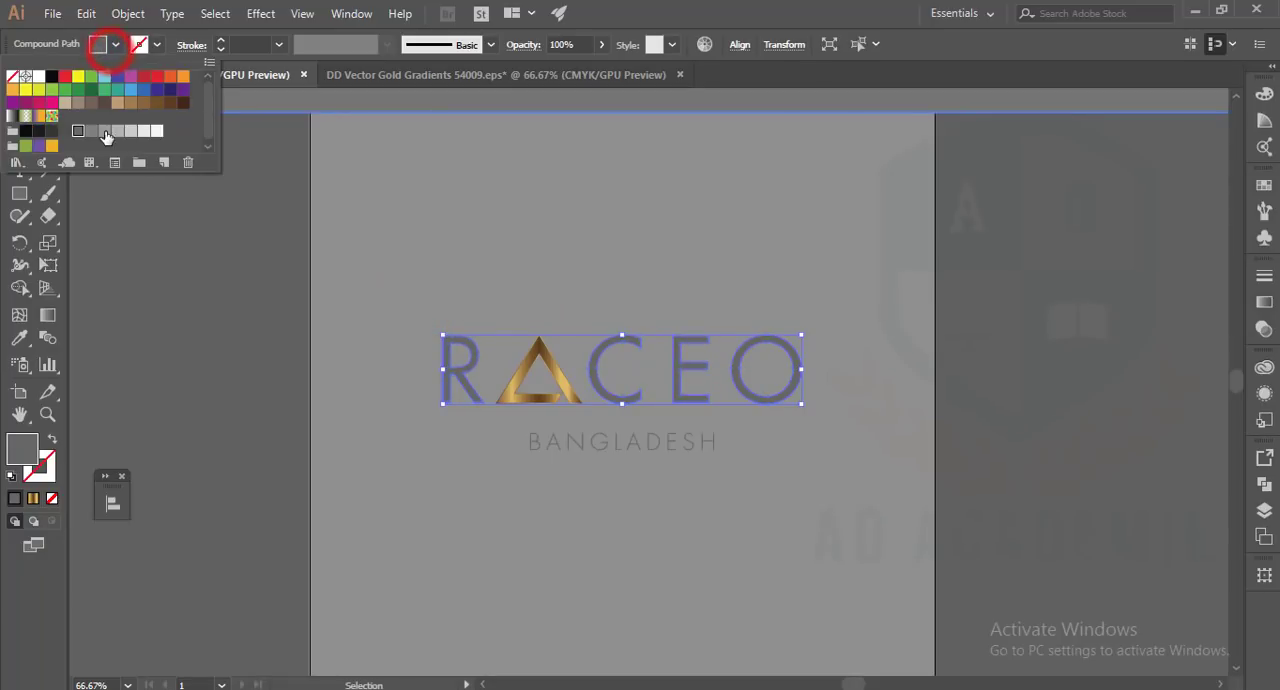